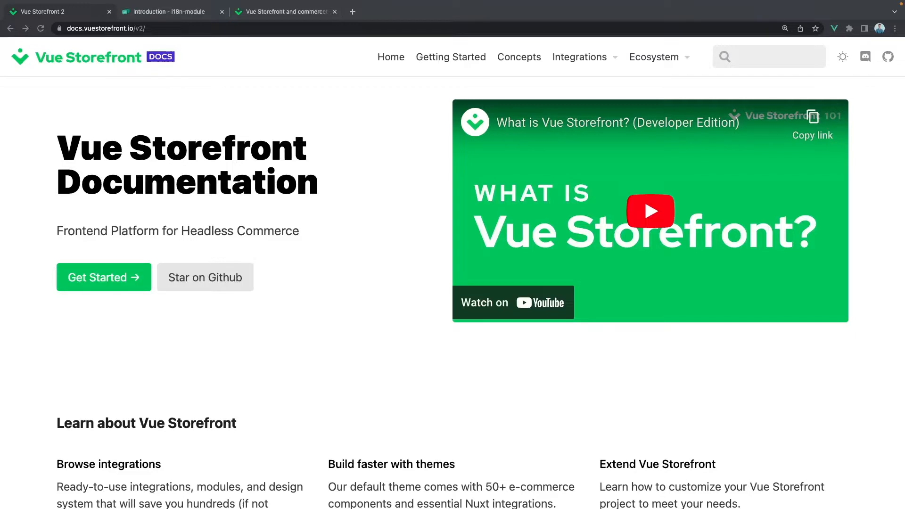
mouse_move(218, 355)
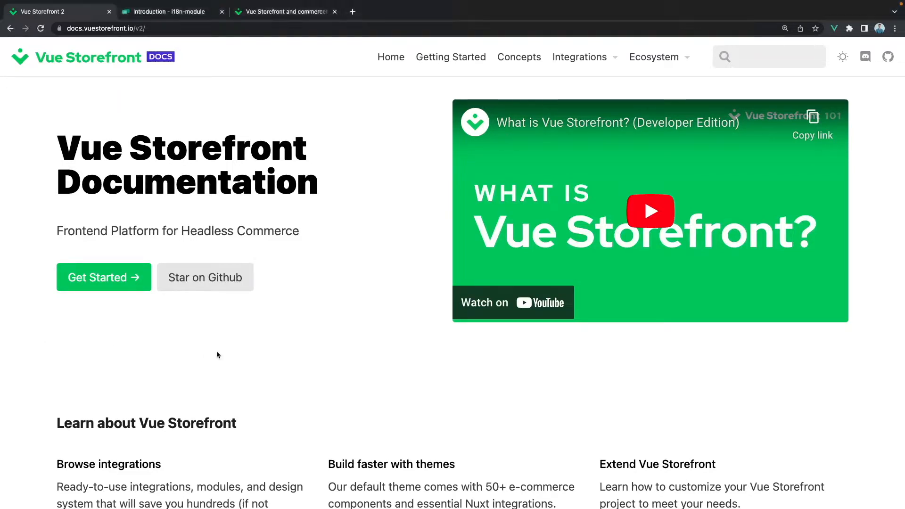
mouse_move(526, 58)
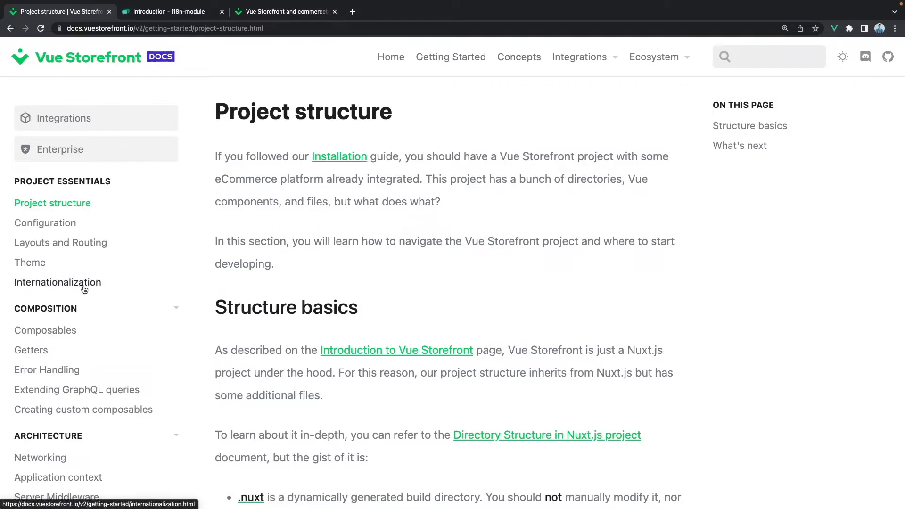
- Open the Internationalization guide and read down through its CDN and cookies sections
click(58, 282)
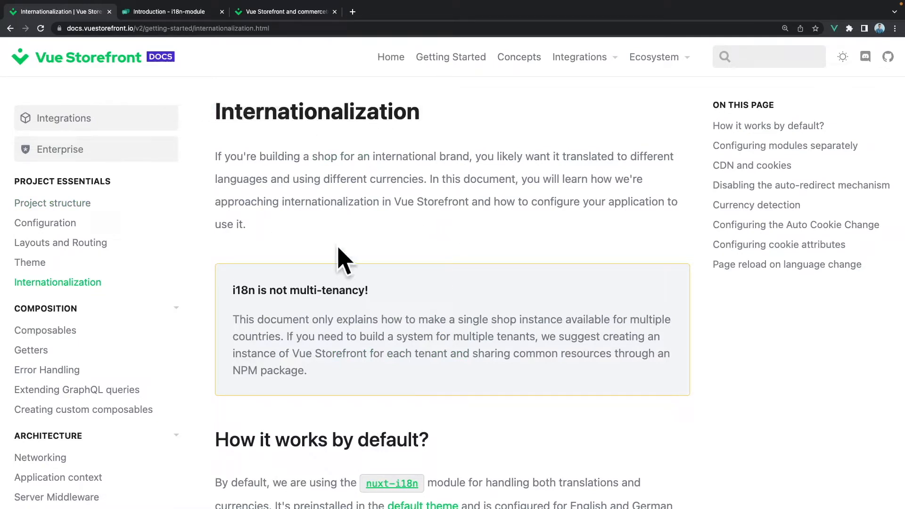
mouse_move(344, 270)
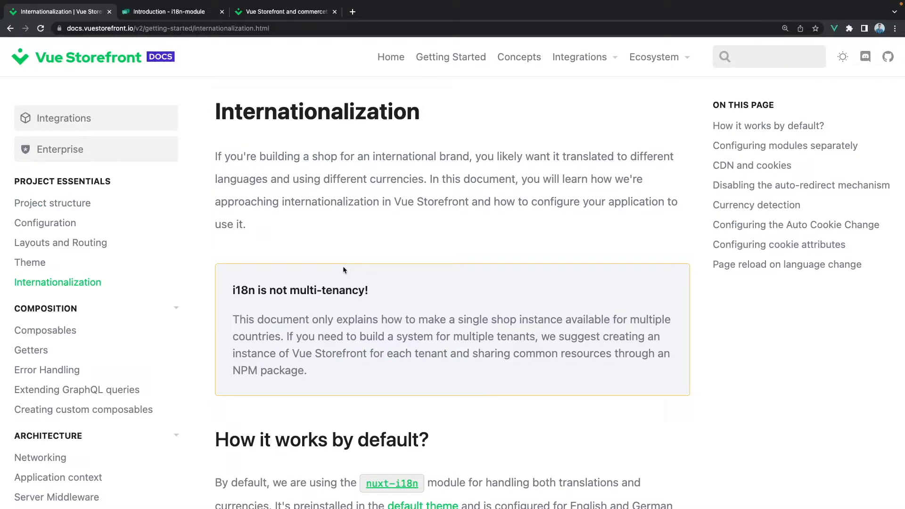
scroll(down, 3)
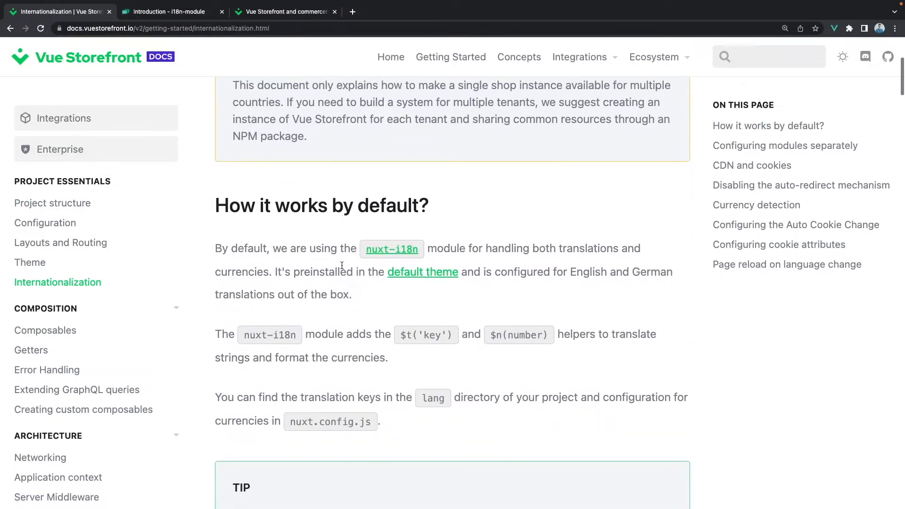
scroll(down, 3)
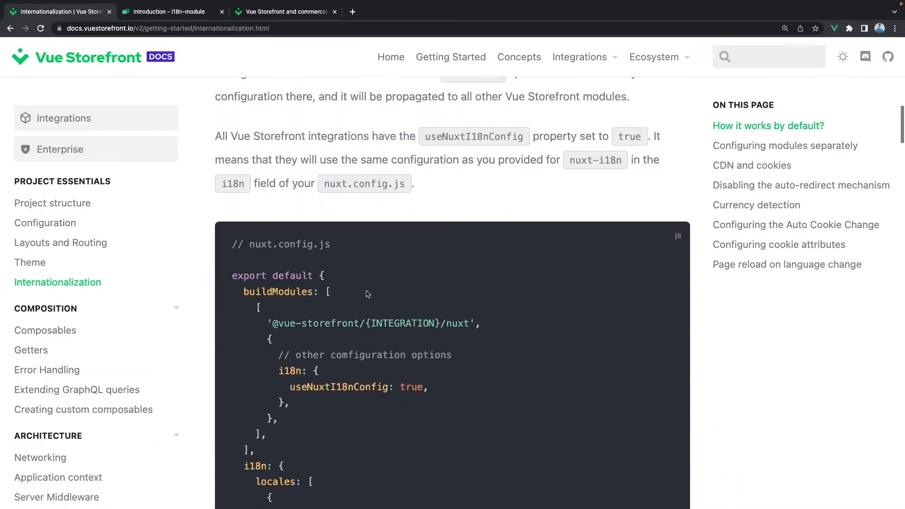
scroll(down, 3)
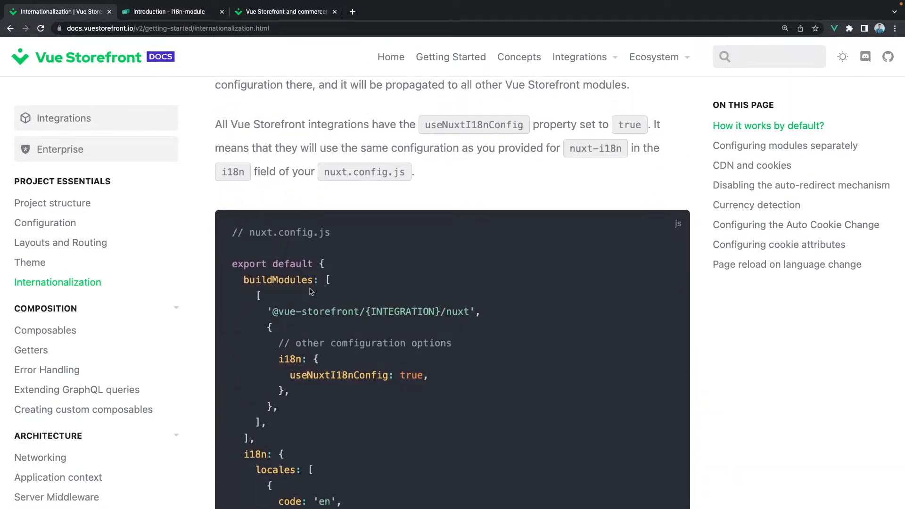
scroll(down, 3)
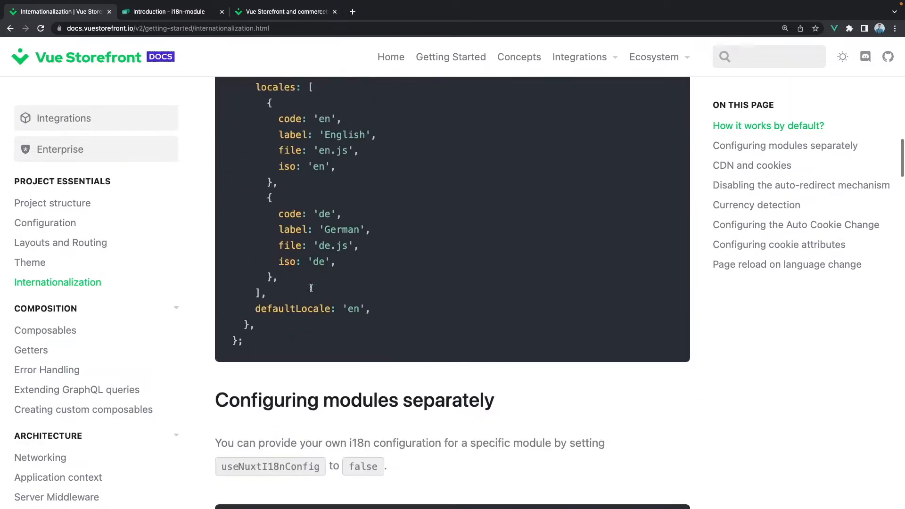
scroll(down, 3)
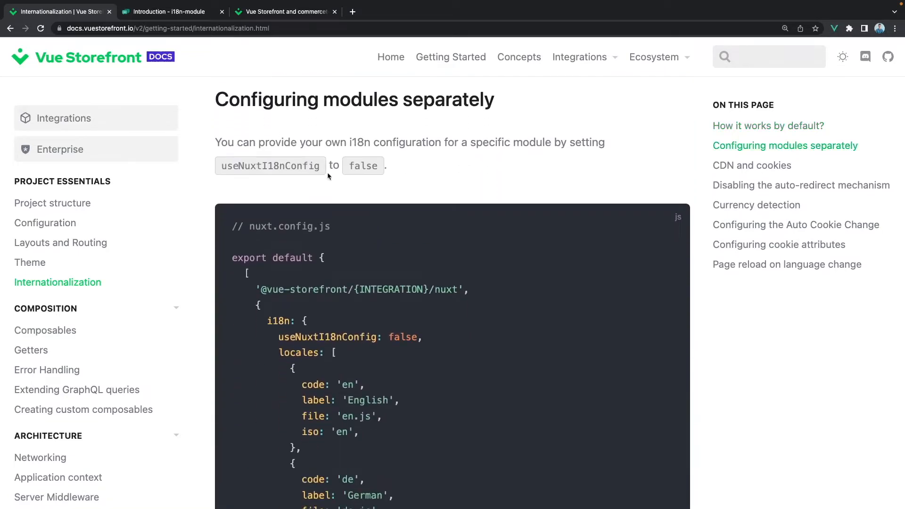
scroll(down, 3)
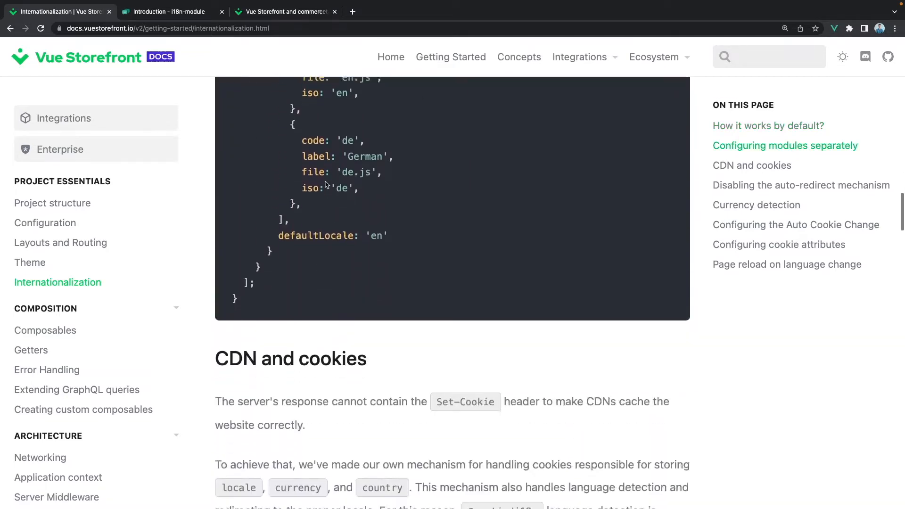
scroll(down, 3)
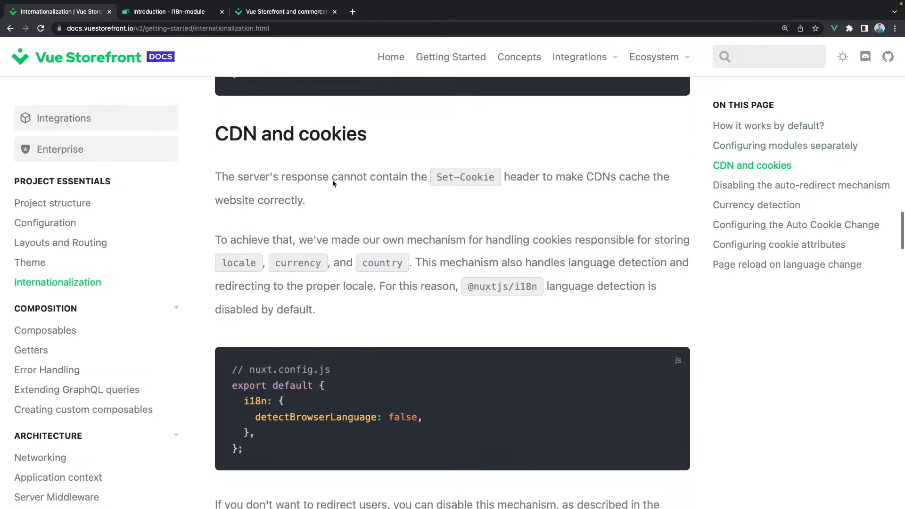
scroll(down, 3)
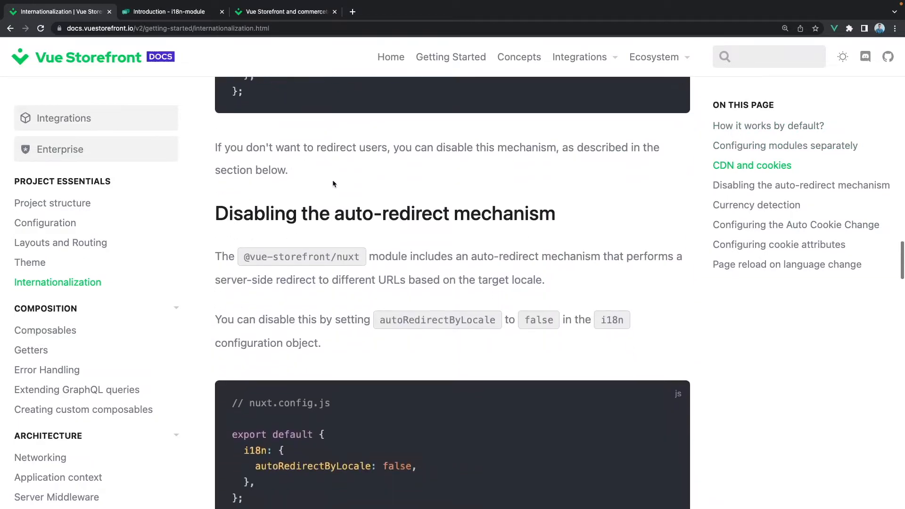
- Highlight the auto-redirect heading, read on to Currency detection, then move to the nuxt/i18n docs
drag(215, 213, 453, 213)
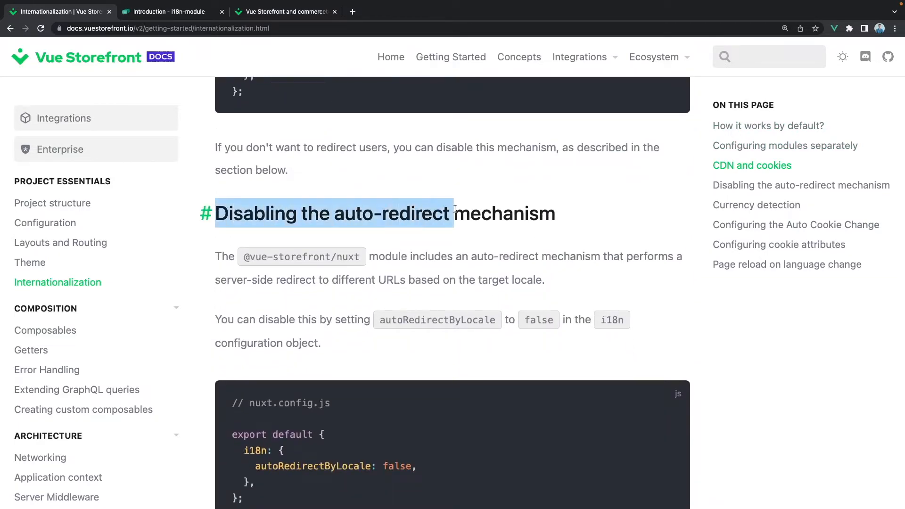
scroll(down, 3)
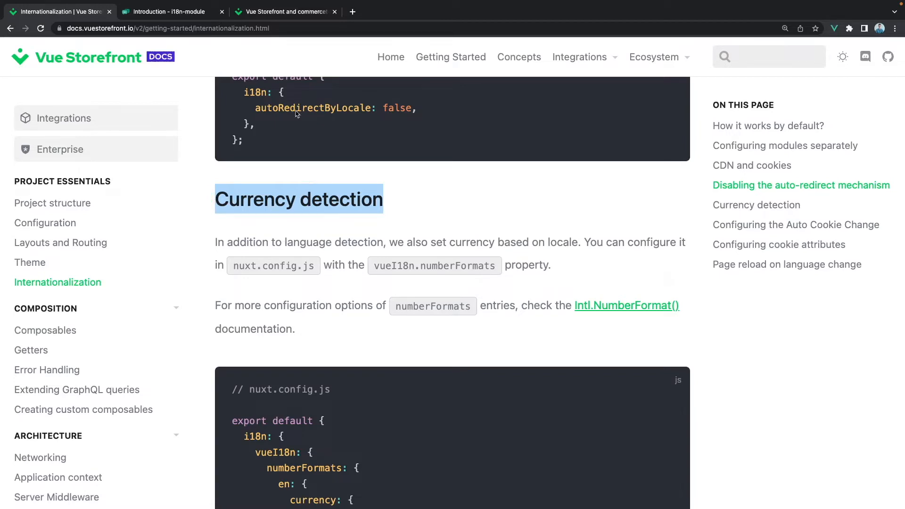
mouse_move(334, 158)
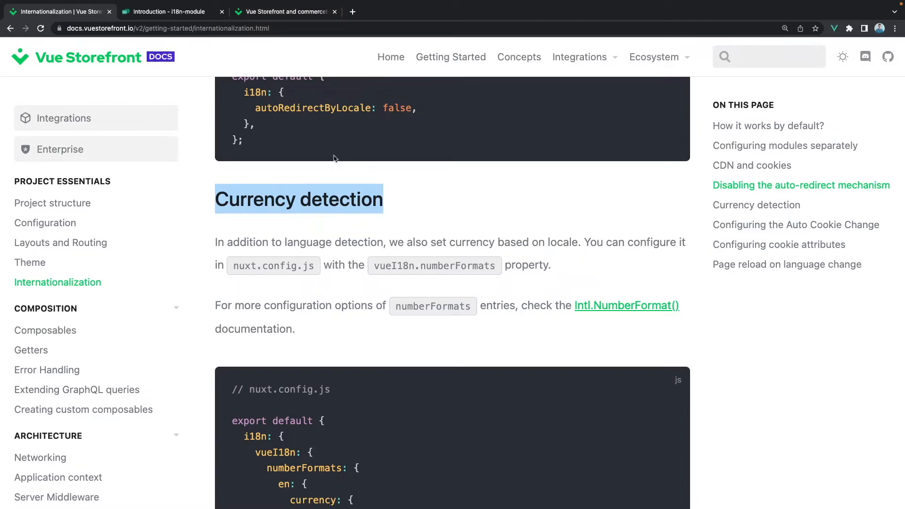
mouse_move(194, 59)
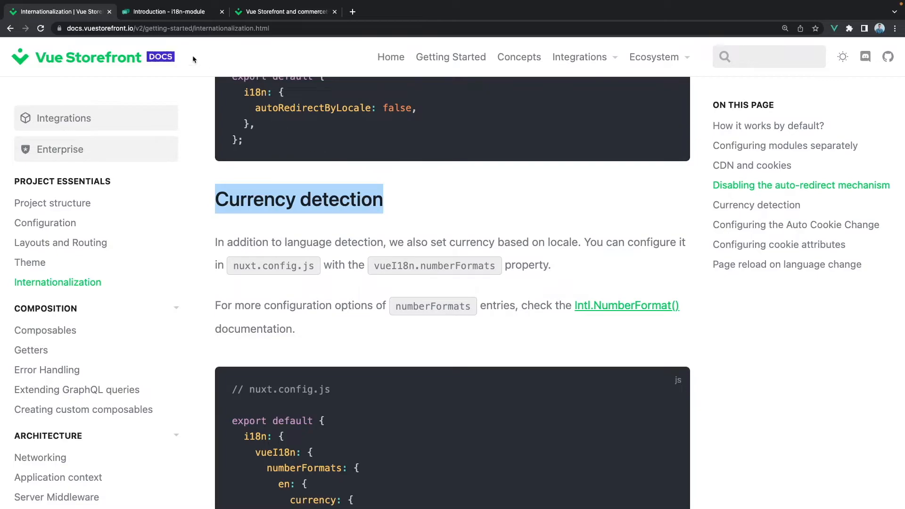
click(168, 11)
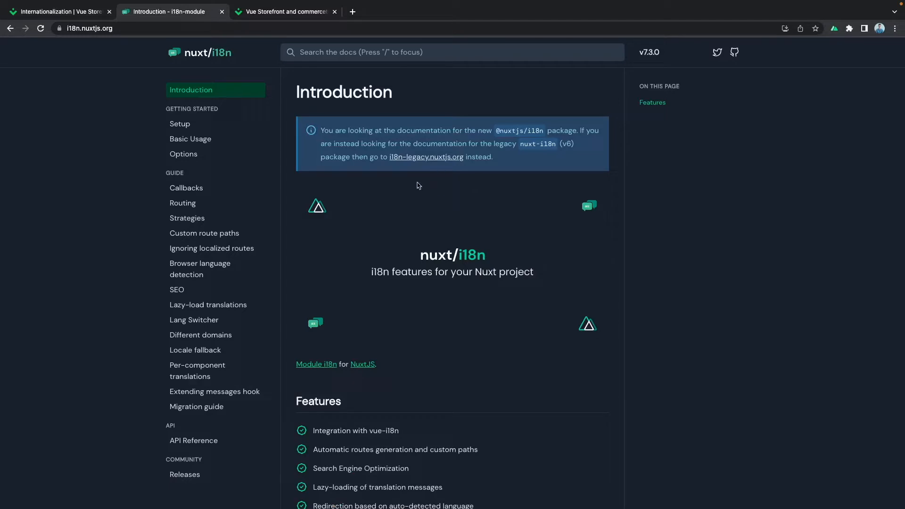
mouse_move(272, 187)
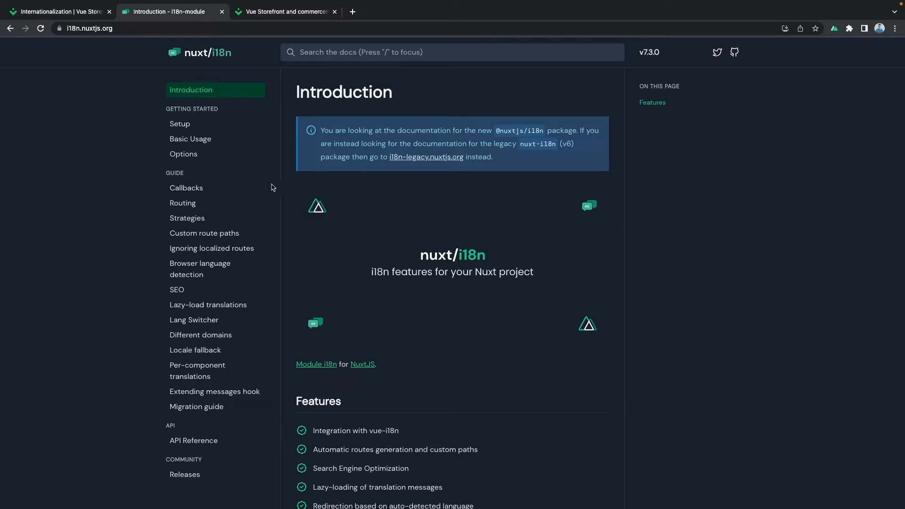
mouse_move(346, 204)
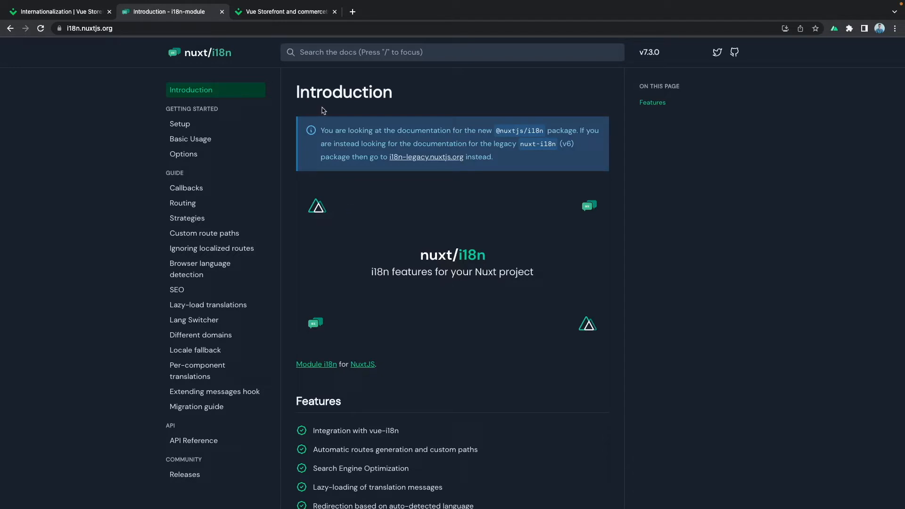
- Bring up the English localhost:3000 storefront and browse down to the product carousel and newsletter
click(283, 12)
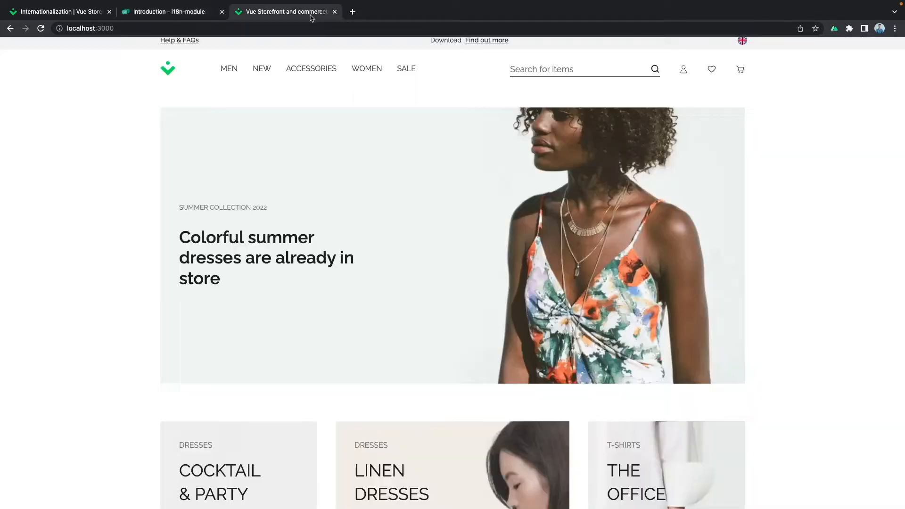
mouse_move(367, 140)
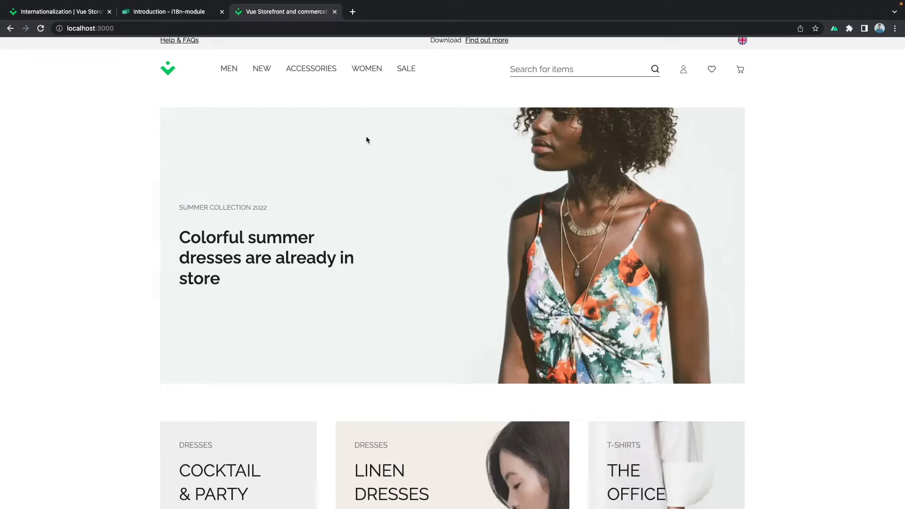
mouse_move(412, 239)
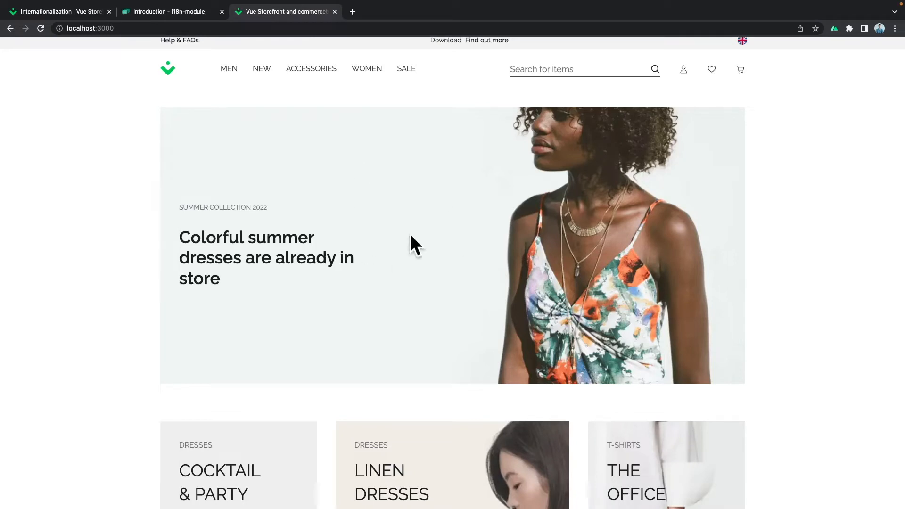
mouse_move(342, 254)
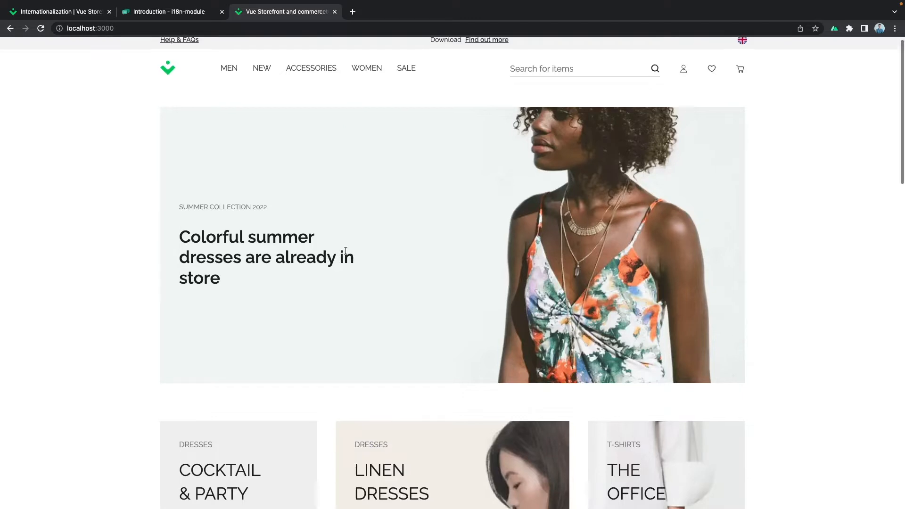
scroll(down, 3)
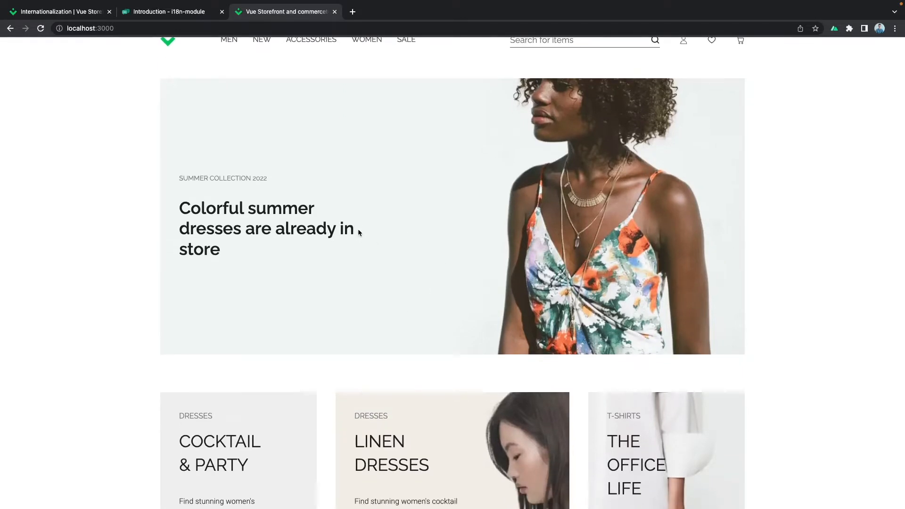
scroll(down, 3)
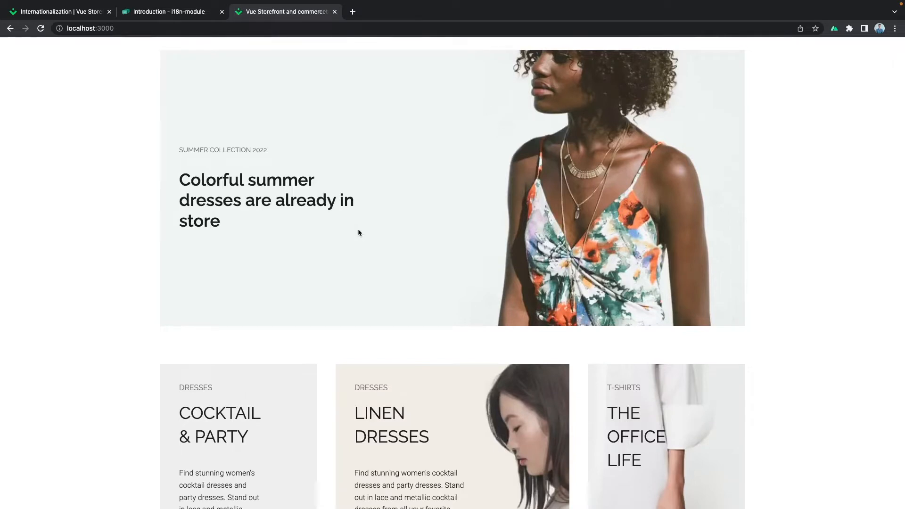
scroll(down, 3)
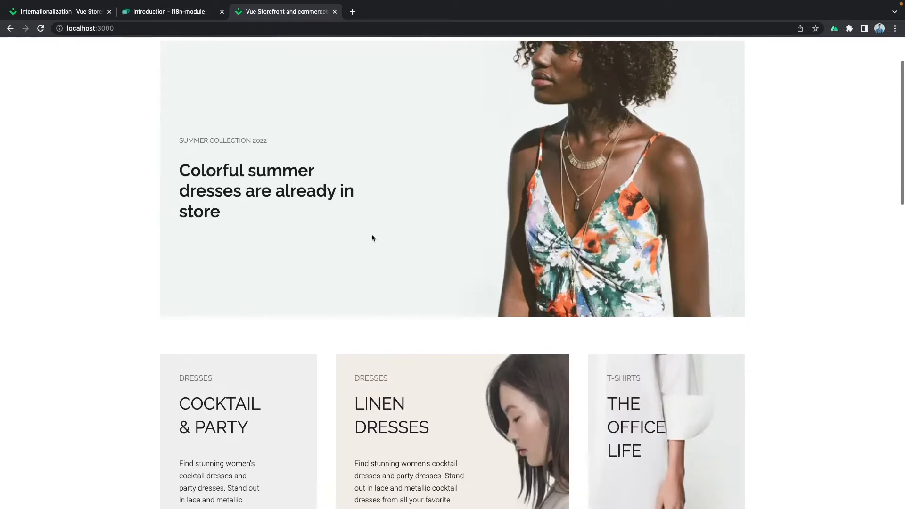
scroll(down, 3)
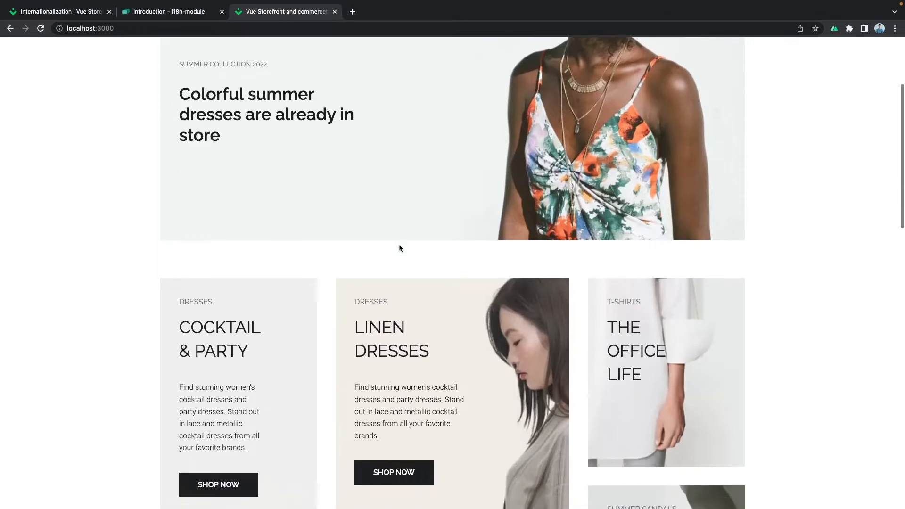
scroll(down, 3)
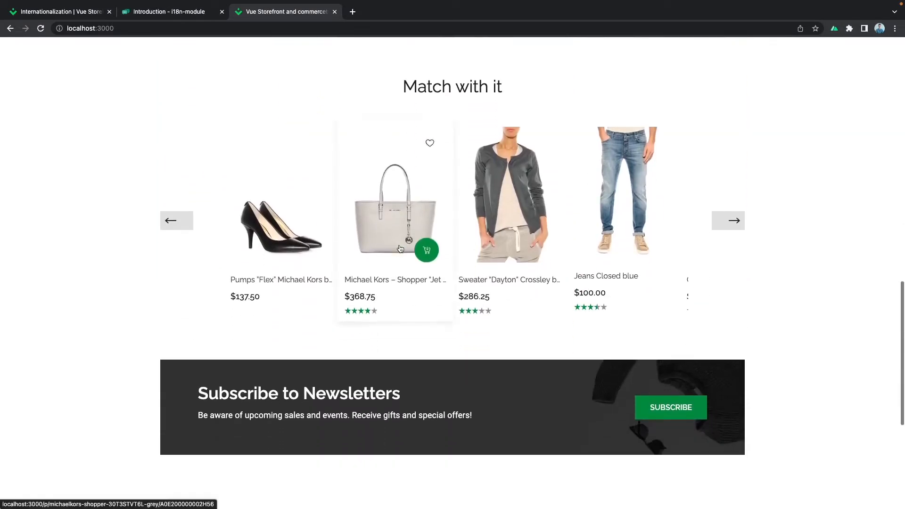
scroll(down, 3)
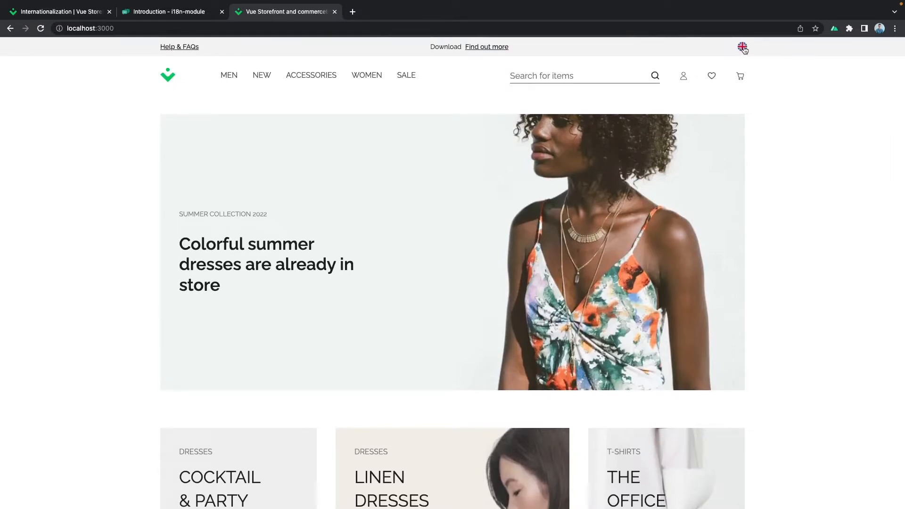
mouse_move(741, 51)
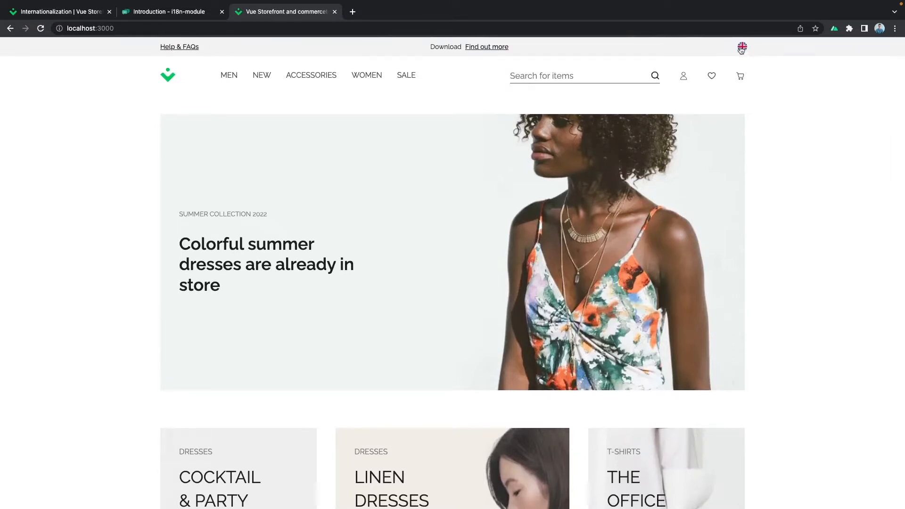
click(742, 47)
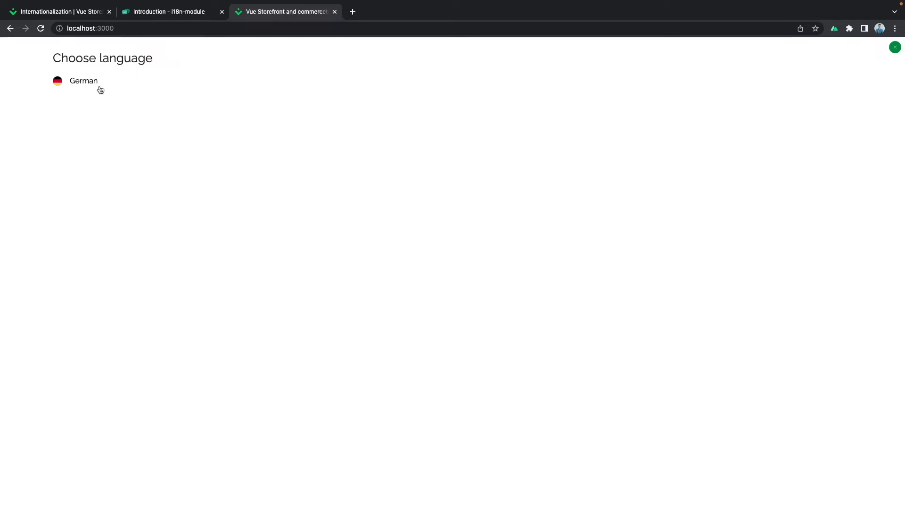
mouse_move(80, 90)
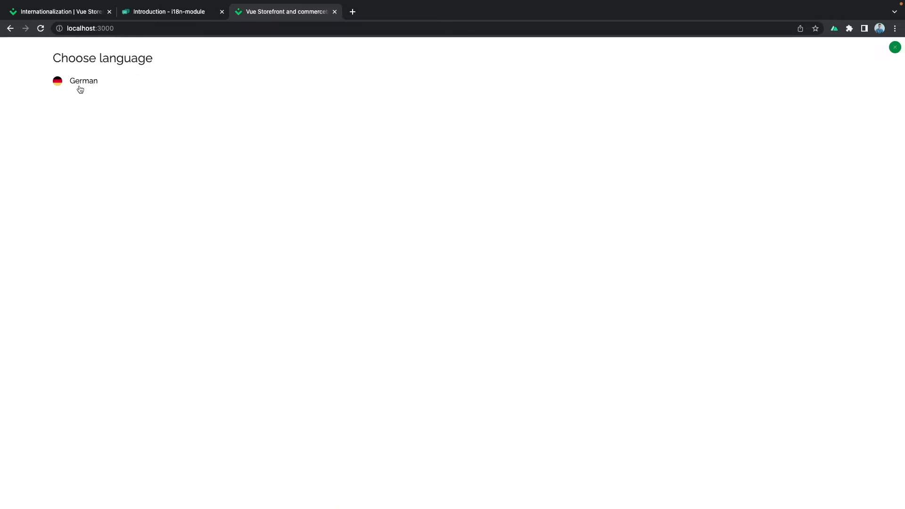
mouse_move(133, 84)
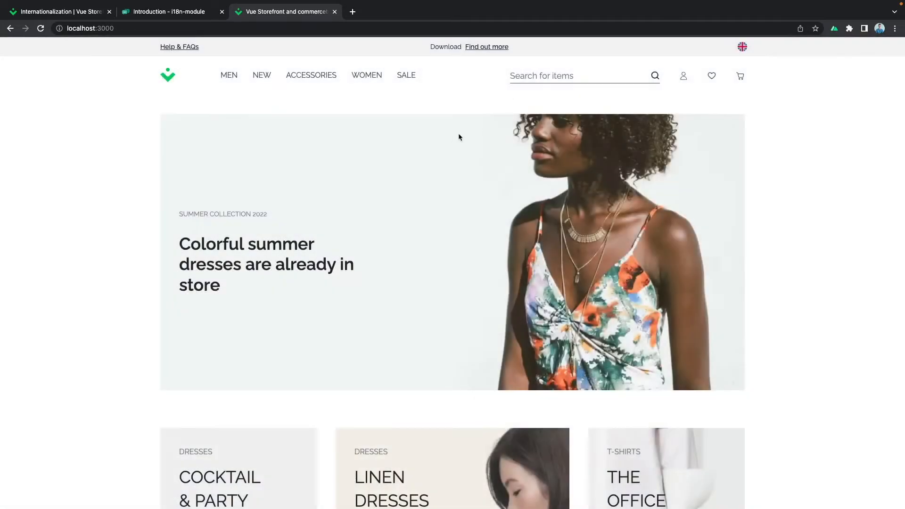
mouse_move(414, 169)
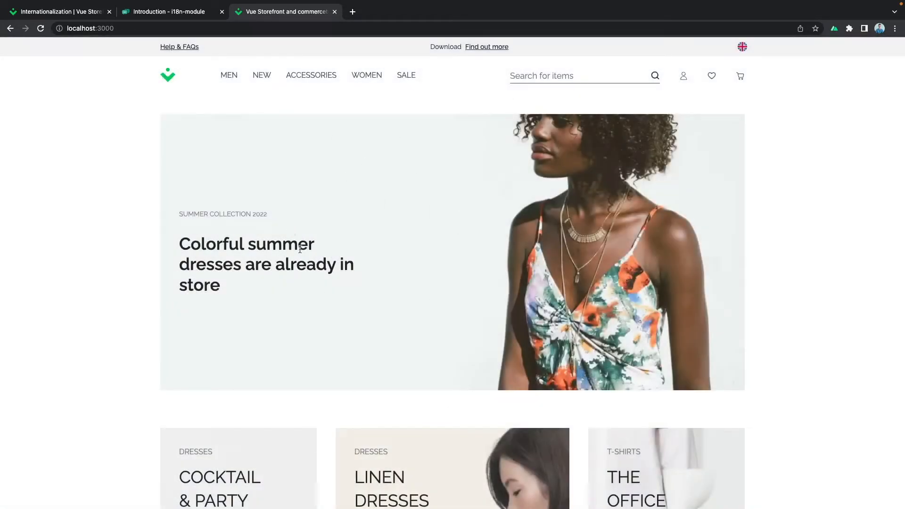
- Scroll the English home page to the dollar-priced carousel, newsletter banner and footer
scroll(down, 3)
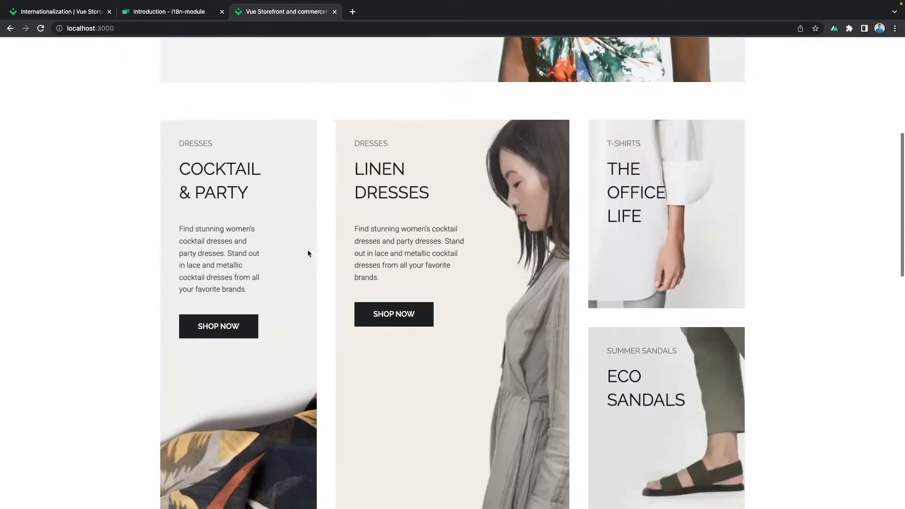
scroll(down, 3)
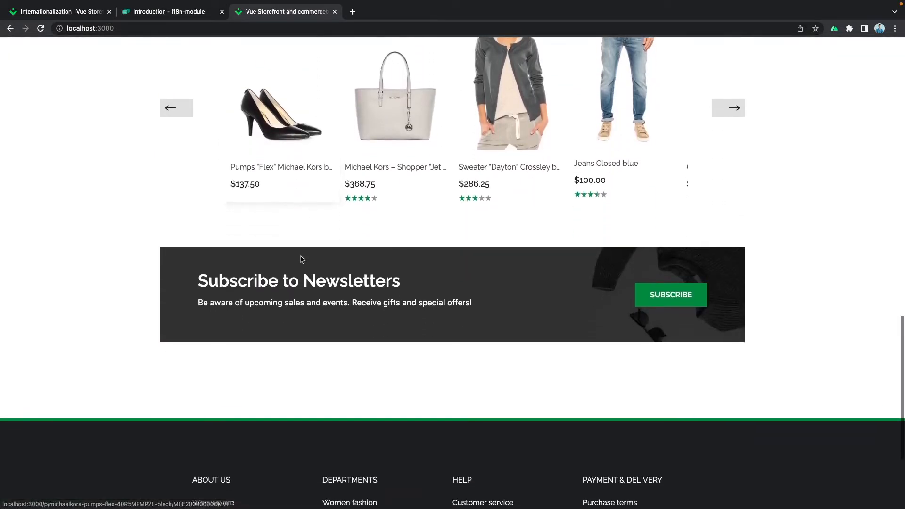
scroll(down, 3)
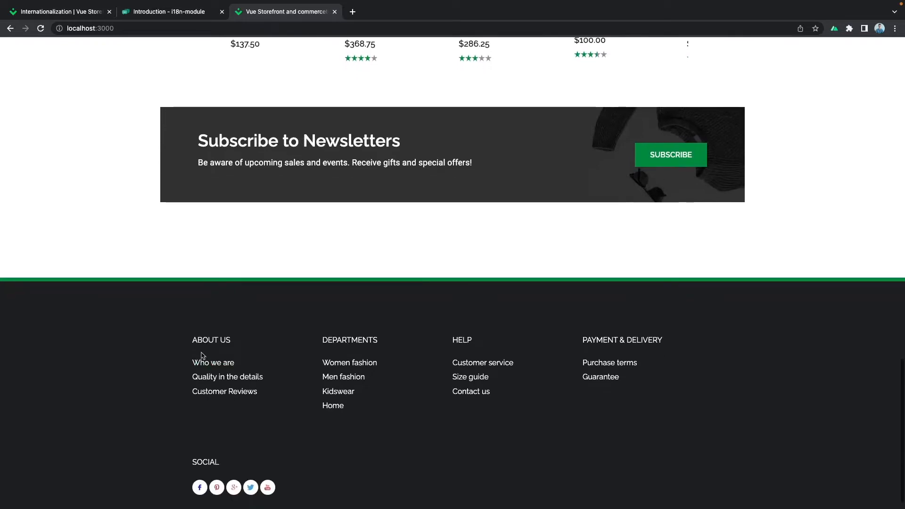
mouse_move(224, 368)
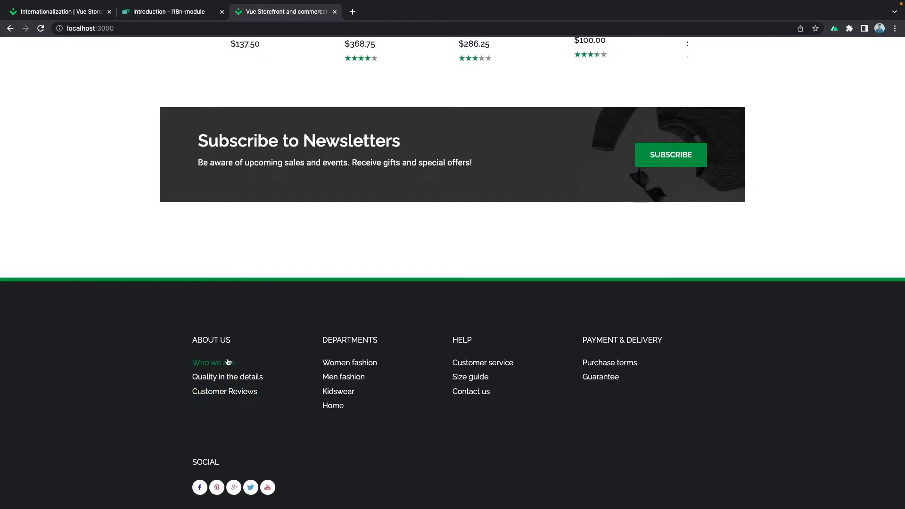
mouse_move(189, 337)
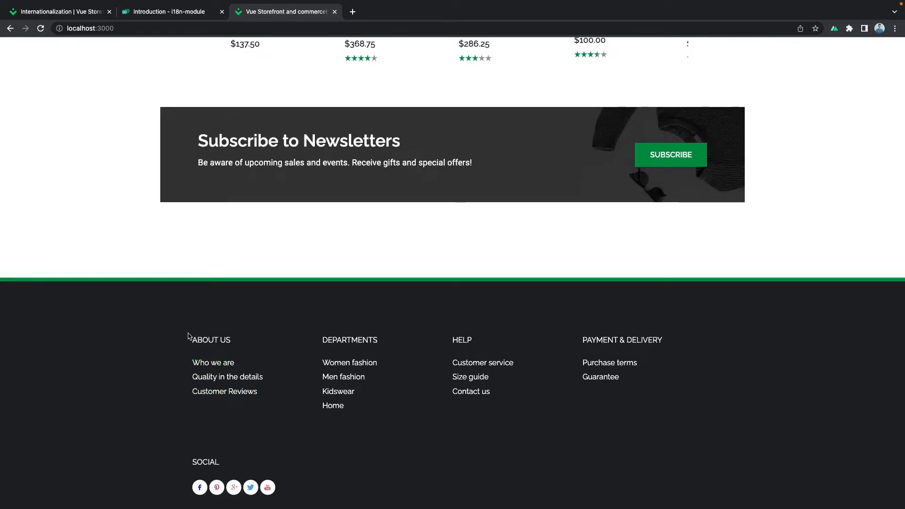
mouse_move(202, 349)
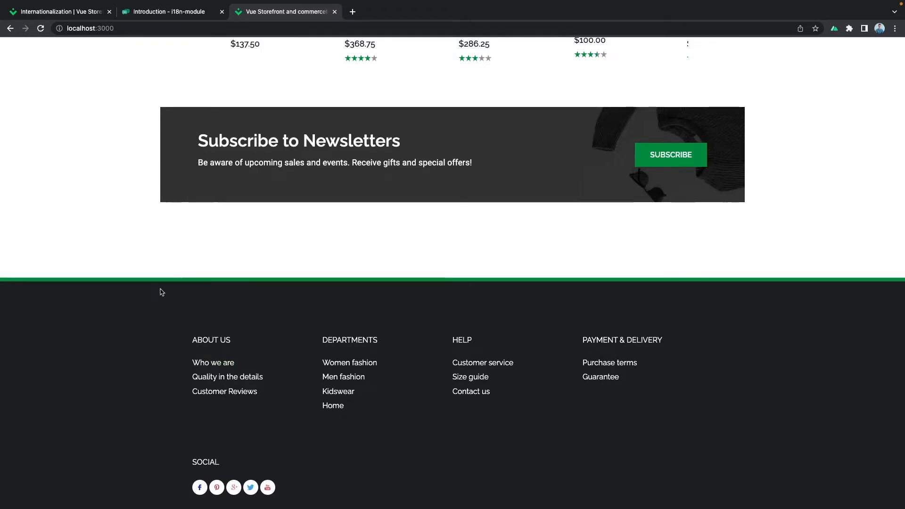
mouse_move(159, 293)
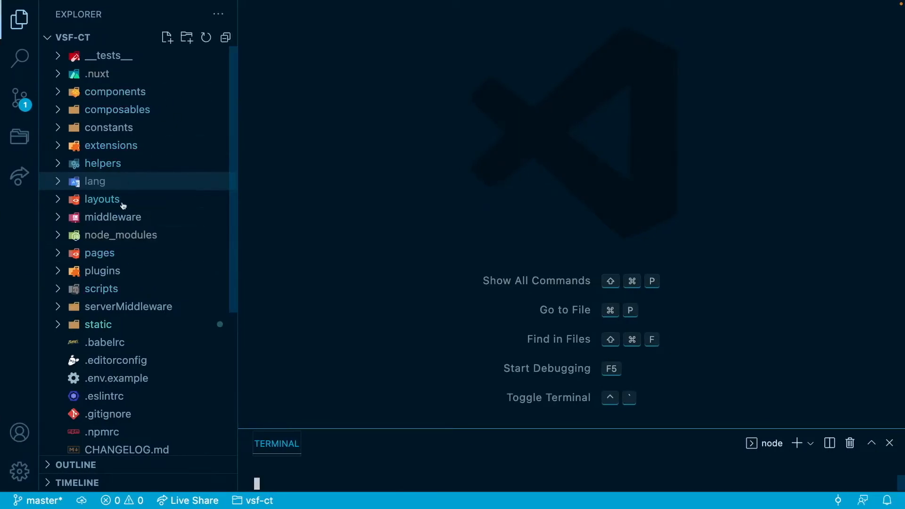
mouse_move(140, 212)
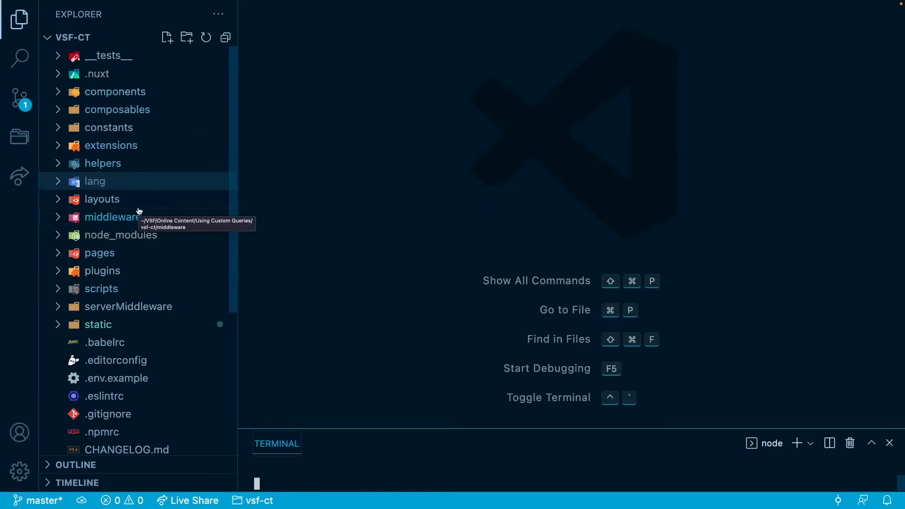
mouse_move(153, 160)
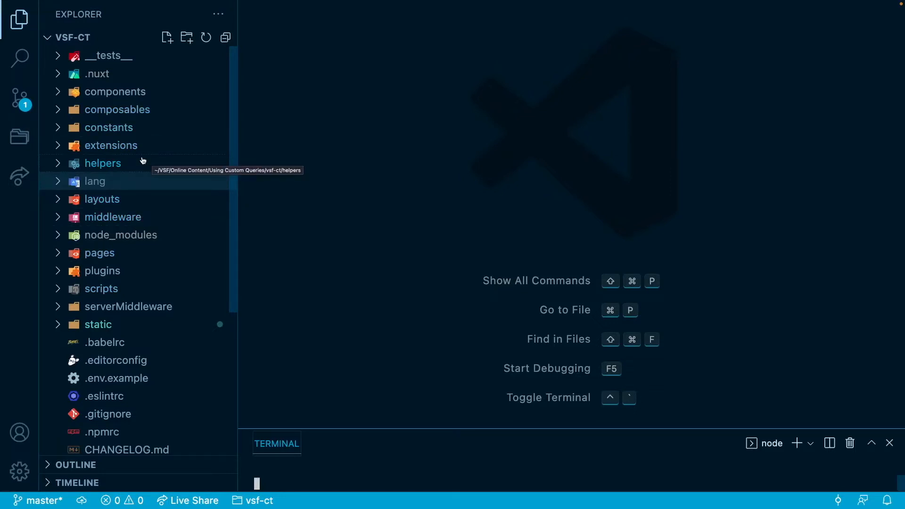
mouse_move(123, 274)
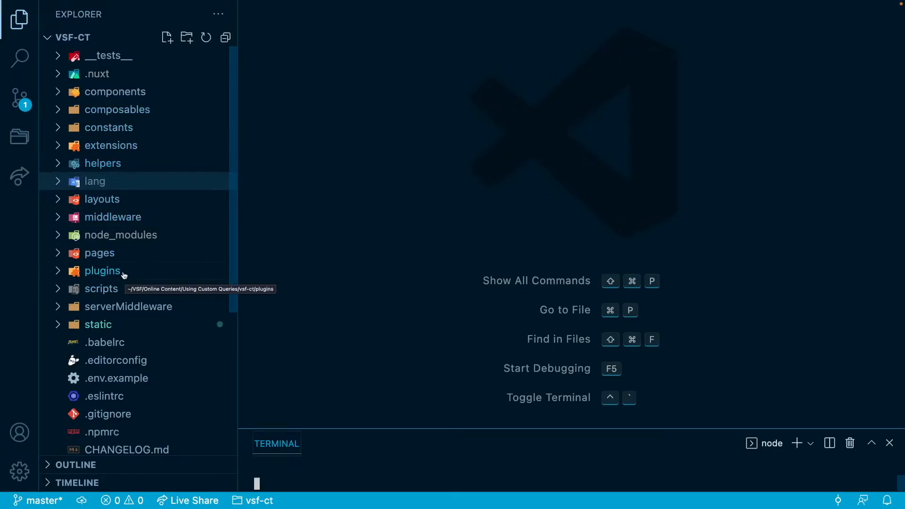
mouse_move(113, 328)
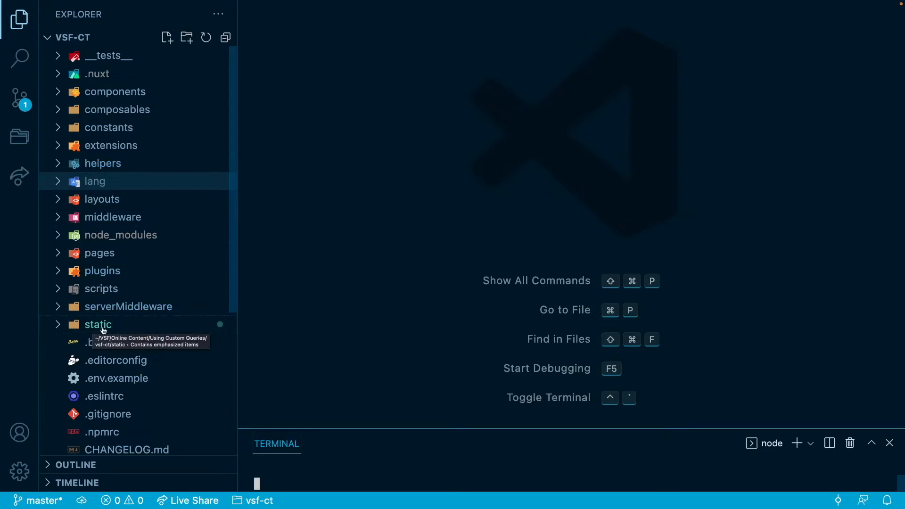
- Expand static/icons/langs in the Explorer to show de.webp, en.webp and pl.webp
click(98, 325)
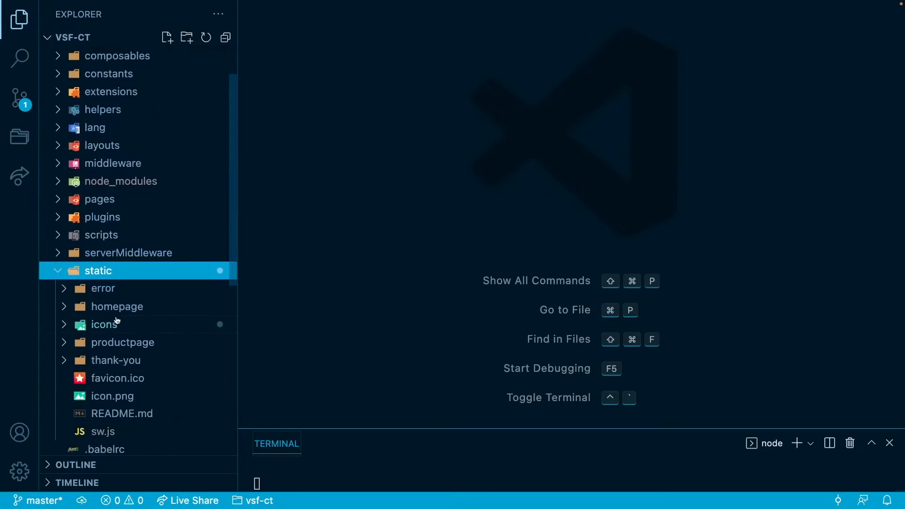
mouse_move(100, 328)
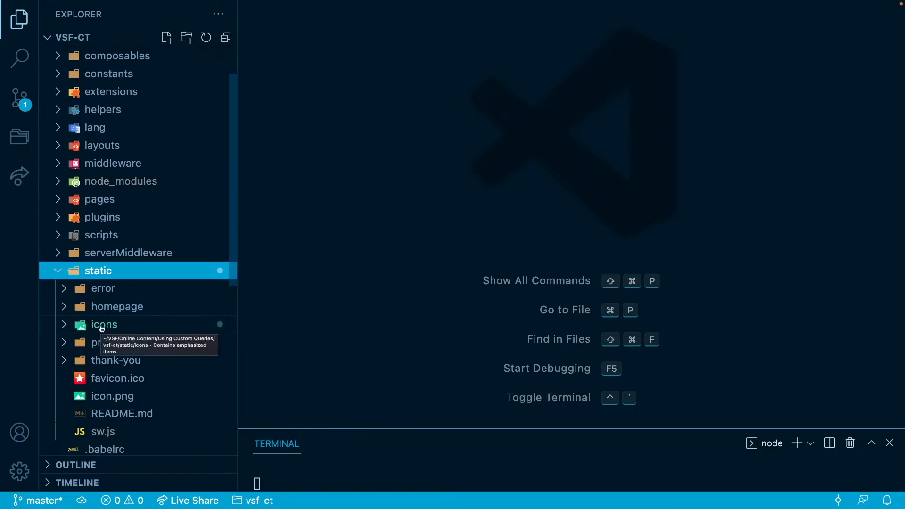
click(104, 324)
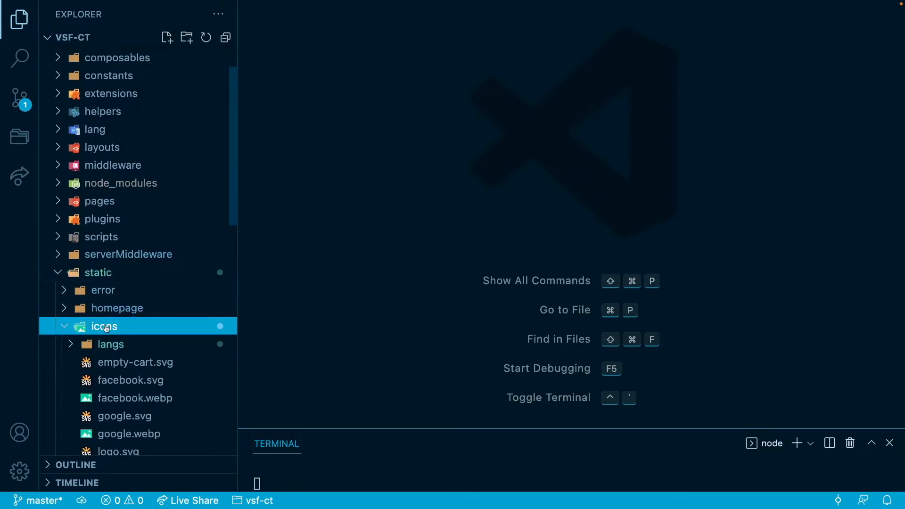
click(110, 344)
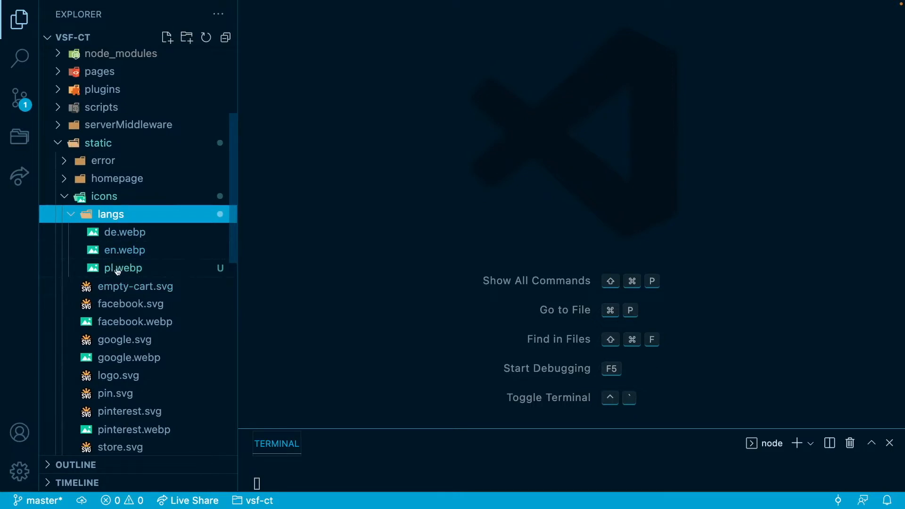
mouse_move(118, 271)
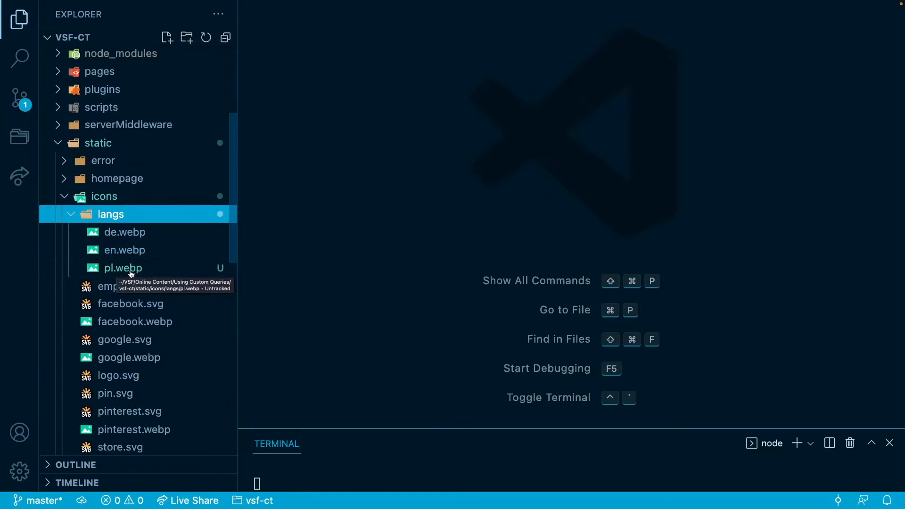
- Preview pl.webp, de.webp and en.webp flag images in the image viewer
click(123, 268)
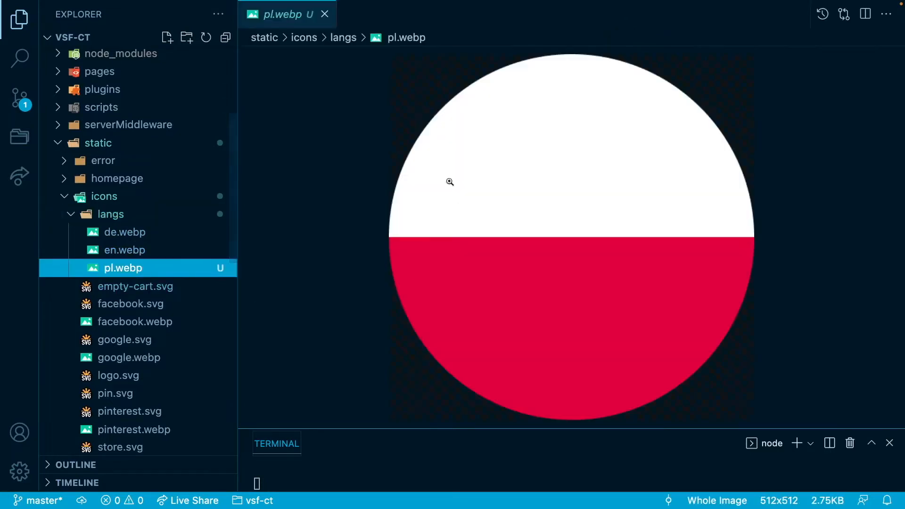
mouse_move(570, 300)
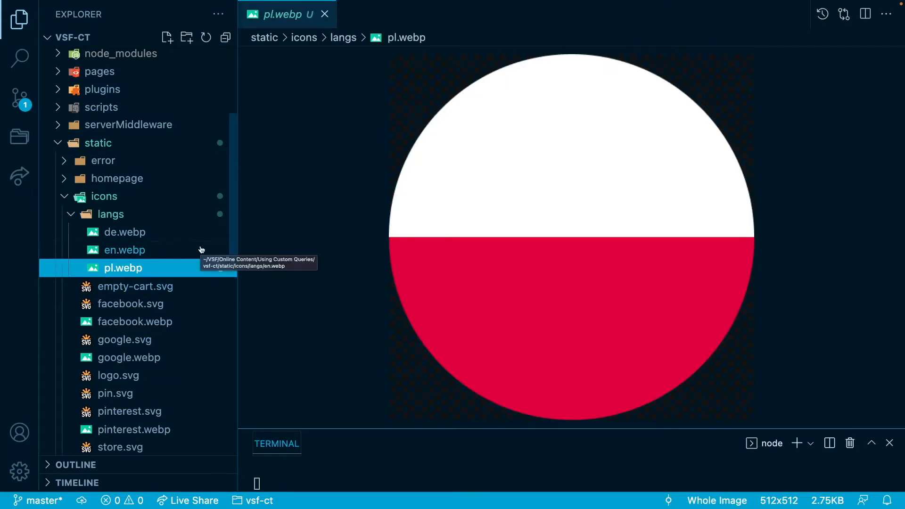
click(125, 232)
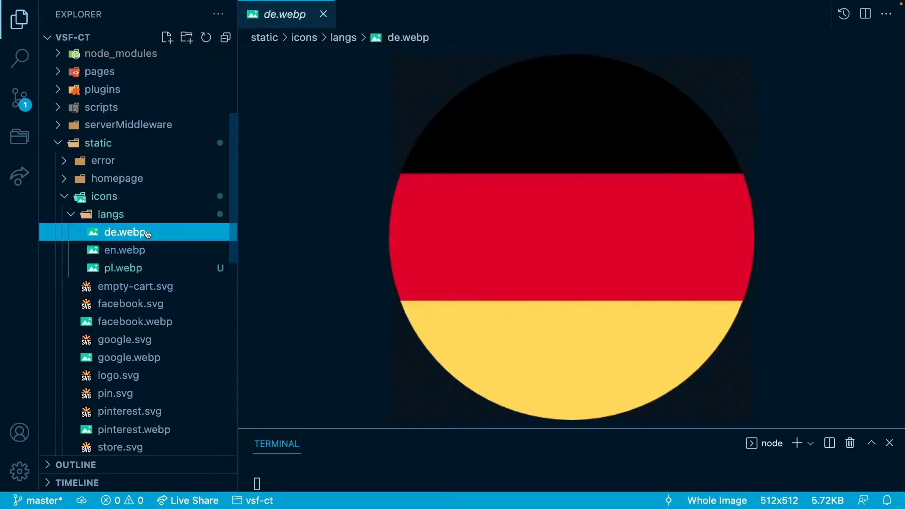
click(124, 249)
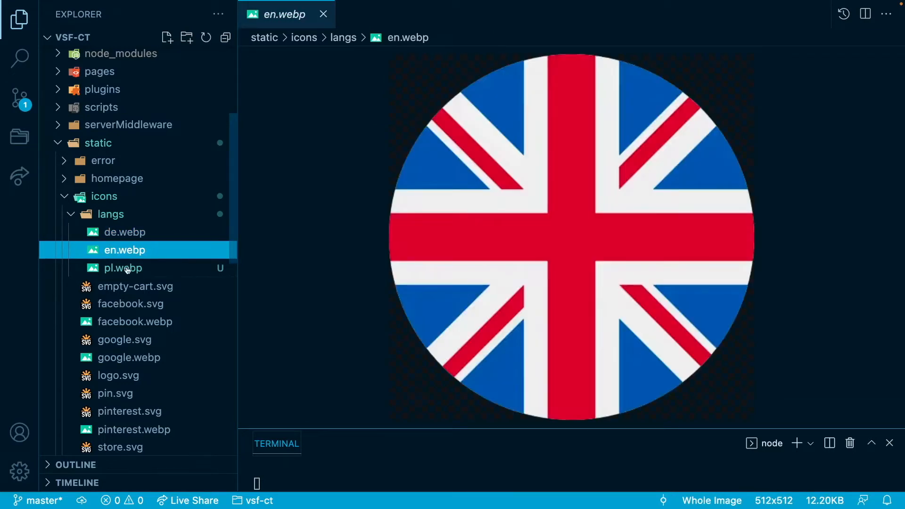
click(122, 268)
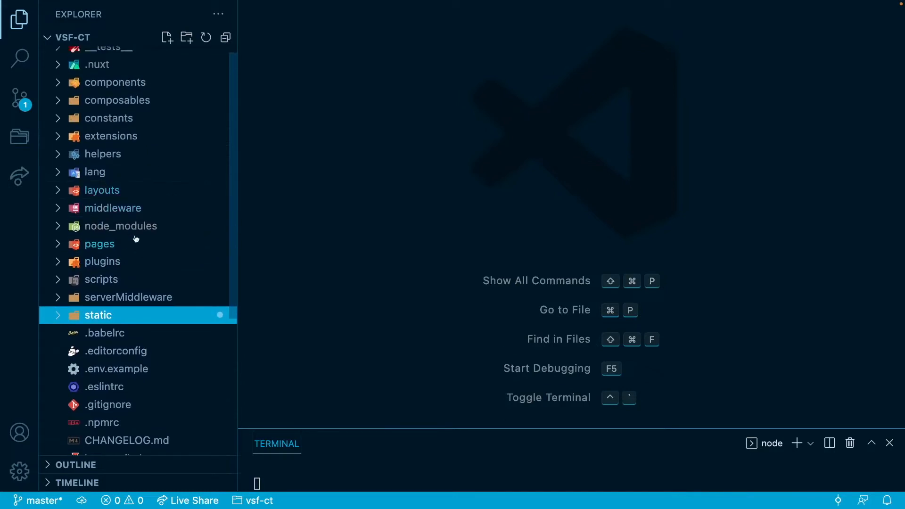
mouse_move(110, 210)
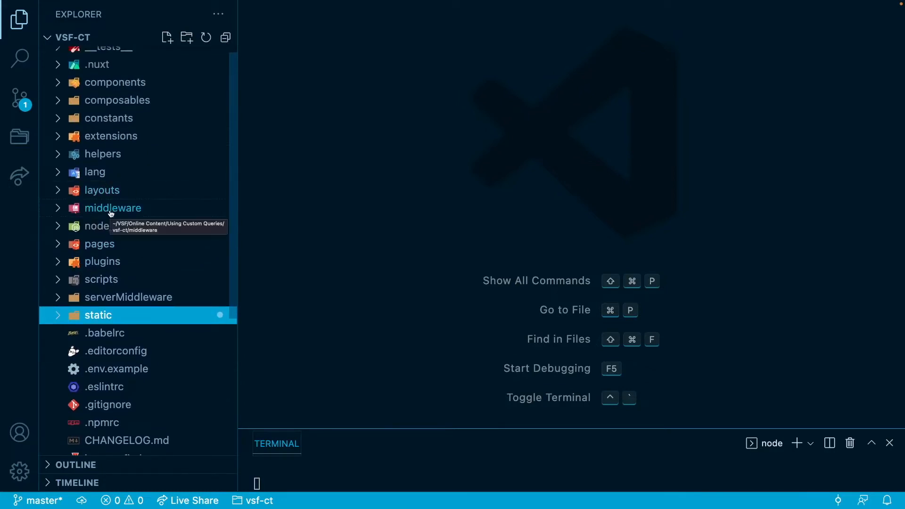
mouse_move(117, 211)
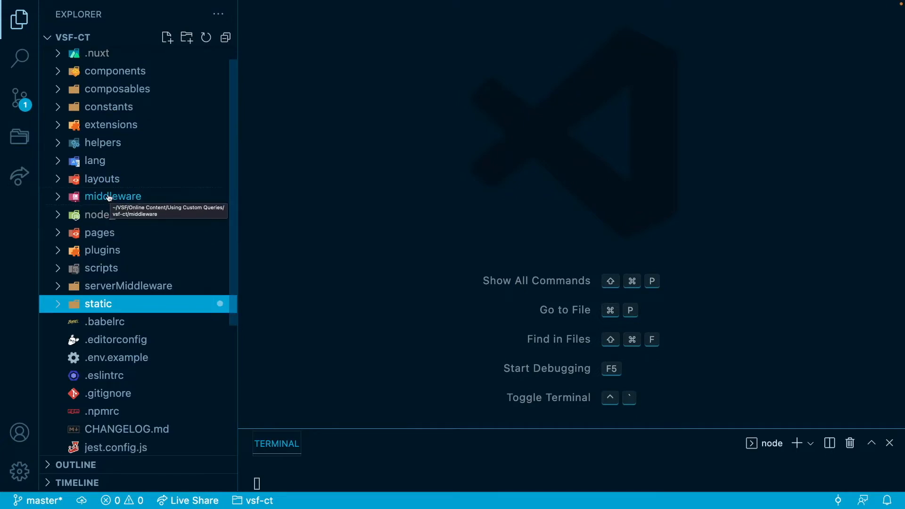
mouse_move(91, 171)
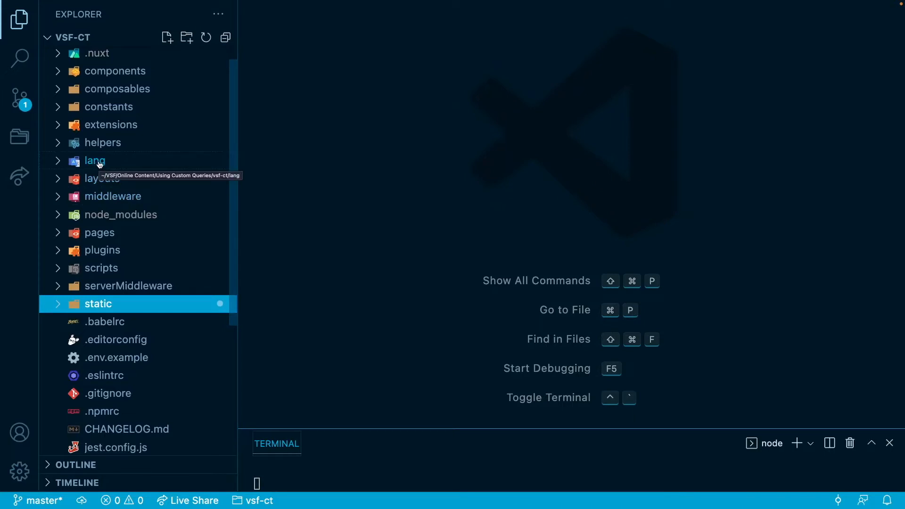
click(94, 161)
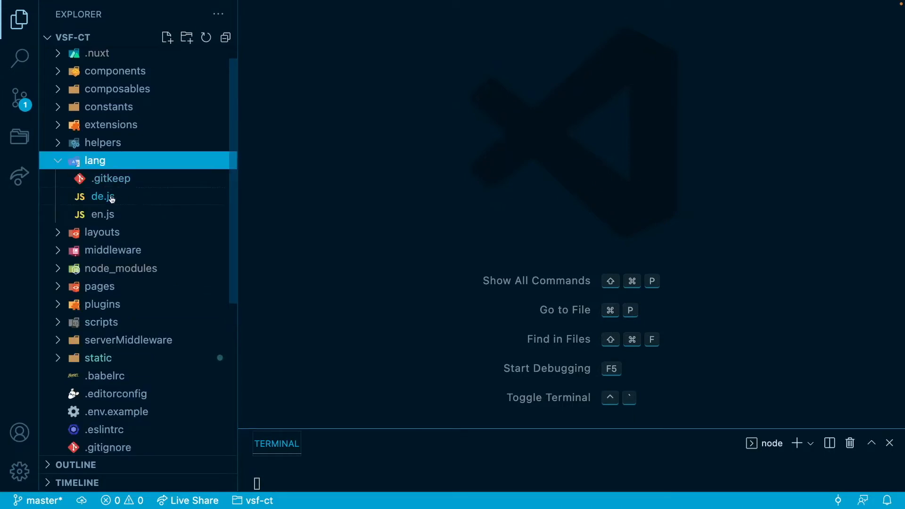
double_click(103, 197)
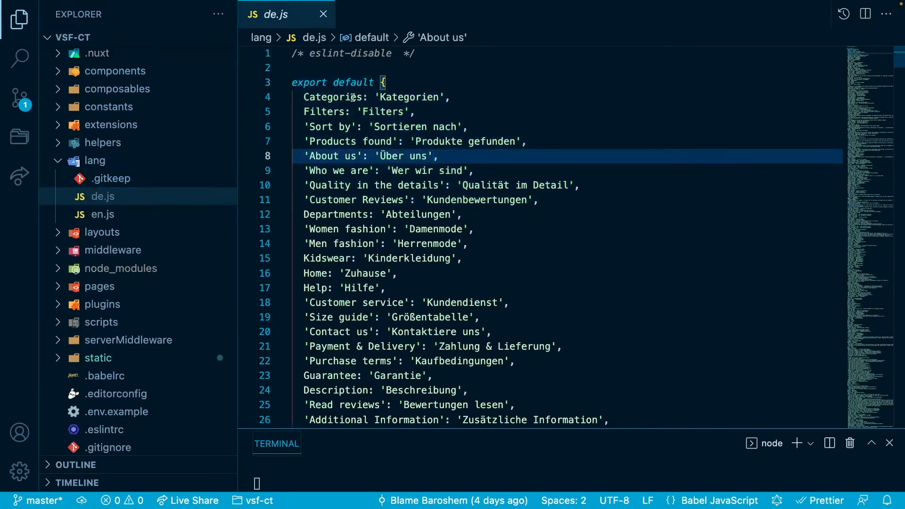
click(361, 97)
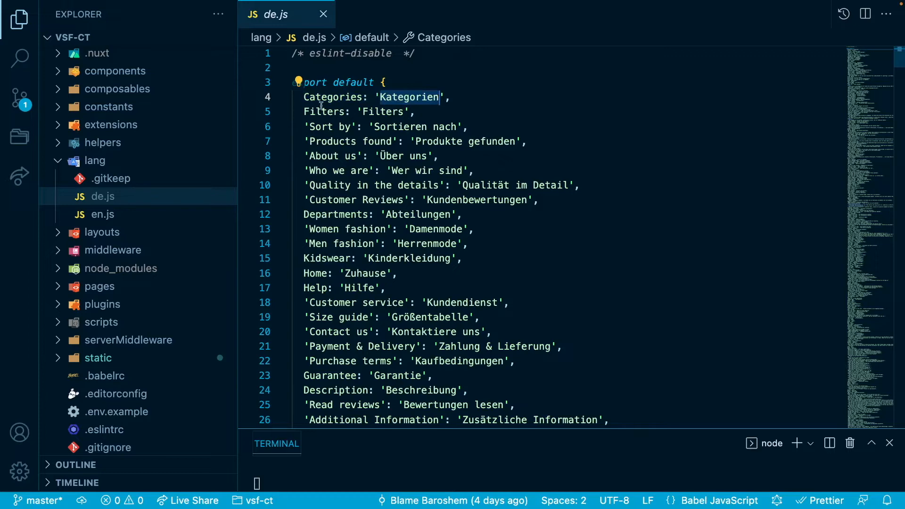
scroll(down, 3)
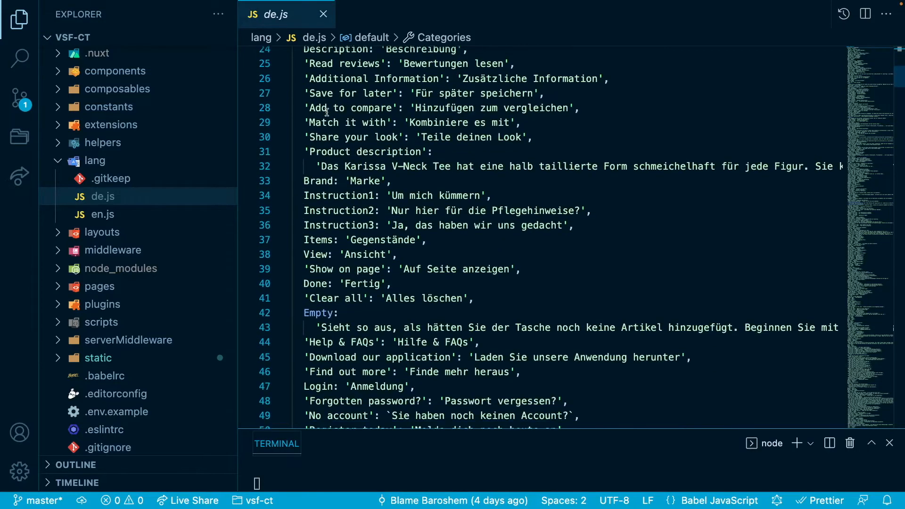
scroll(down, 3)
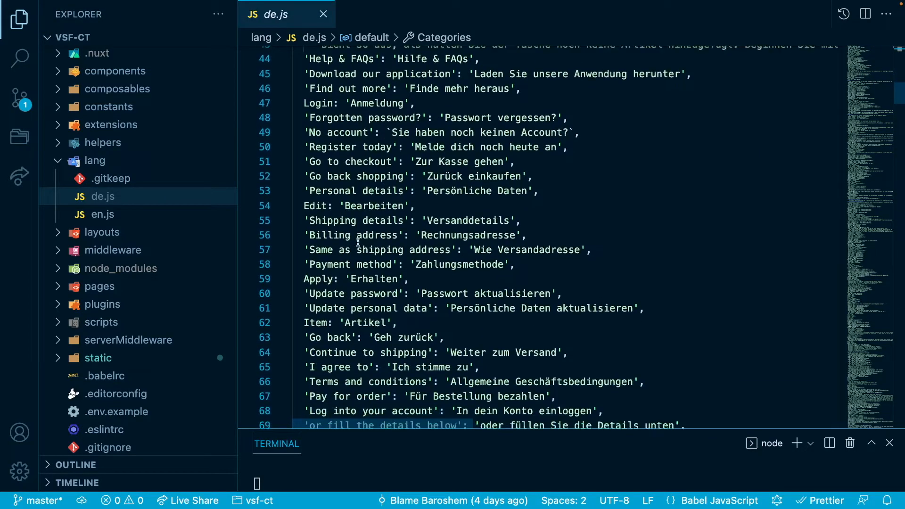
scroll(down, 3)
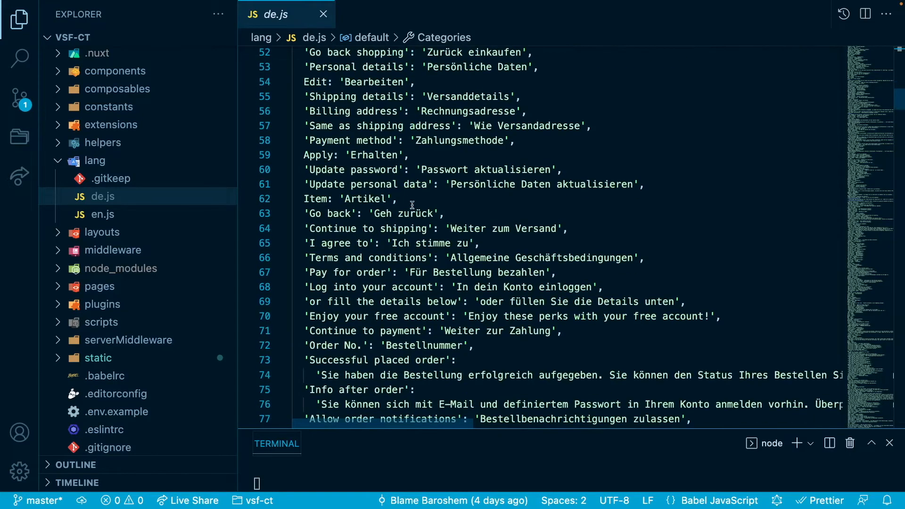
mouse_move(445, 229)
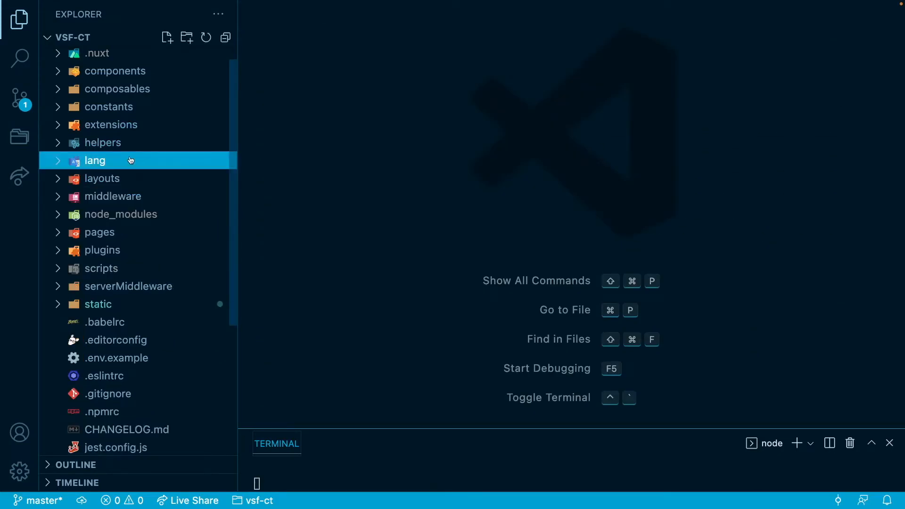
mouse_move(125, 305)
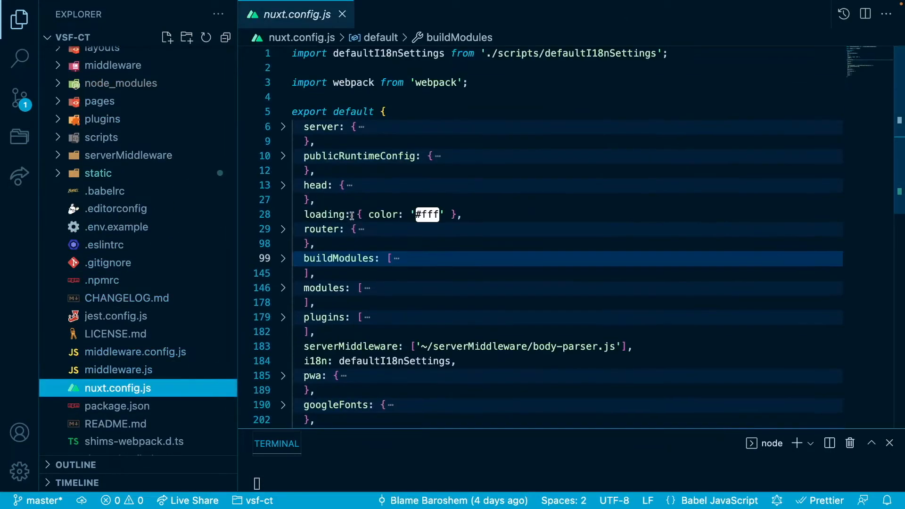
mouse_move(331, 79)
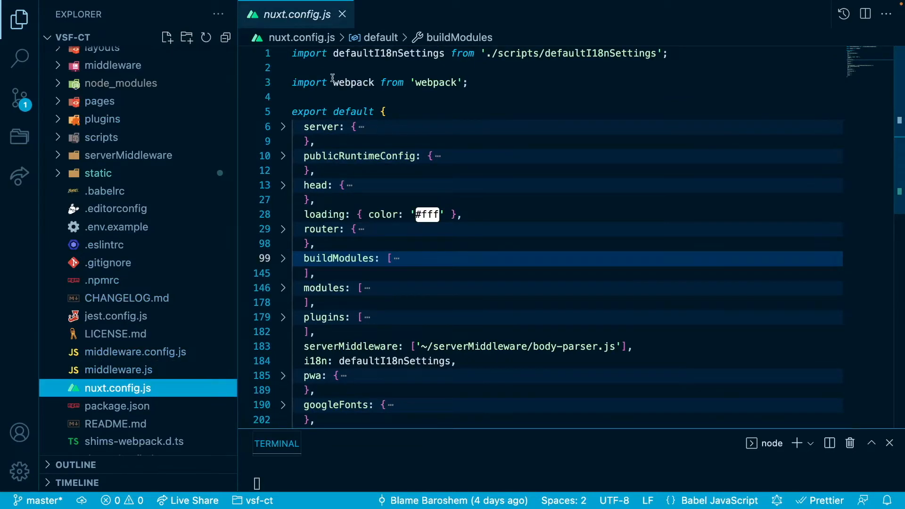
mouse_move(364, 293)
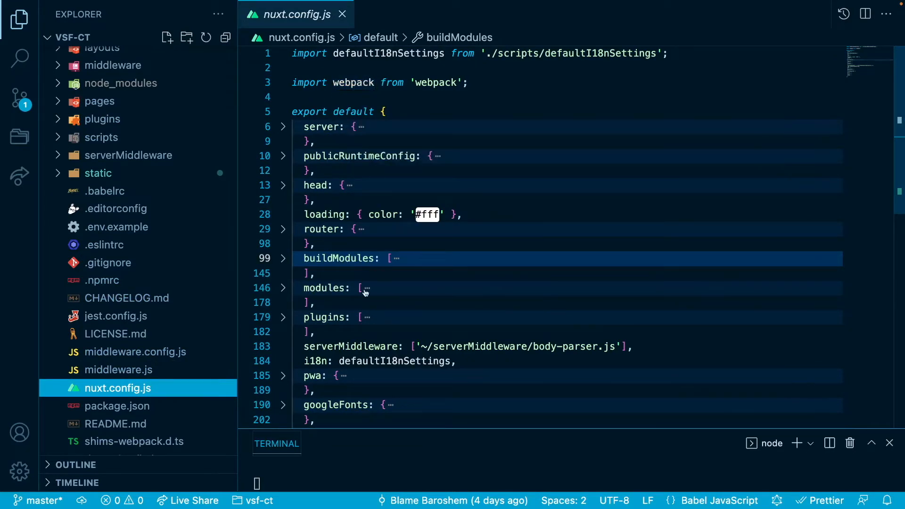
- Select the i18n: defaultI18nSettings line in nuxt.config.js and expand the scripts folder
double_click(351, 347)
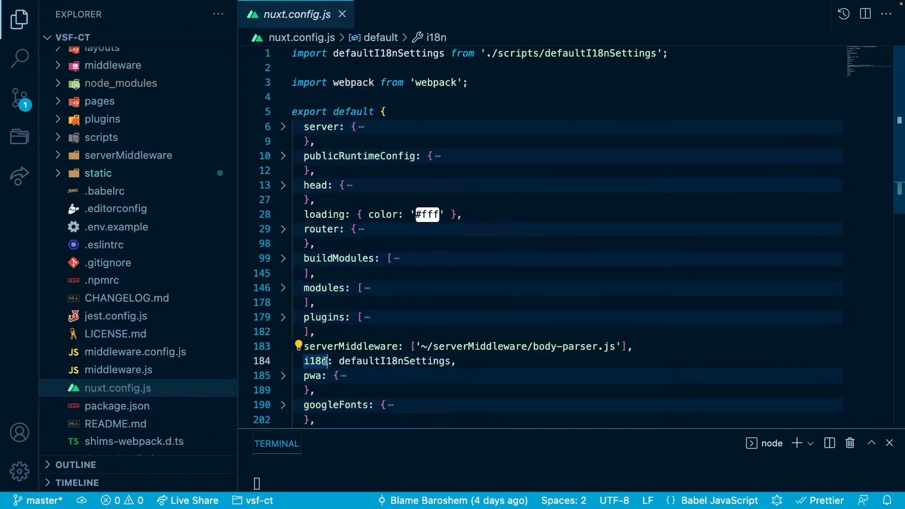
mouse_move(319, 361)
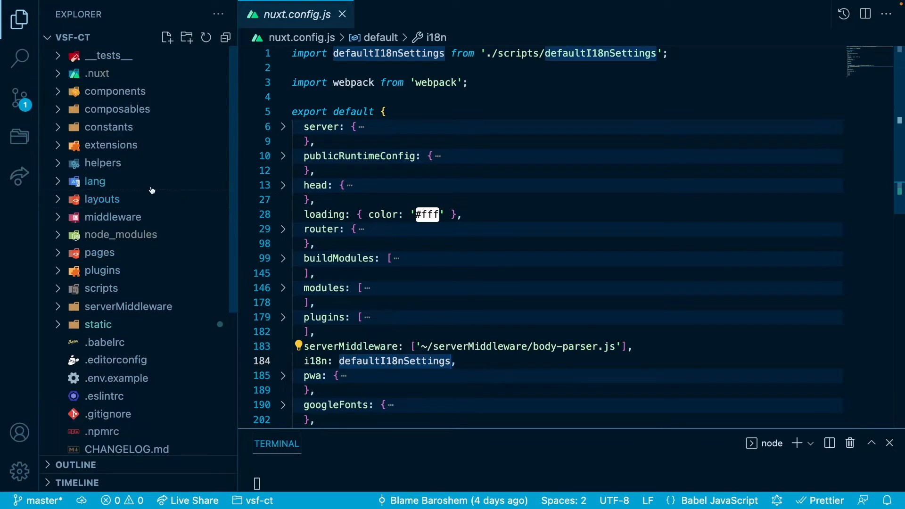
click(101, 288)
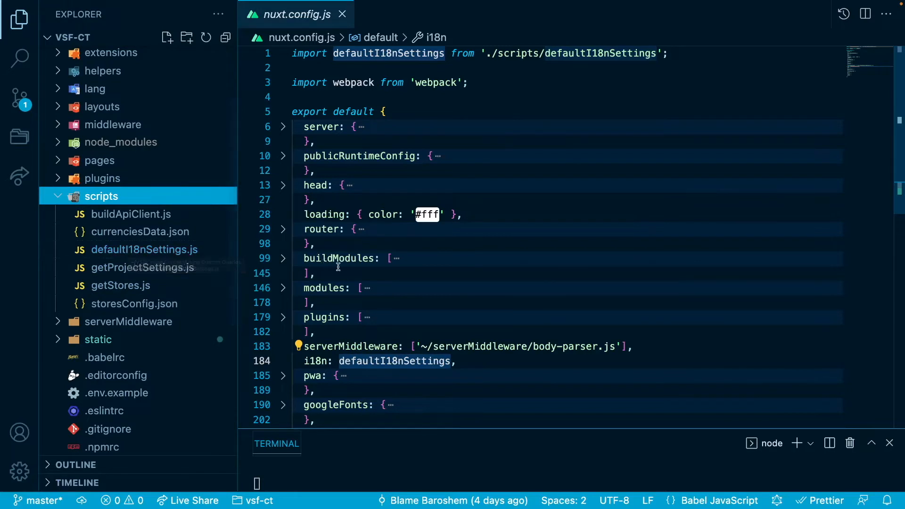
mouse_move(391, 387)
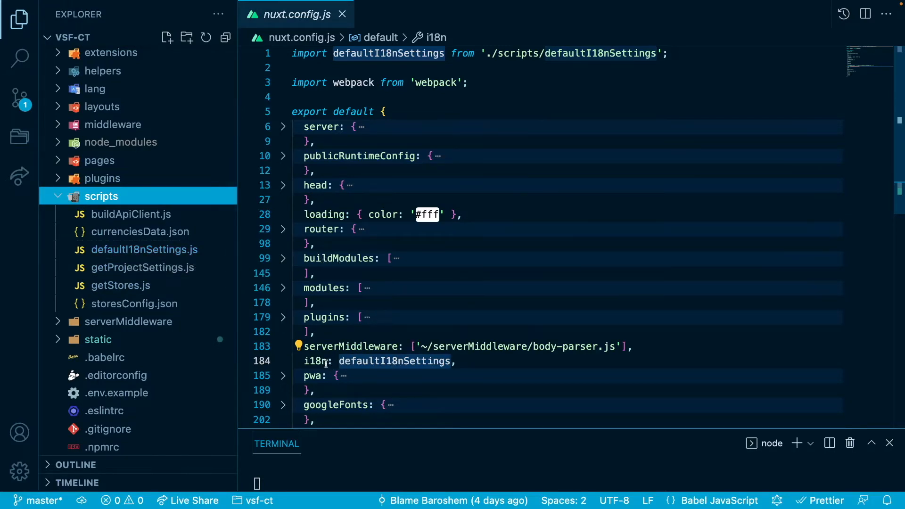
mouse_move(349, 365)
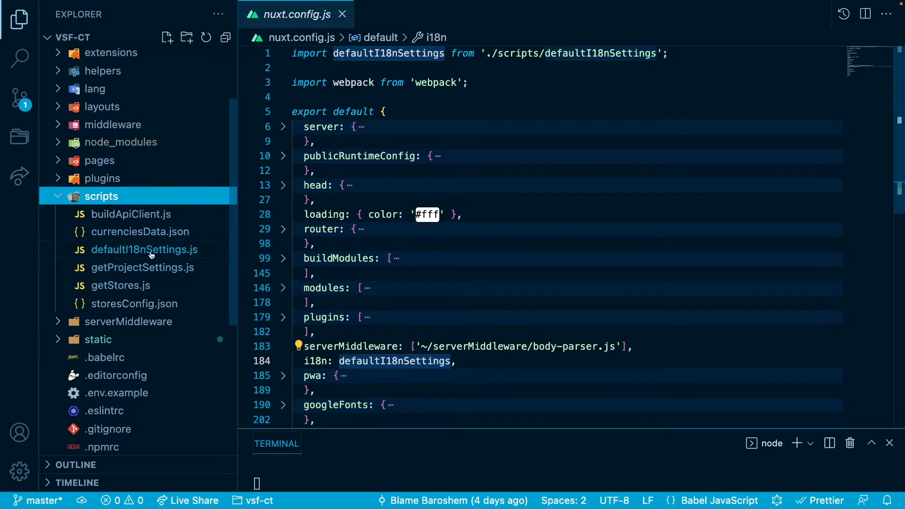
mouse_move(140, 252)
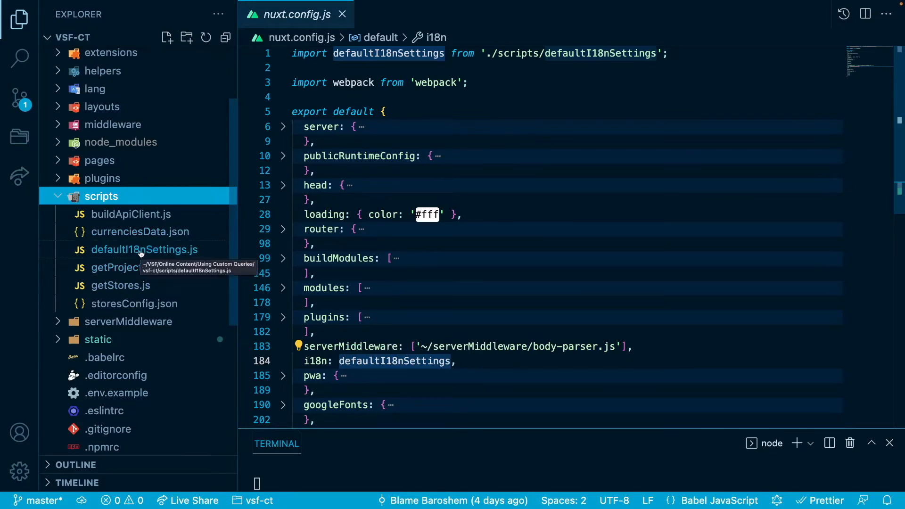
- Open scripts/defaultI18nSettings.js and scroll through its countries, currencies and locales
double_click(145, 249)
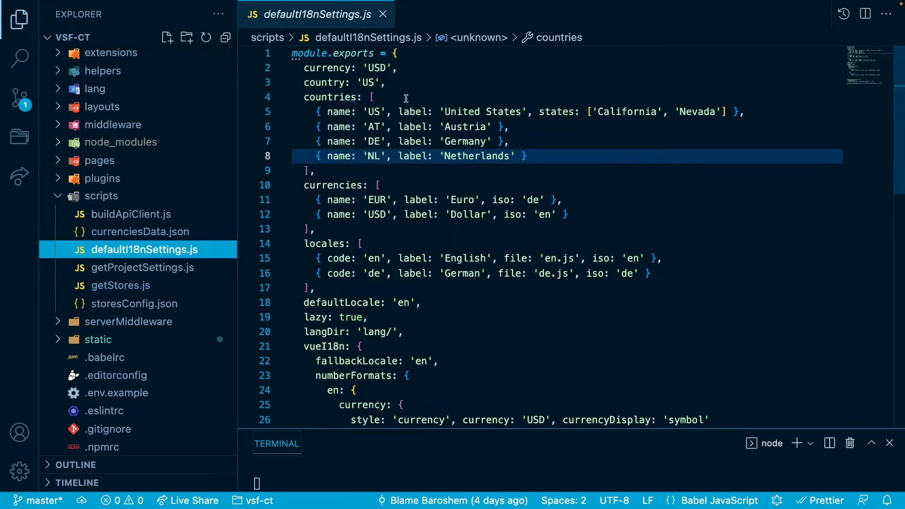
mouse_move(424, 100)
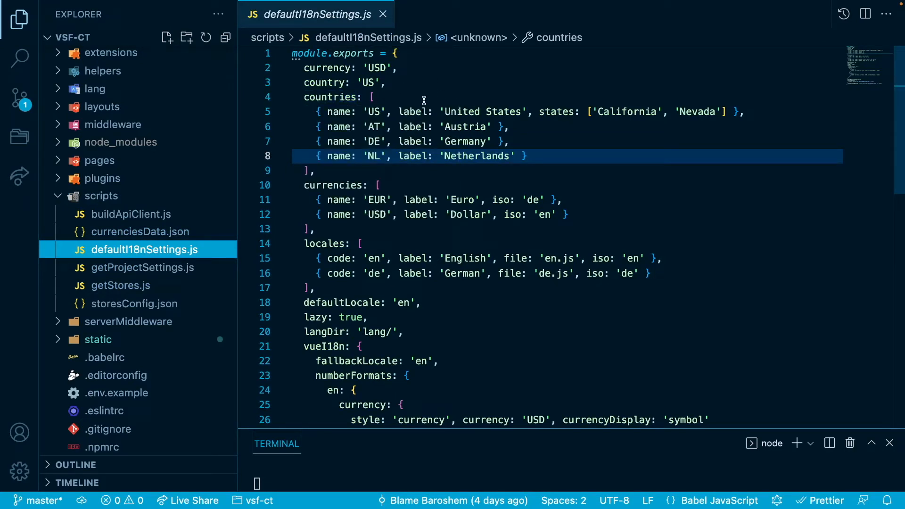
mouse_move(322, 68)
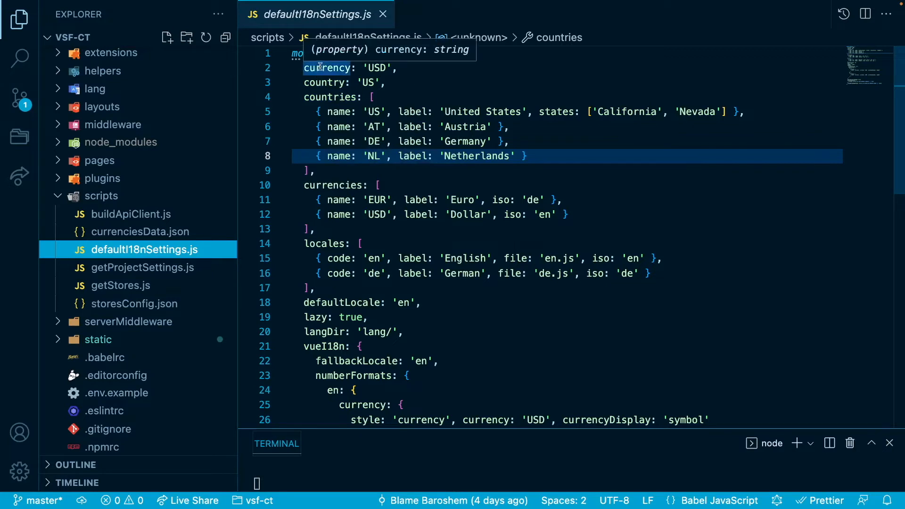
mouse_move(323, 83)
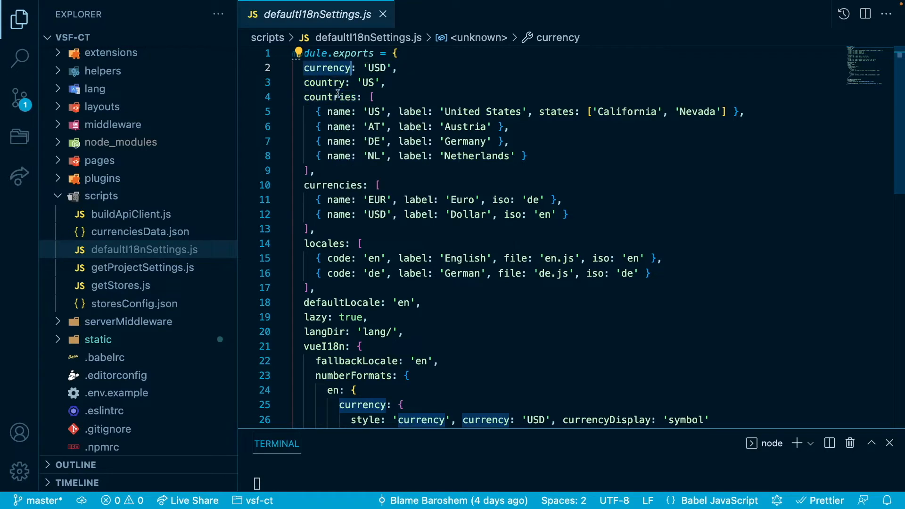
mouse_move(477, 156)
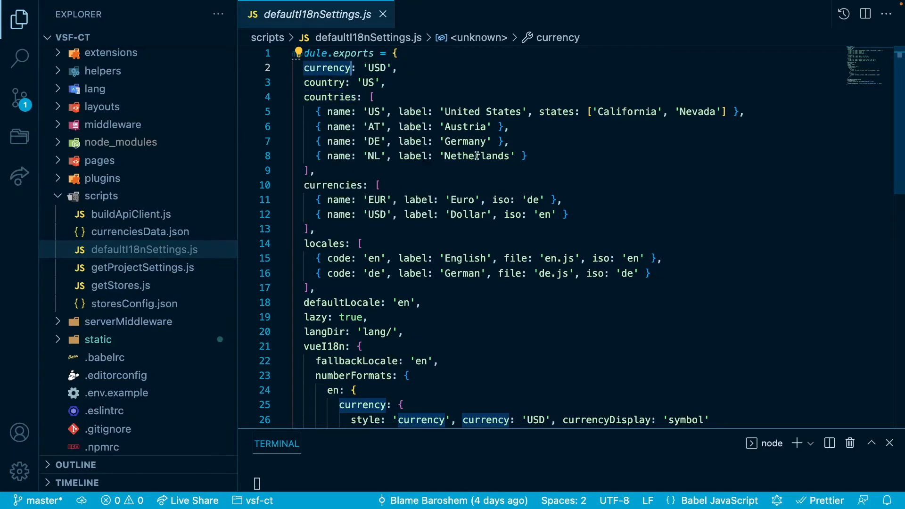
mouse_move(349, 187)
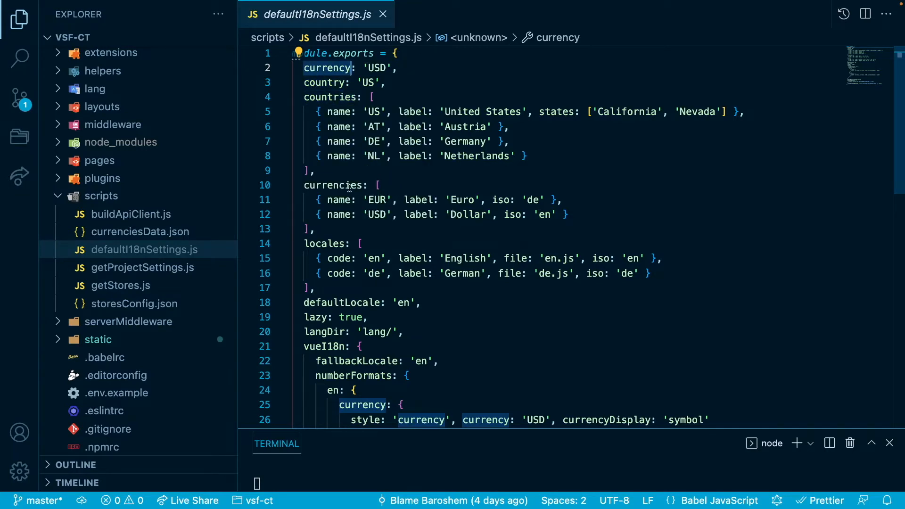
mouse_move(339, 258)
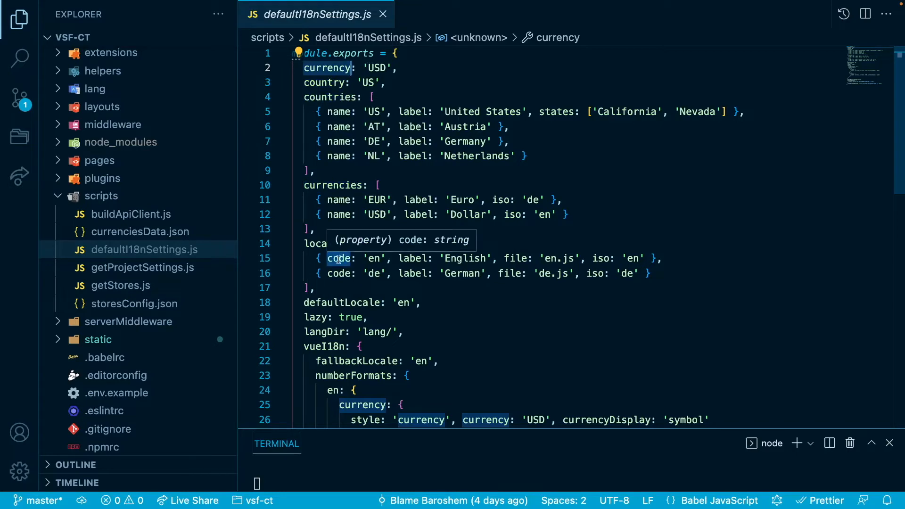
scroll(down, 3)
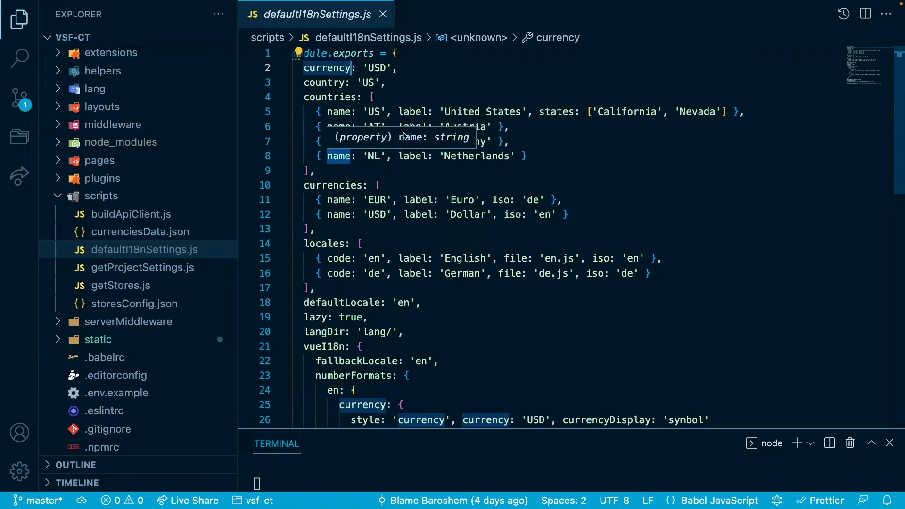
mouse_move(495, 232)
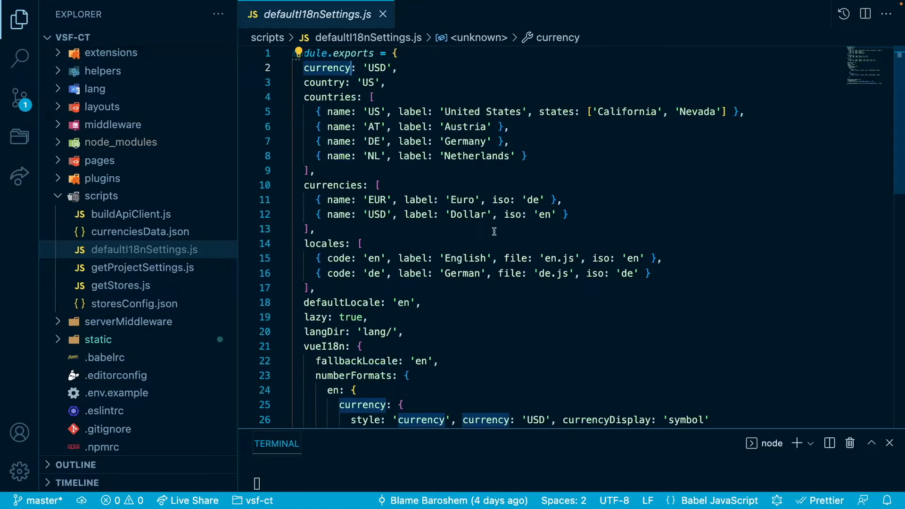
mouse_move(364, 97)
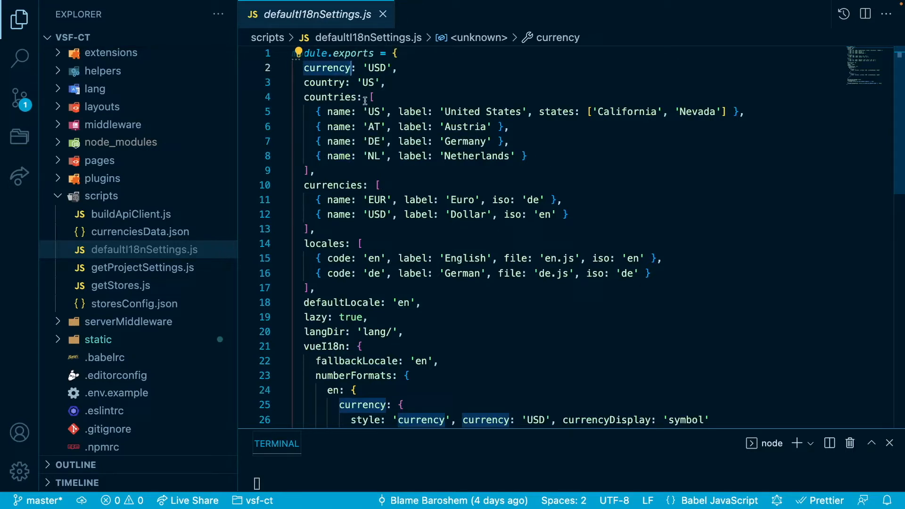
- Append a 'PL' country labelled 'Poland' and duplicate the USD Dollar currency line
click(547, 156)
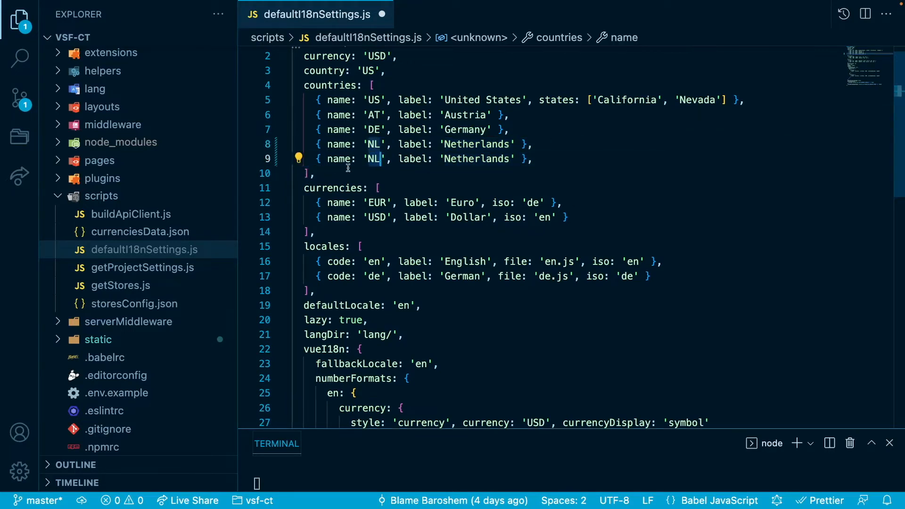
text(PL)
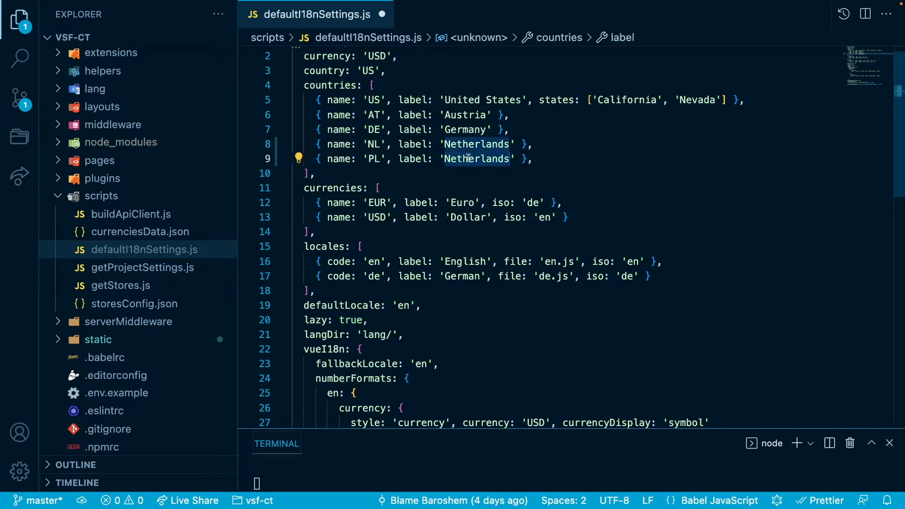
text(Polish)
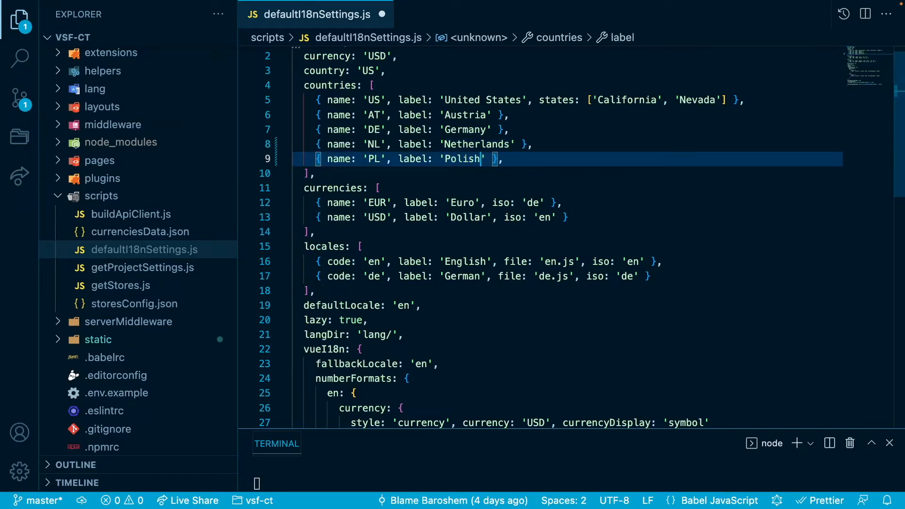
mouse_move(519, 153)
text(abd)
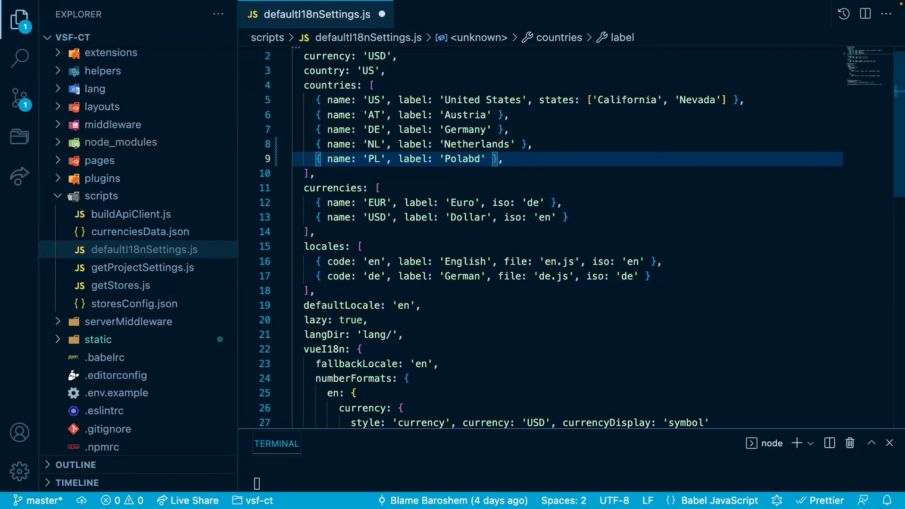
text(Poland)
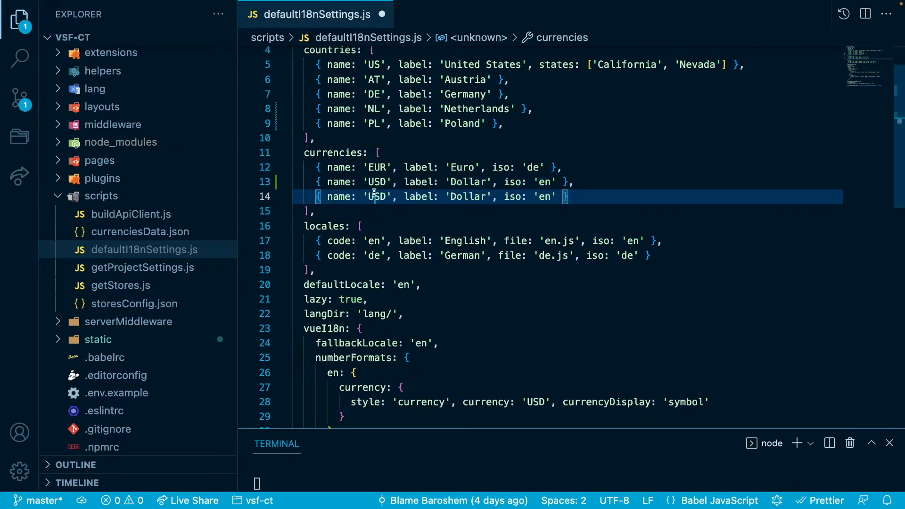
- Change the duplicated currency to name 'PLN', label 'Złoty' and iso 'pl'
text(PLN)
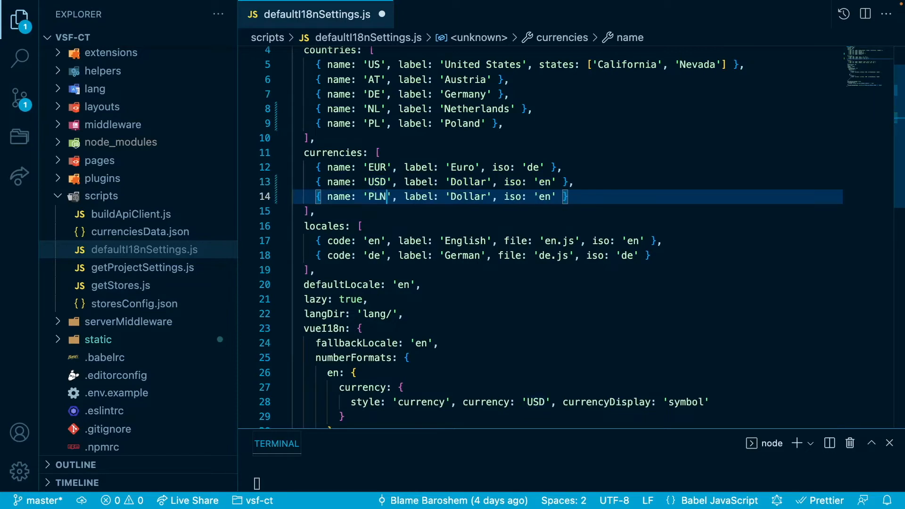
double_click(466, 197)
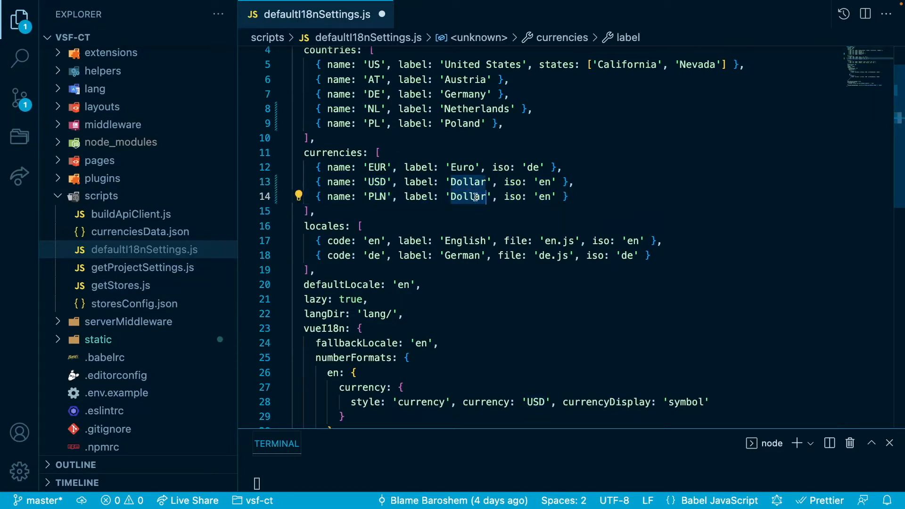
text(Z)
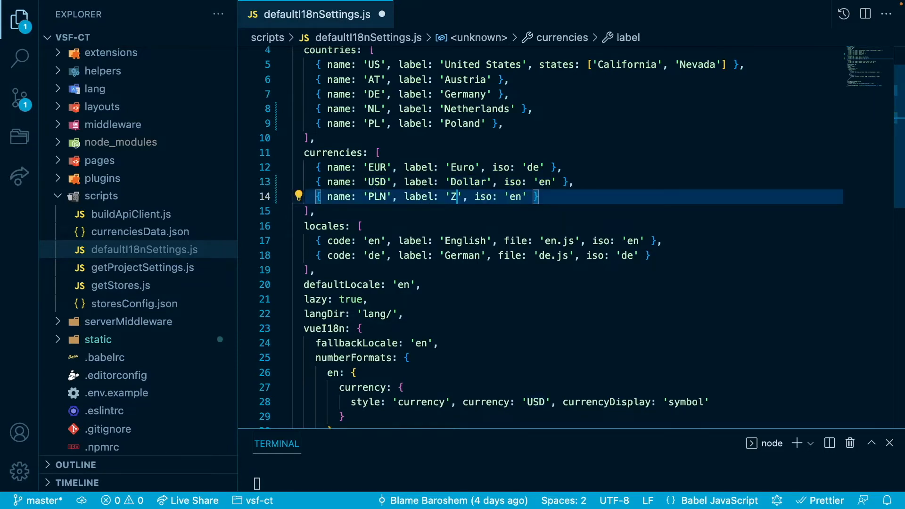
text(łoty)
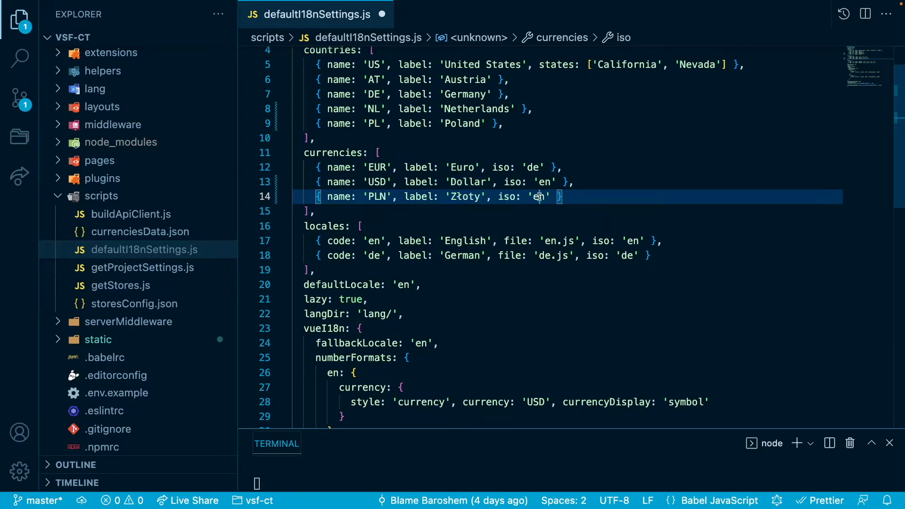
text(pl)
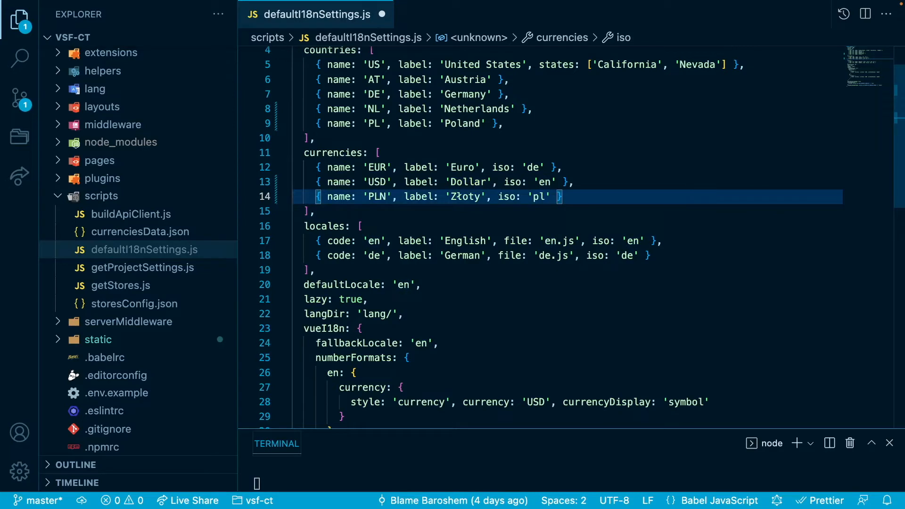
scroll(down, 3)
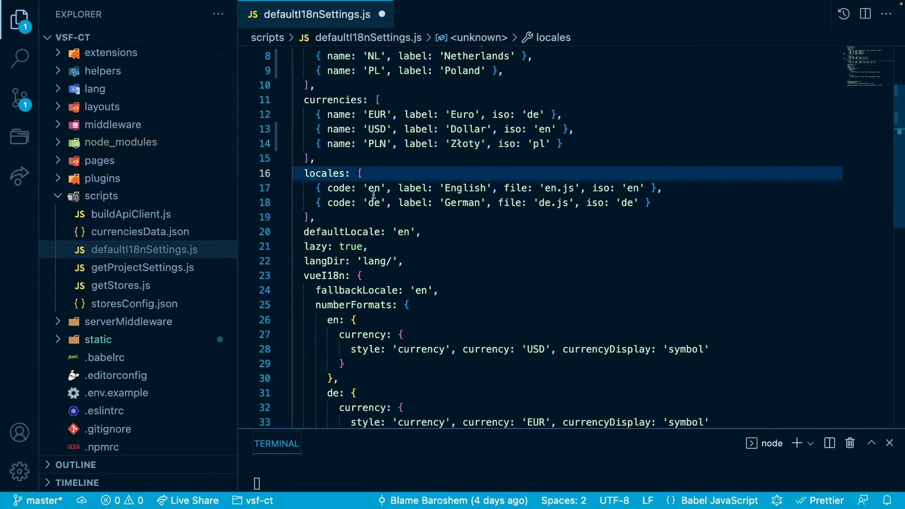
- Duplicate the German locale entry as code 'pl', label 'Polish', file 'pl.js', iso 'pl'
click(320, 203)
text(,)
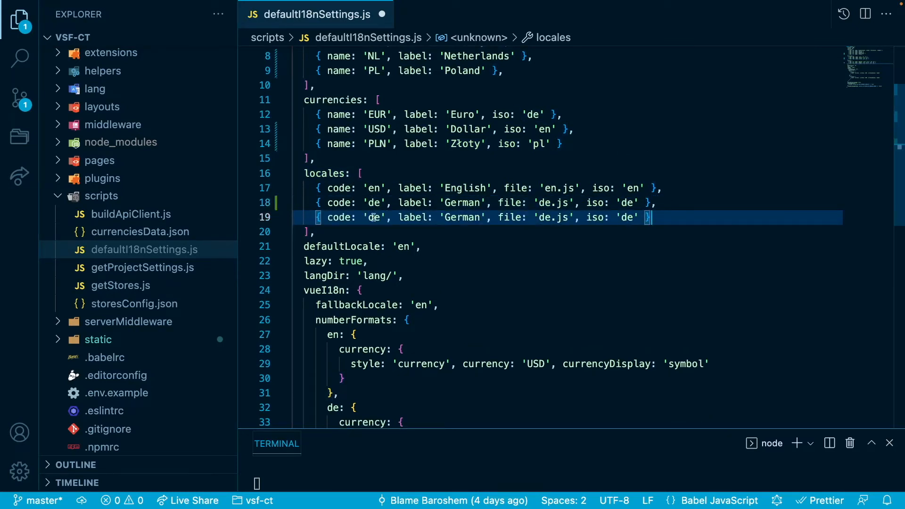
click(381, 218)
text(pl)
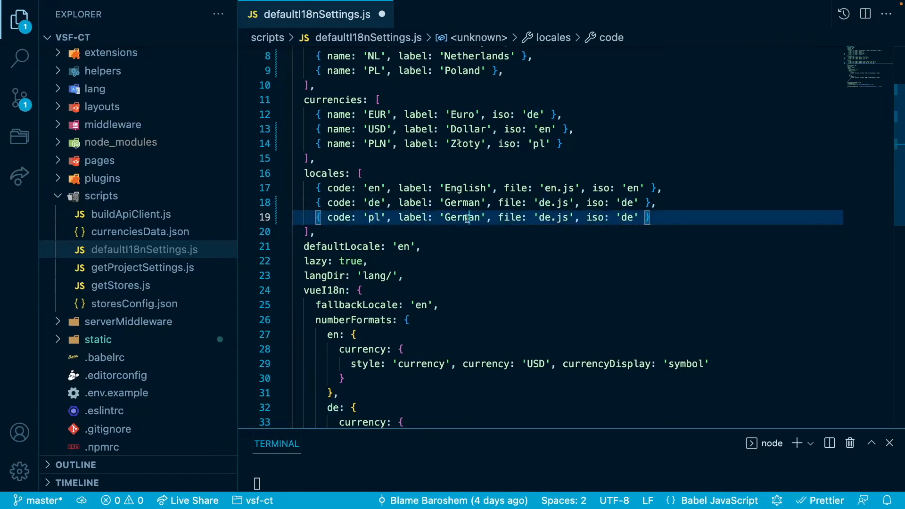
text(Polish)
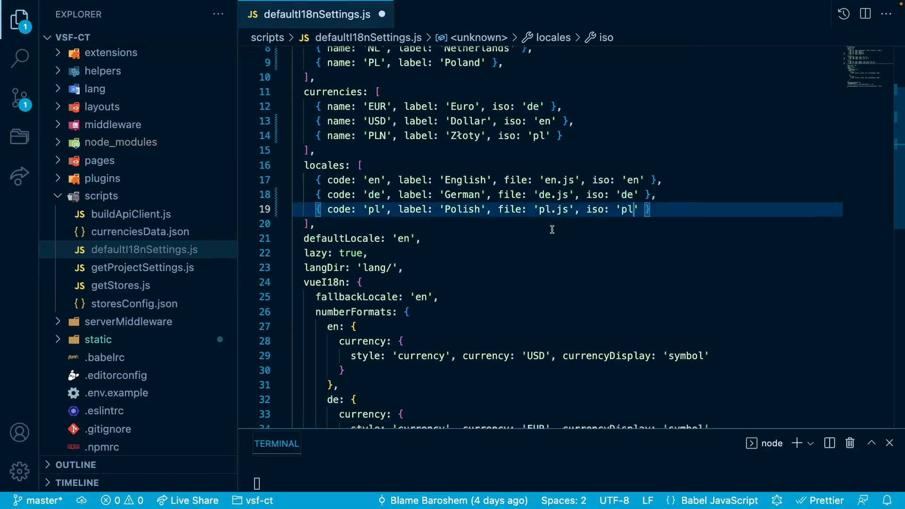
scroll(down, 3)
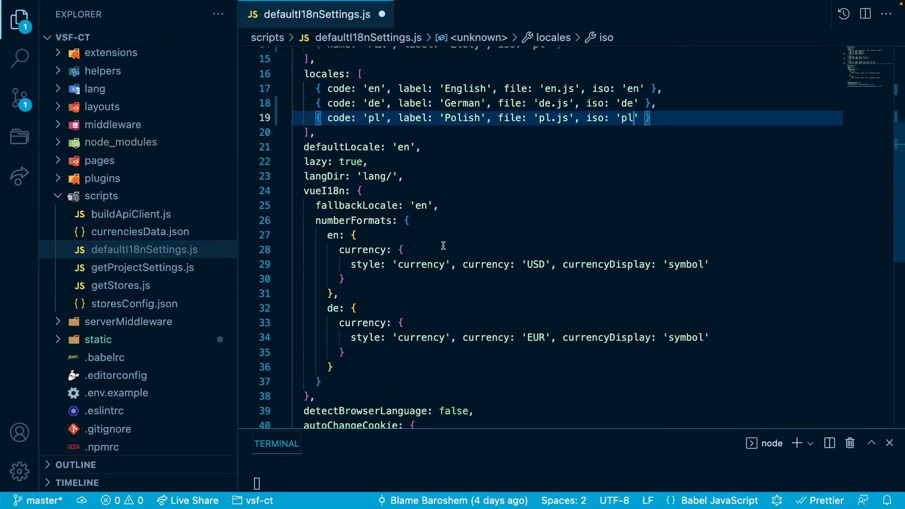
scroll(down, 3)
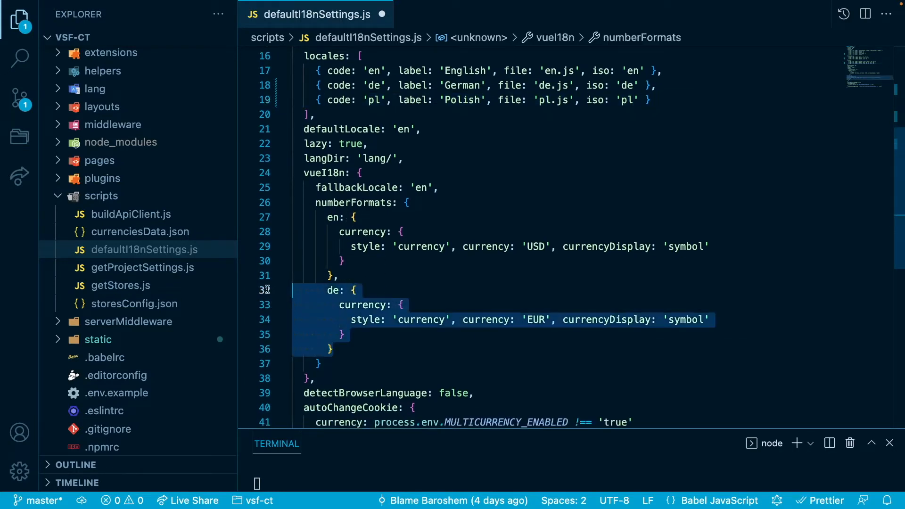
- Duplicate the German number format as 'pl' with PLN currency, and save the settings file
click(339, 349)
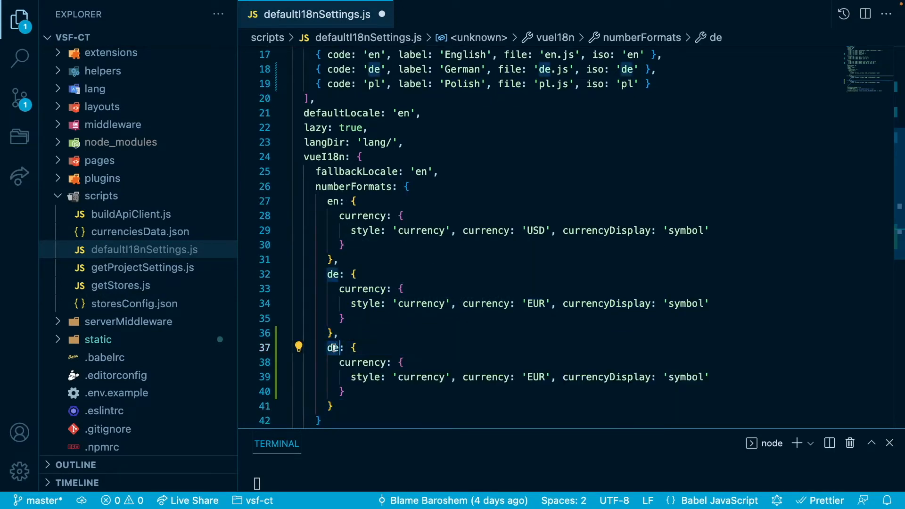
text(pl)
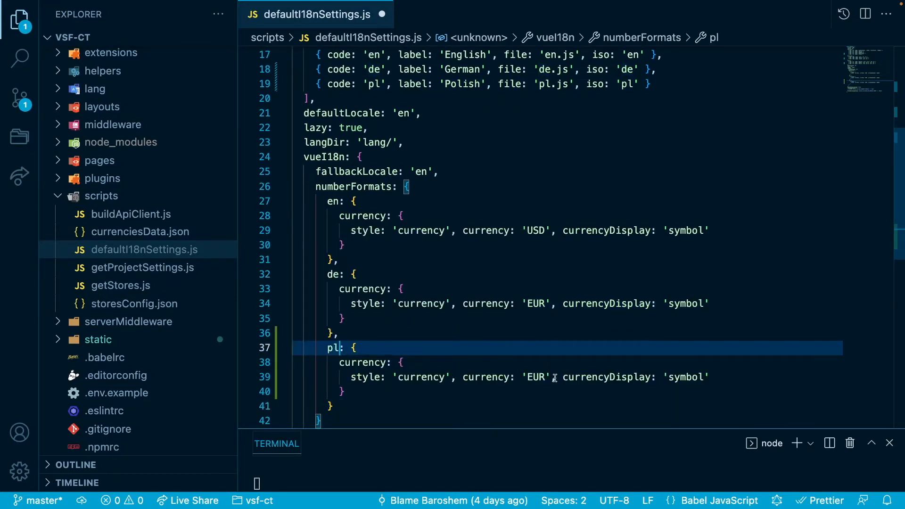
text(PL)
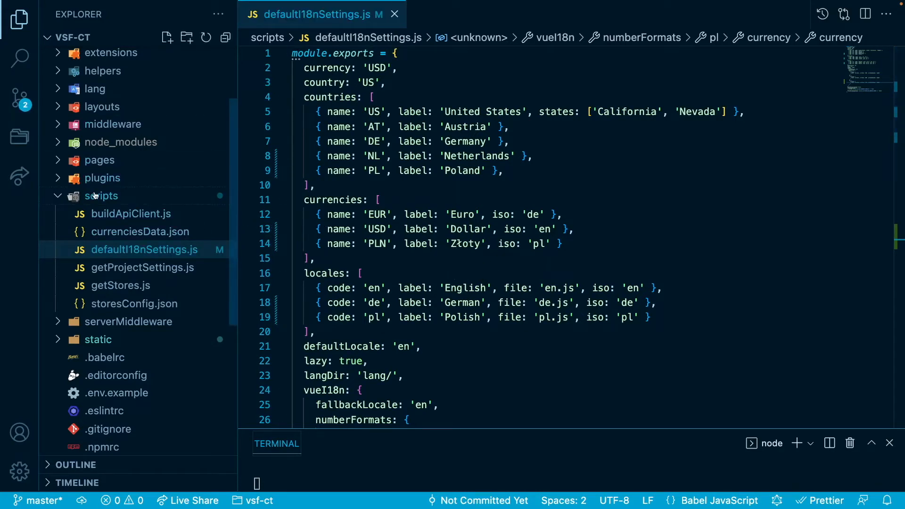
- Create a new empty pl.js file inside the lang folder
click(95, 89)
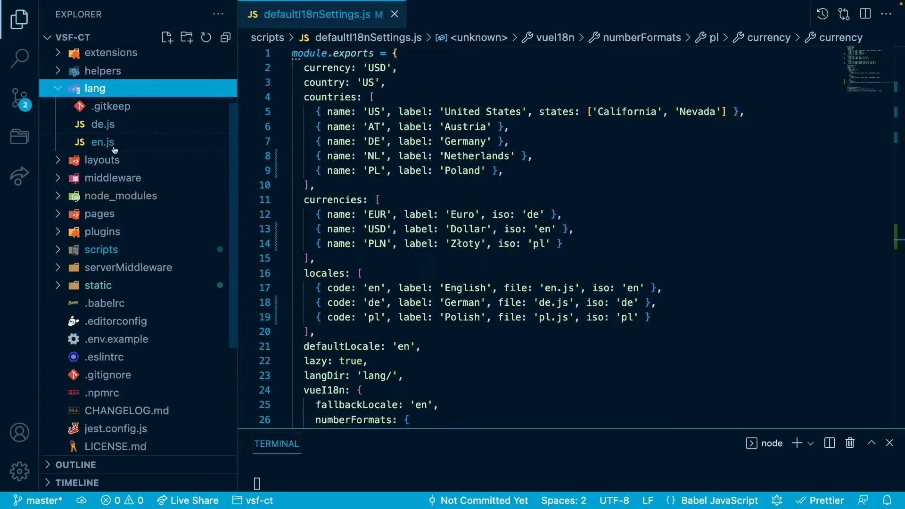
right_click(95, 88)
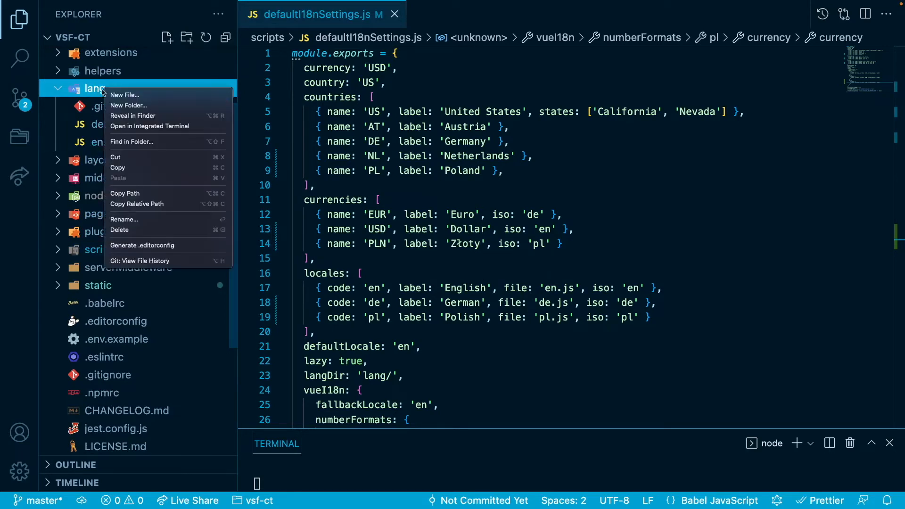
click(125, 95)
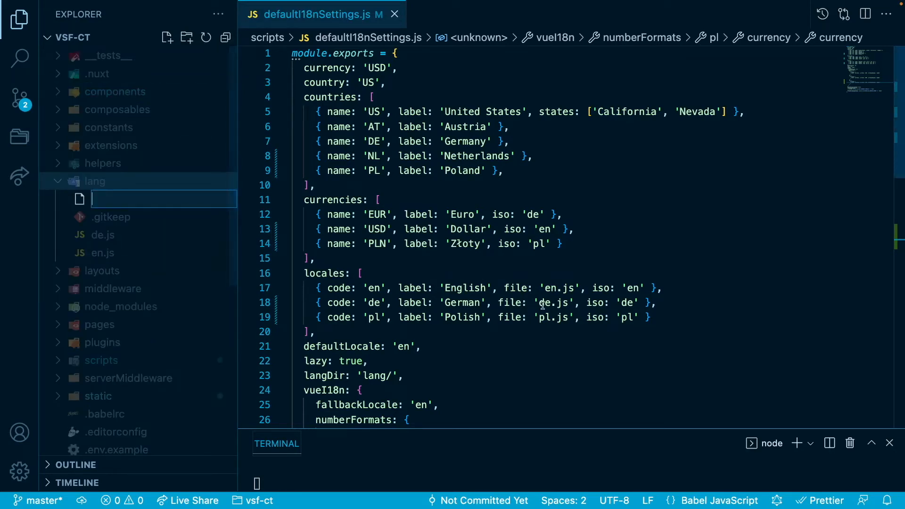
mouse_move(547, 322)
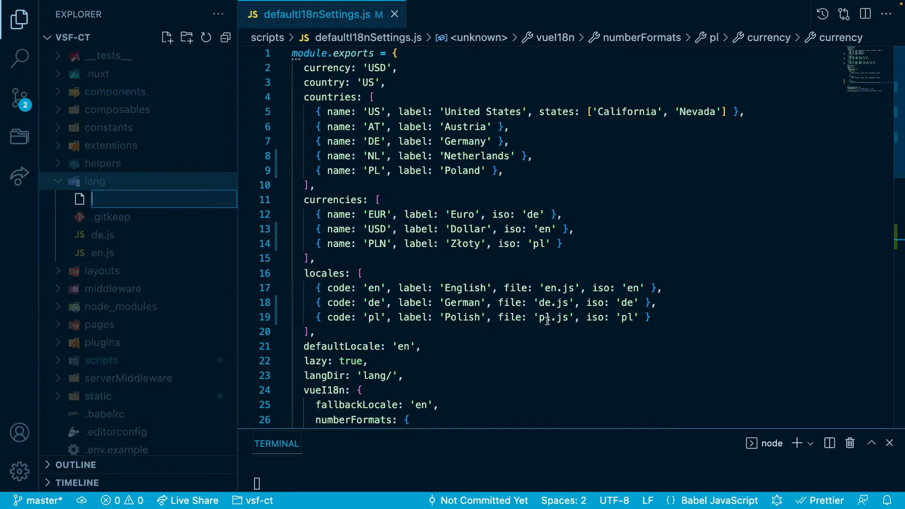
text(pl.js)
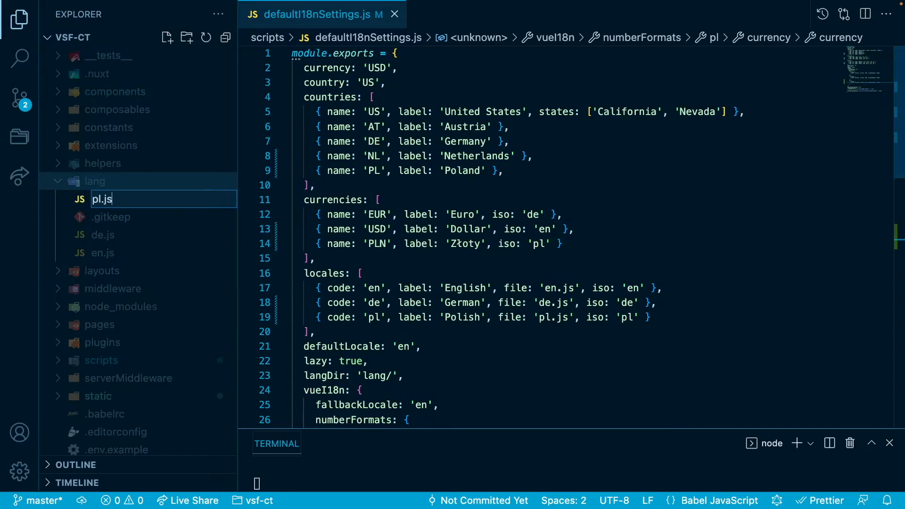
key(Enter)
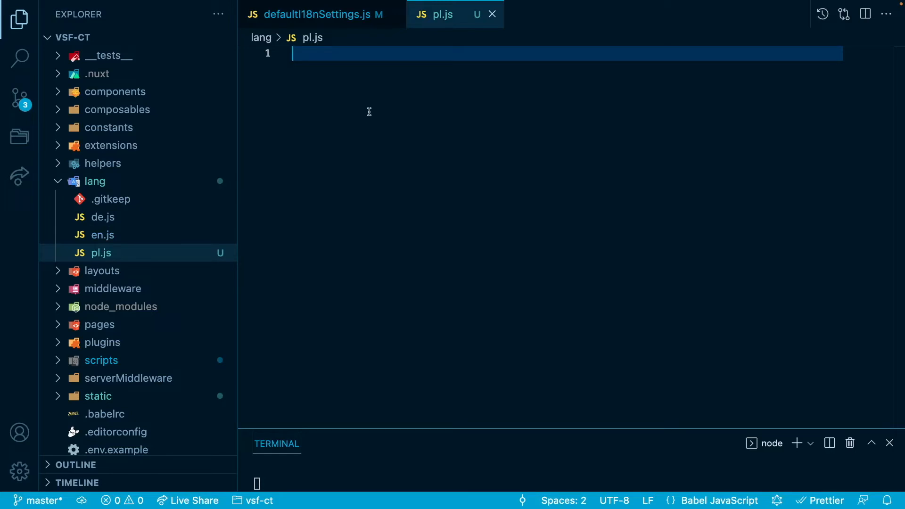
- Write pl.js exporting Polish footer strings like 'O nas' and 'Kim jesteśmy', comparing with de.js
text(export default {\n  'About us': 'O nas',\n  'Who we are': 'Kim jesteśmy',\n  'Quality in the details': 'Jakość w szczegółach',\n  'Customer Reviews': 'Opinie klientów',\n})
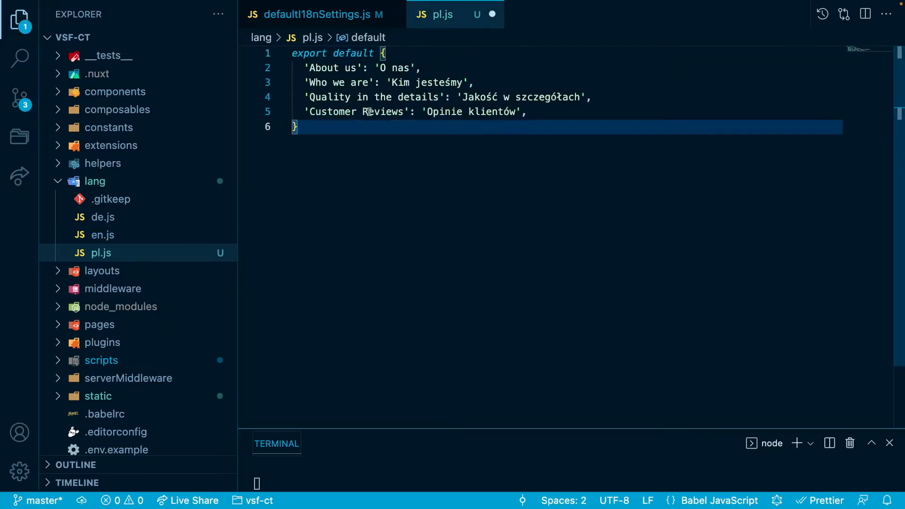
mouse_move(236, 150)
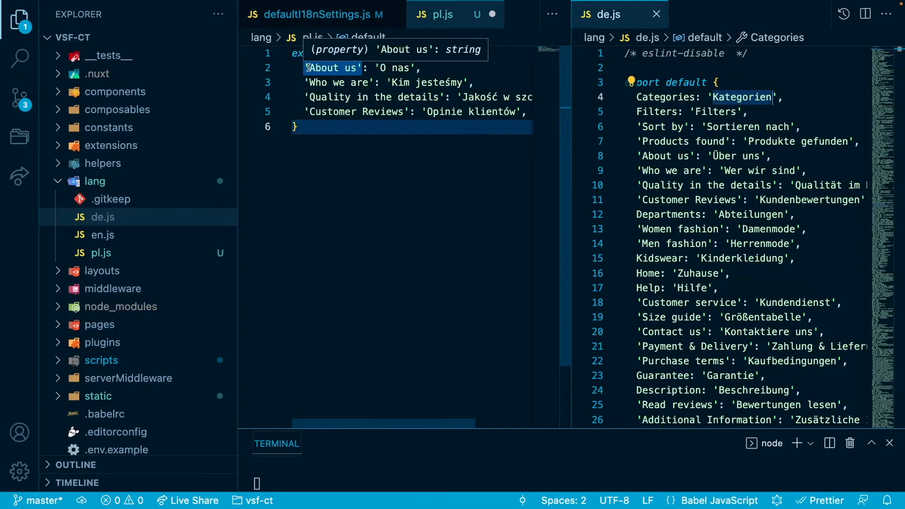
click(437, 15)
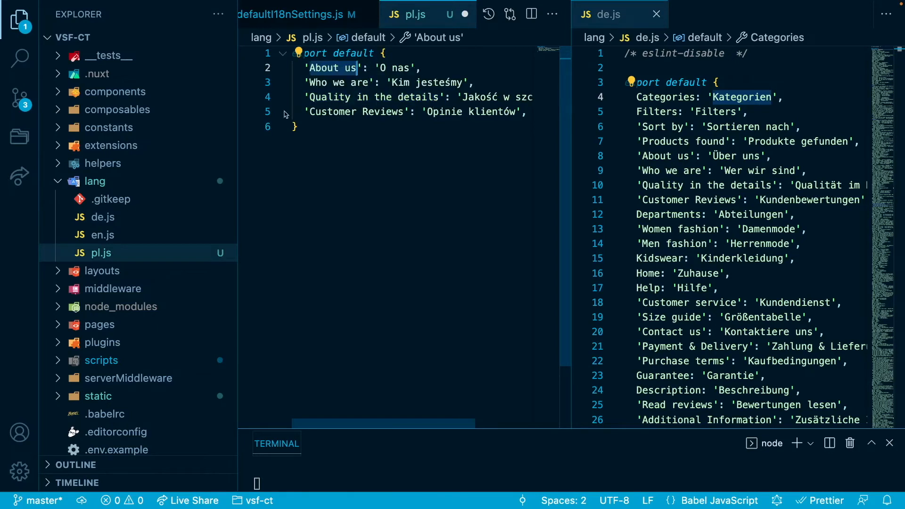
scroll(right, 3)
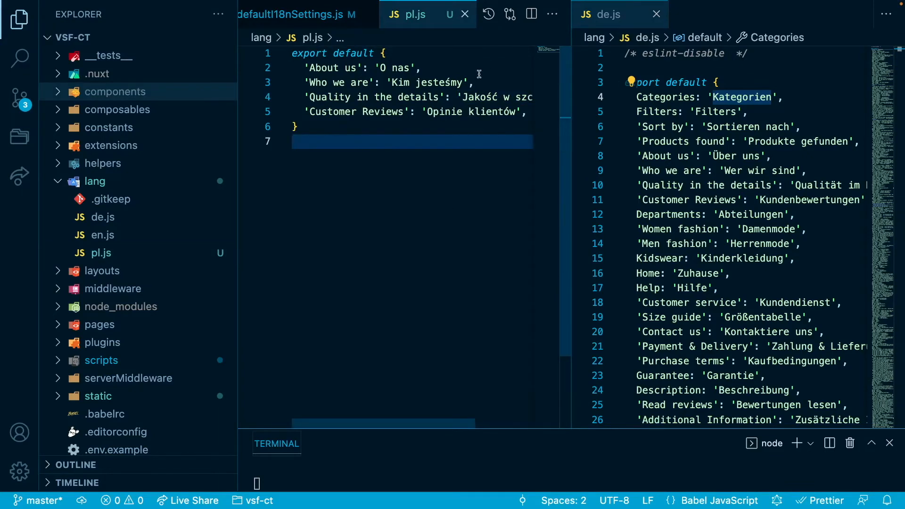
- Close the open editor tabs, collapse lang and expand components to reach AppFooter.vue
click(300, 14)
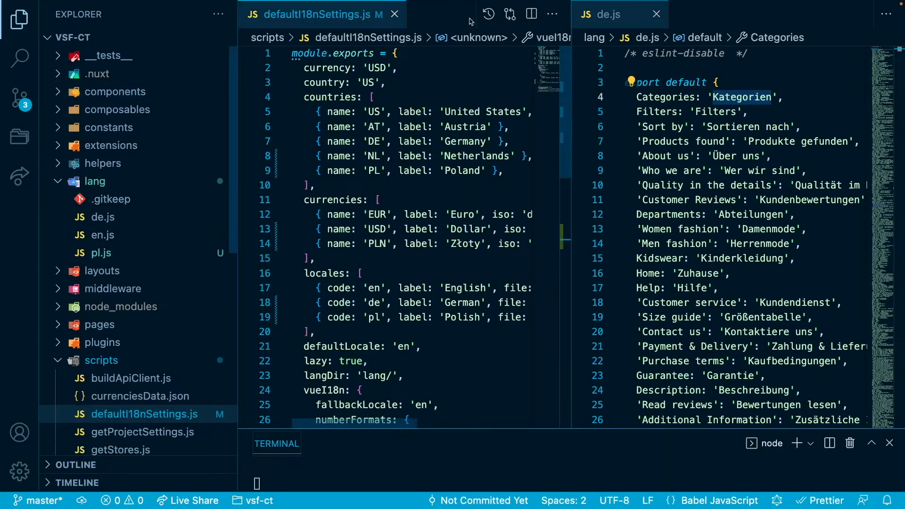
click(394, 14)
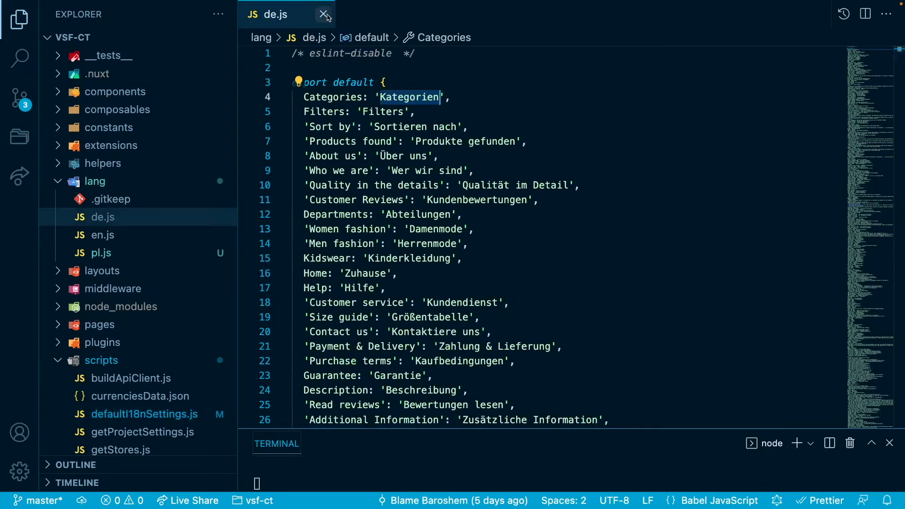
click(323, 14)
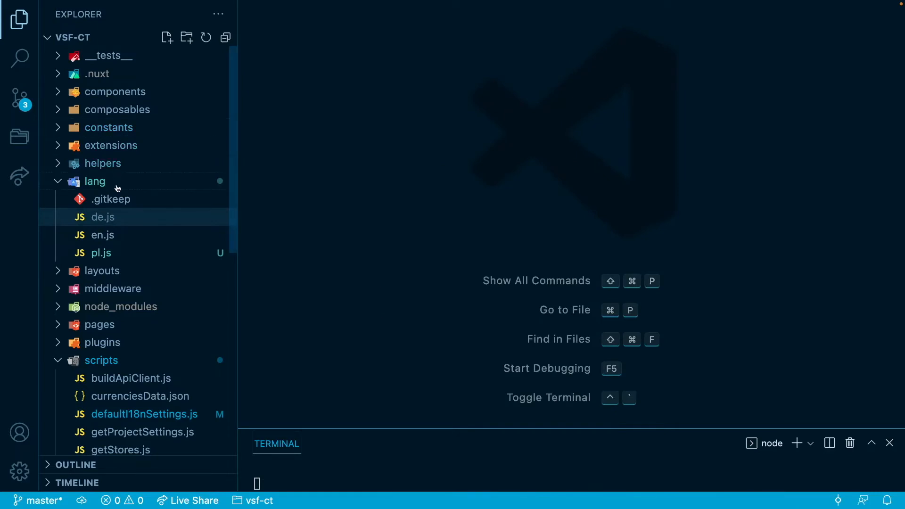
click(95, 181)
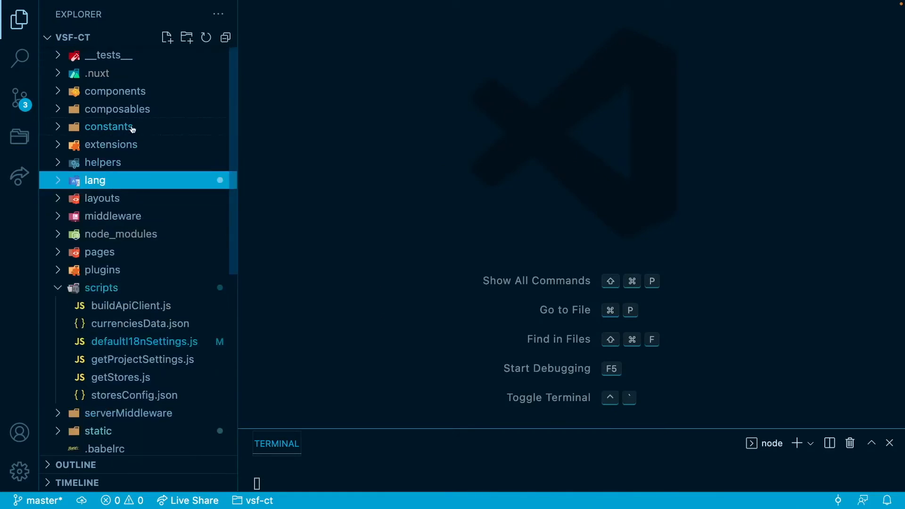
mouse_move(124, 146)
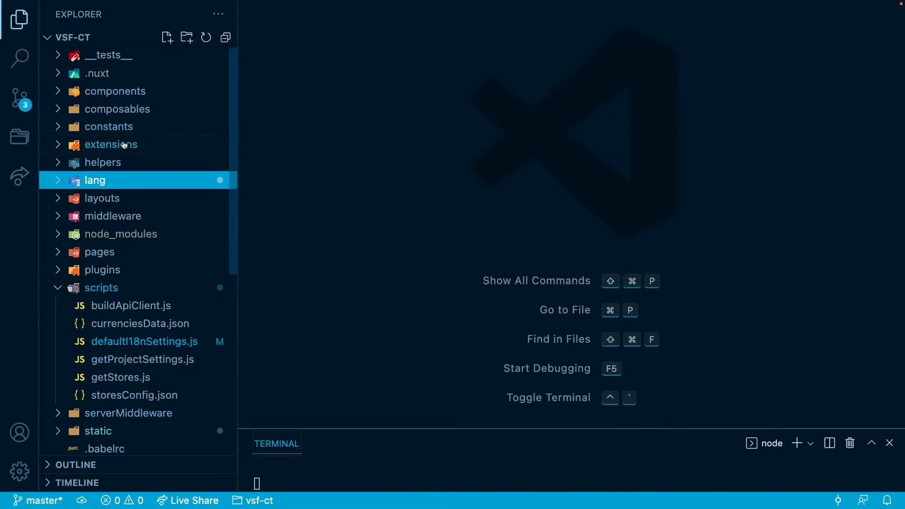
click(102, 198)
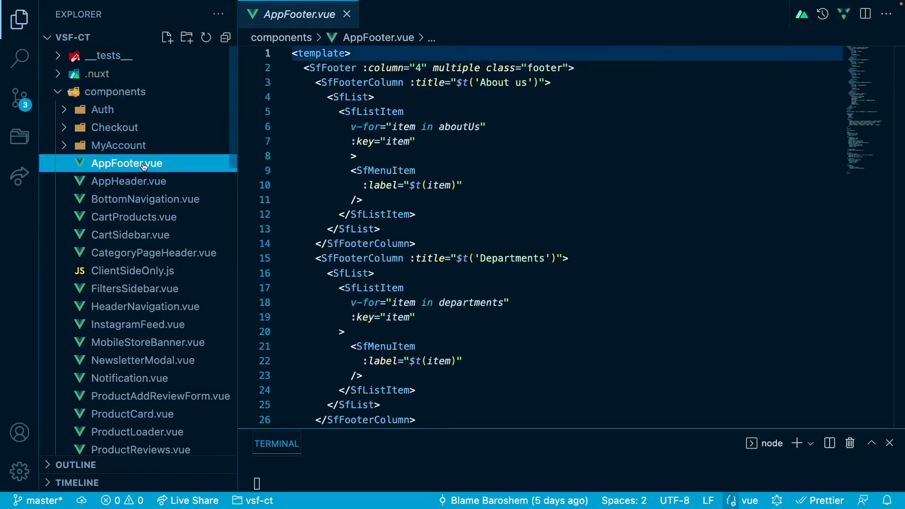
click(417, 214)
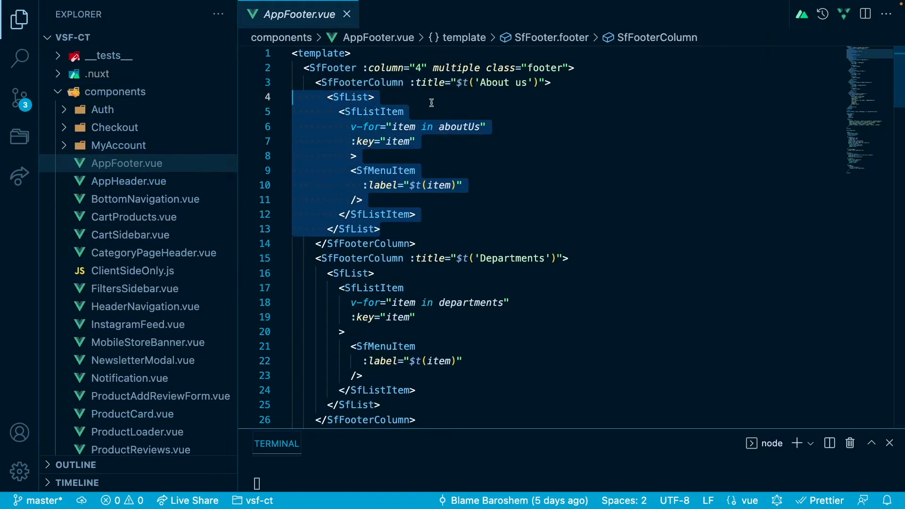
scroll(down, 3)
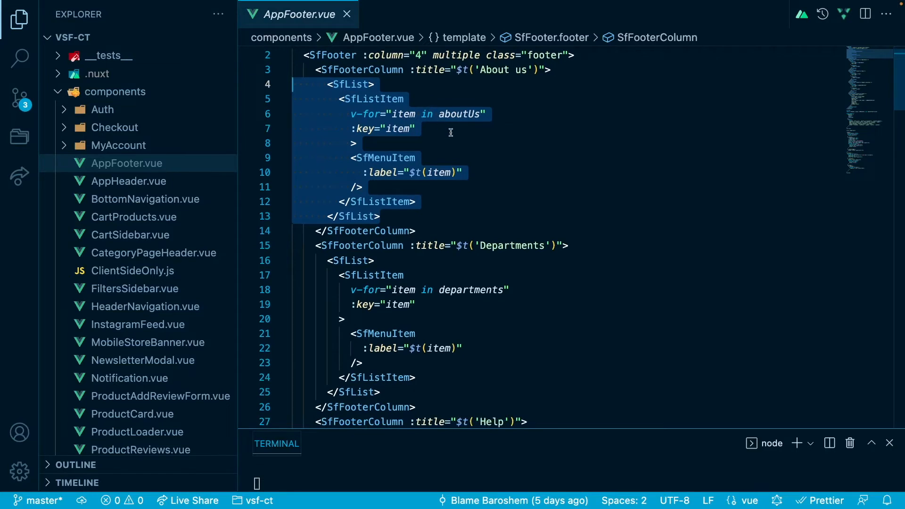
mouse_move(467, 114)
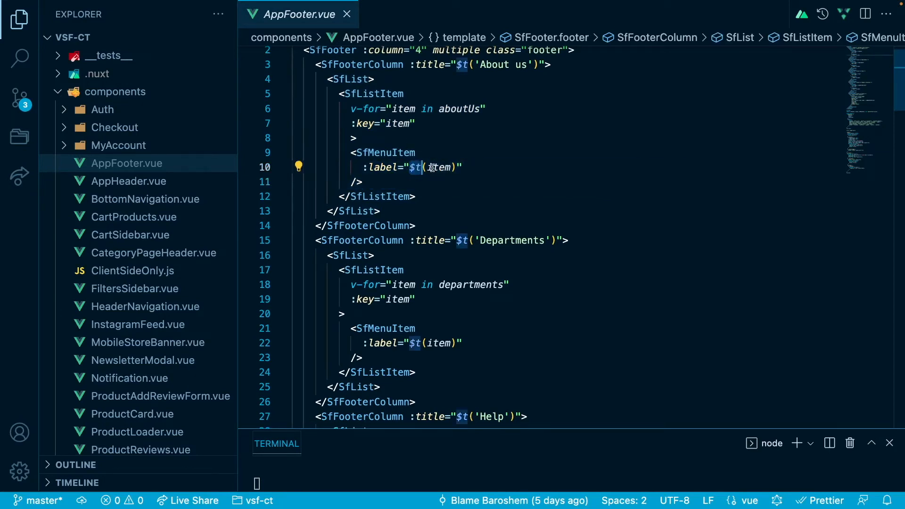
scroll(down, 3)
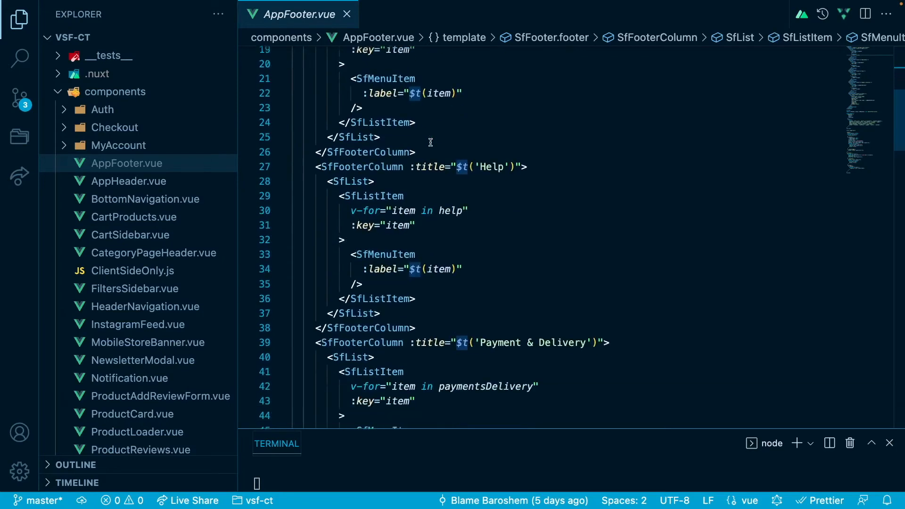
scroll(down, 3)
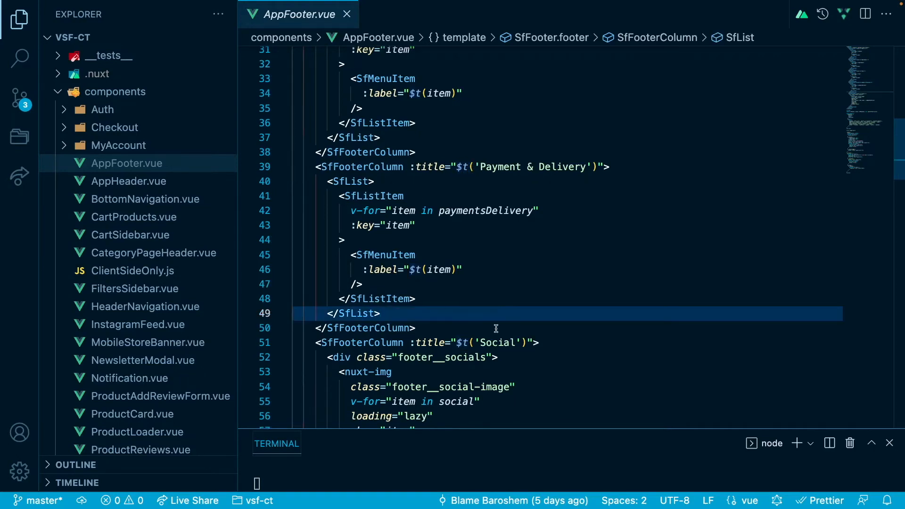
double_click(499, 342)
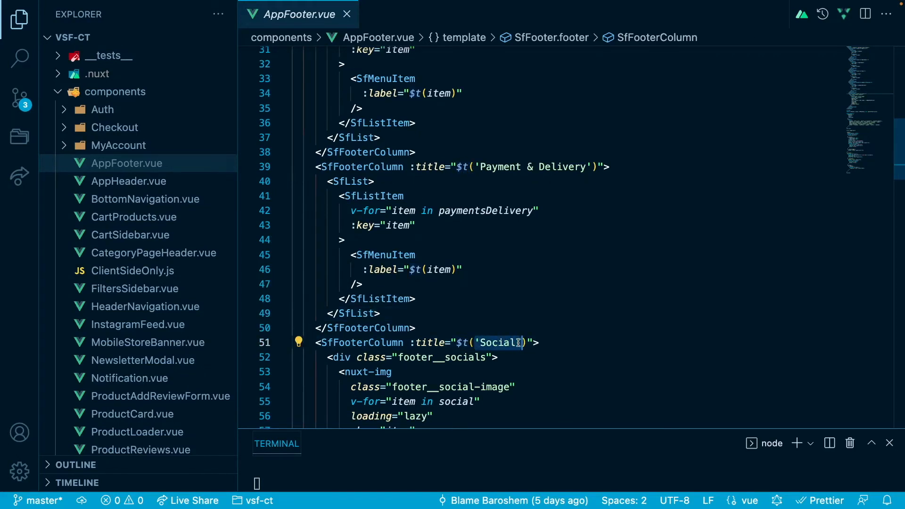
scroll(down, 3)
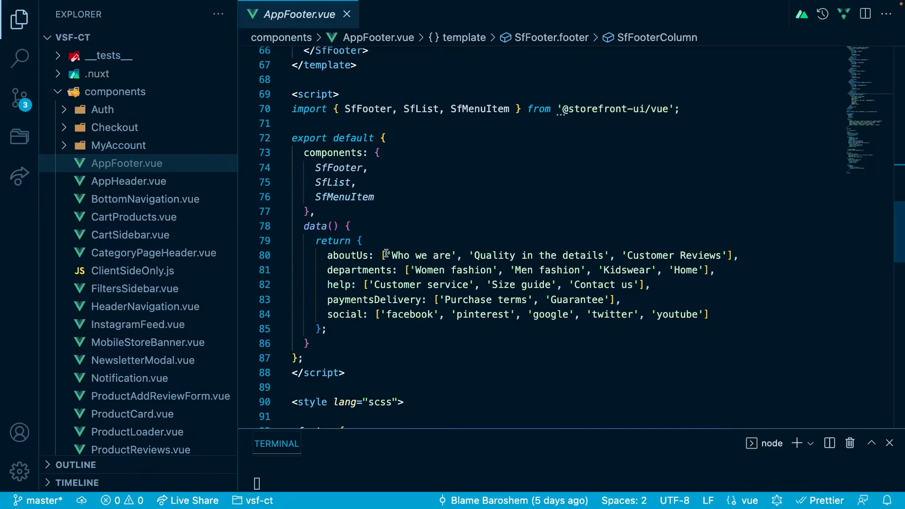
- Select the 'Who we are' footer entry, then open lang/pl.js from the Explorer
double_click(418, 256)
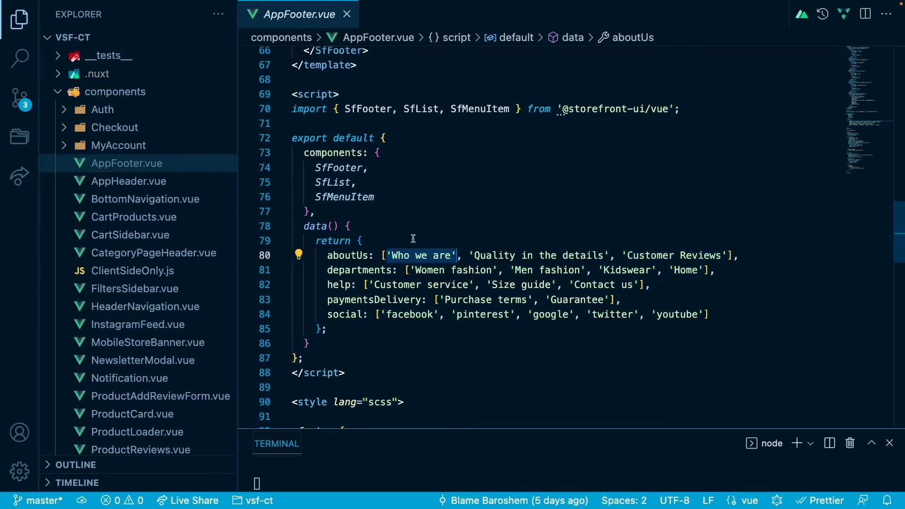
scroll(down, 3)
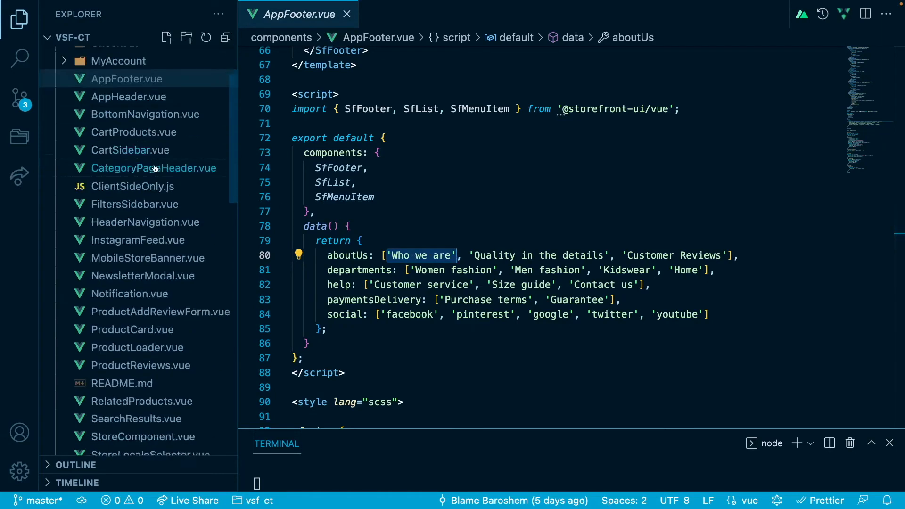
scroll(down, 3)
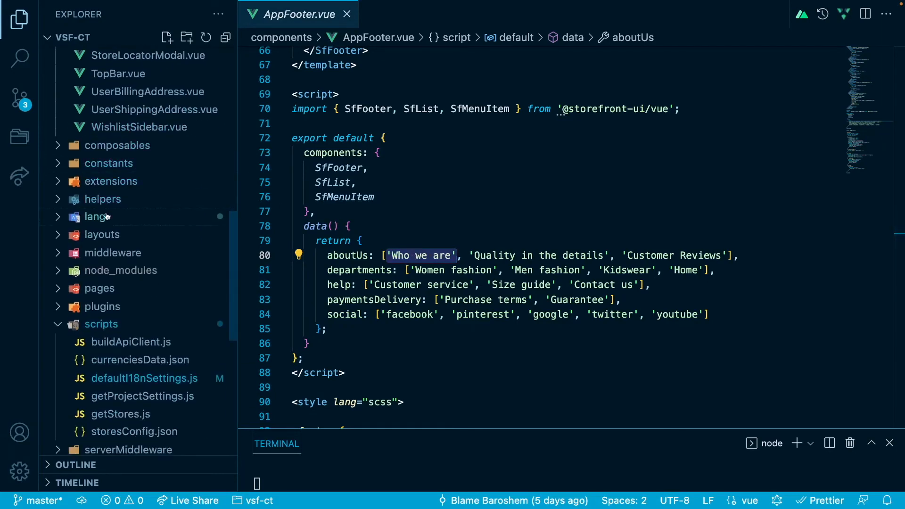
click(95, 217)
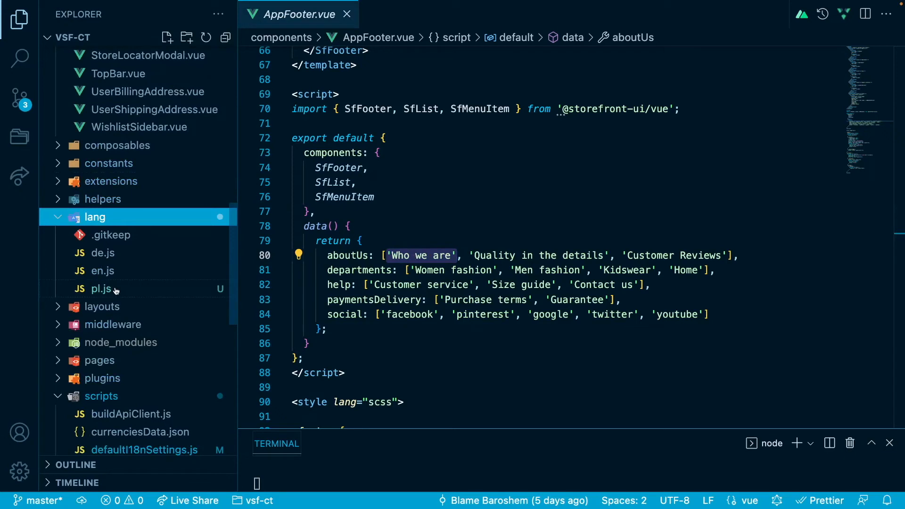
click(100, 288)
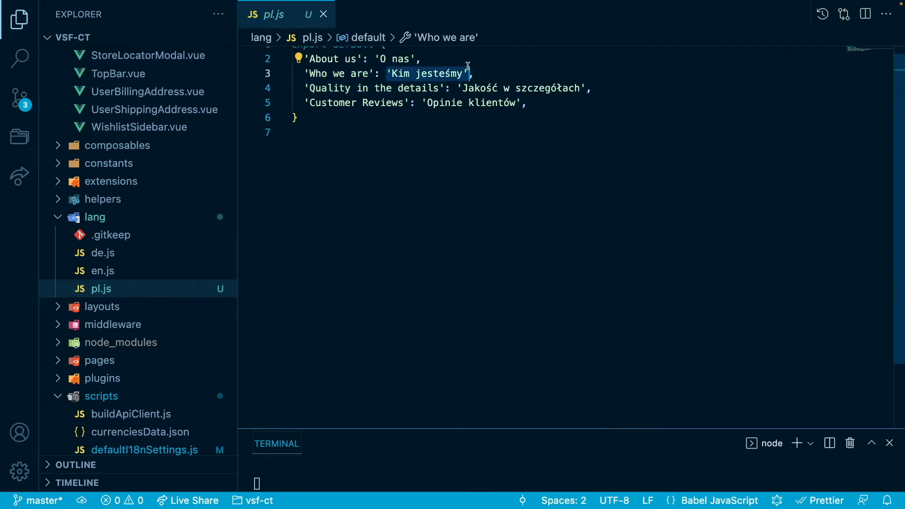
- Open en.js to compare translation keys, then open CategoryPageHeader.vue
click(102, 270)
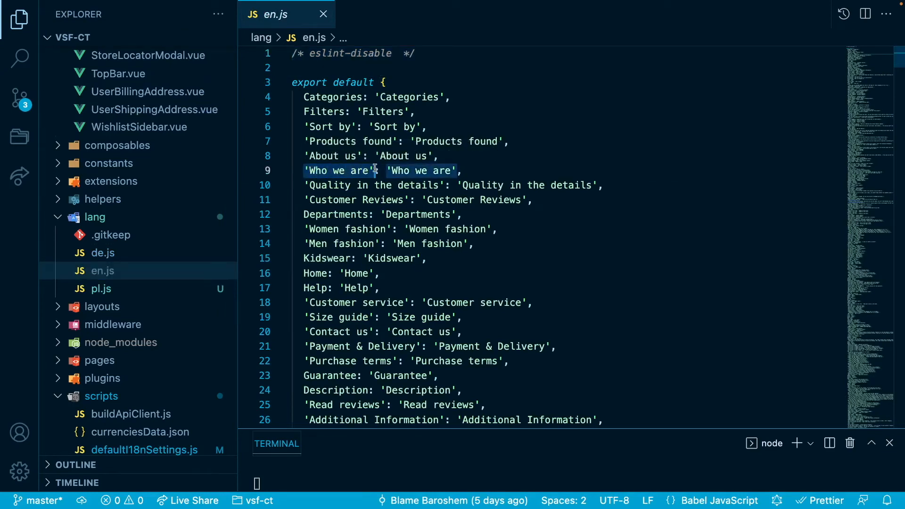
click(103, 253)
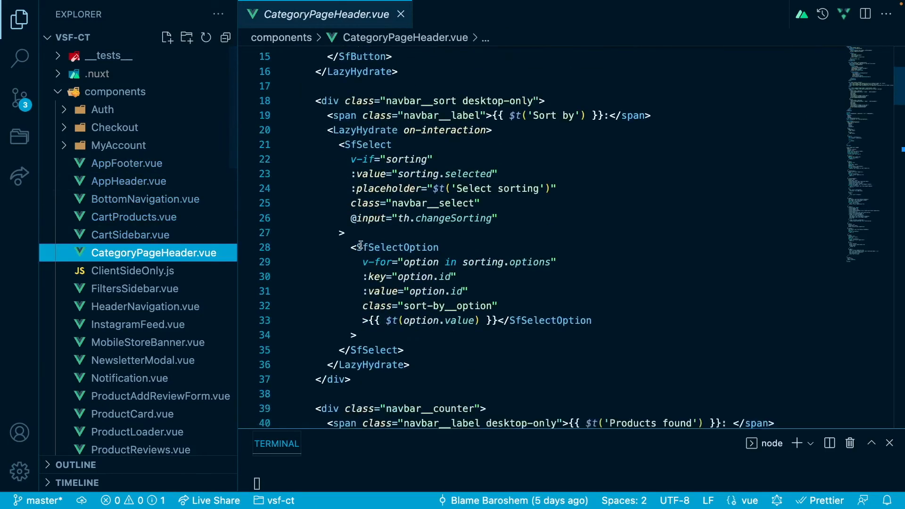
- Inspect CartSidebar.vue's useContext i18n and i18n.t calls, then open HeaderNavigation.vue
scroll(down, 3)
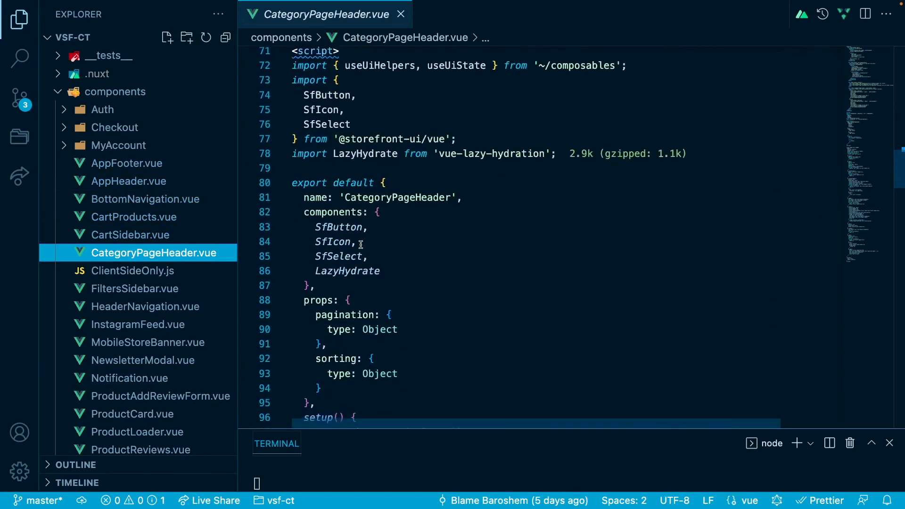
click(131, 235)
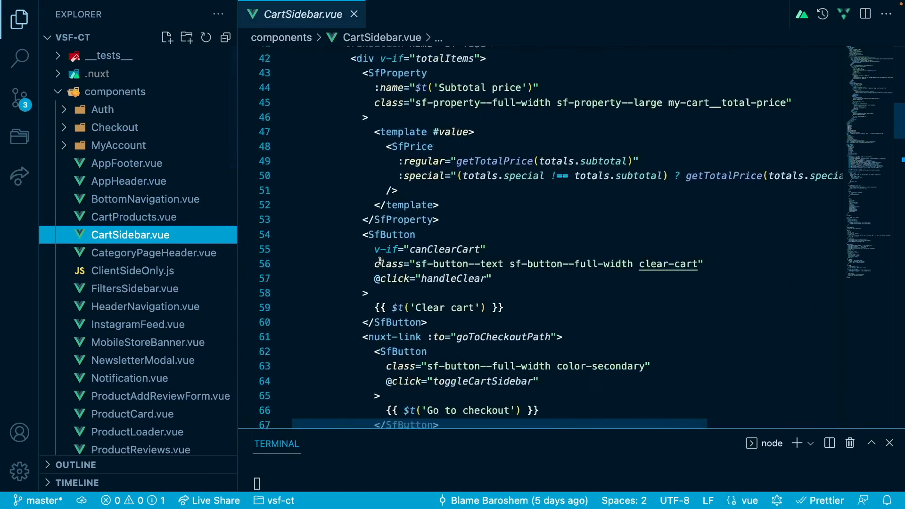
scroll(down, 3)
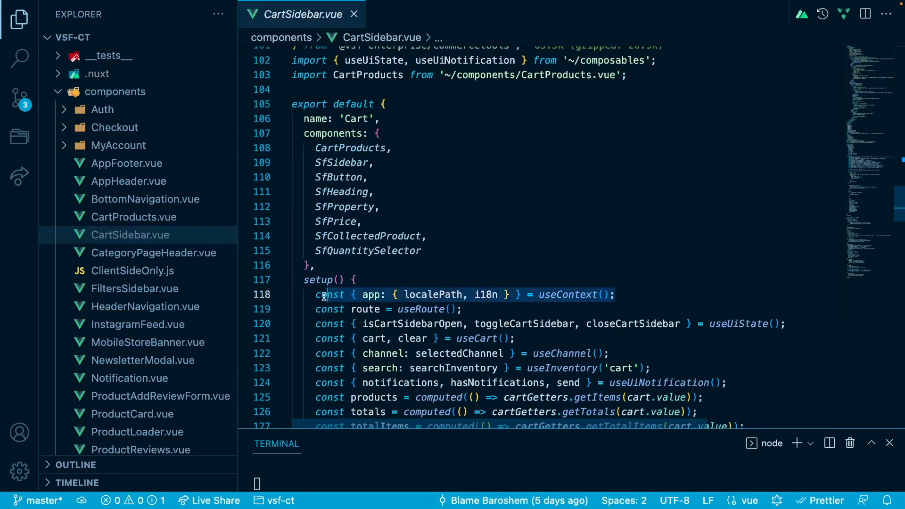
click(485, 294)
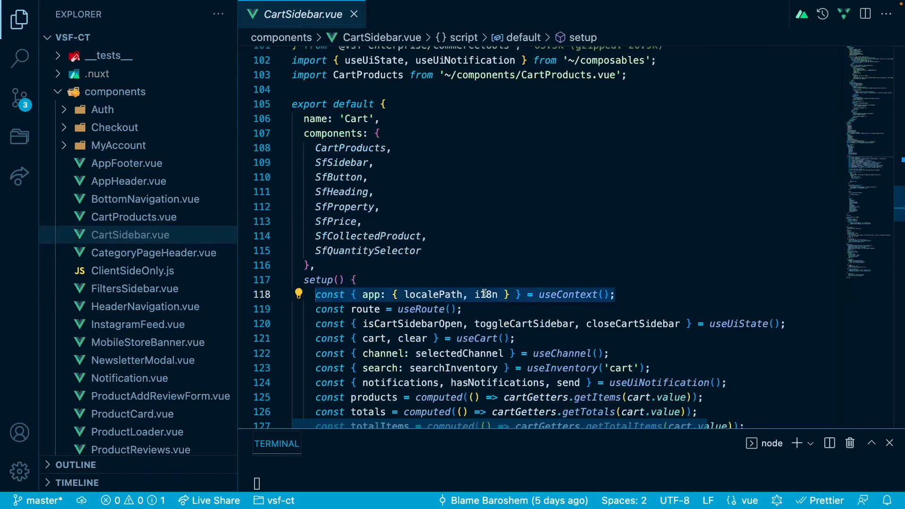
double_click(486, 294)
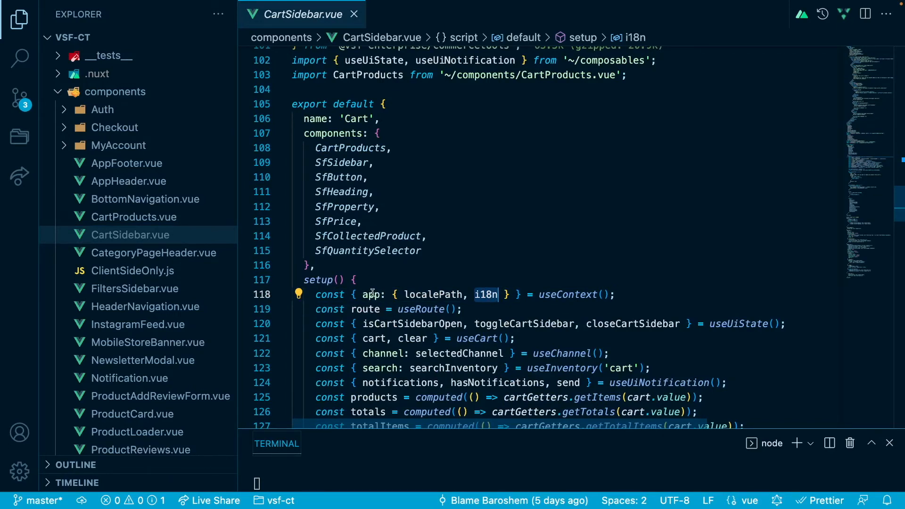
scroll(down, 3)
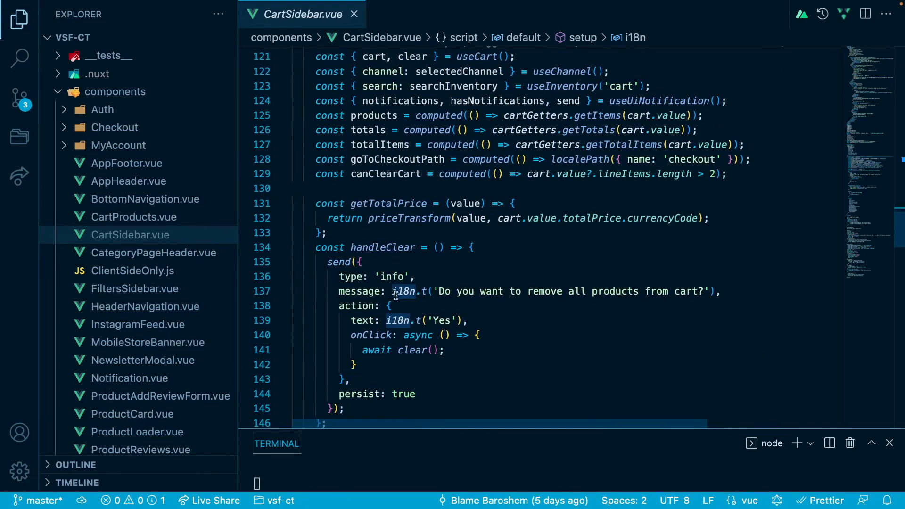
click(393, 291)
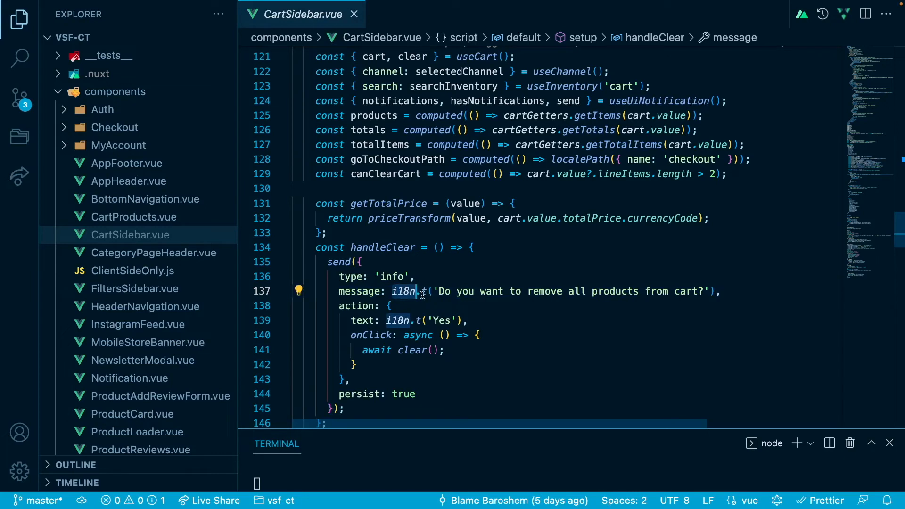
mouse_move(277, 277)
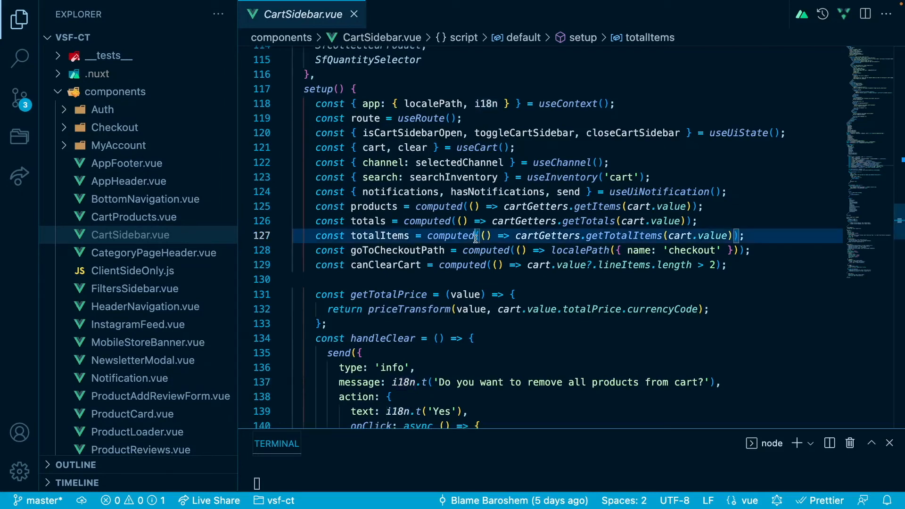
mouse_move(393, 382)
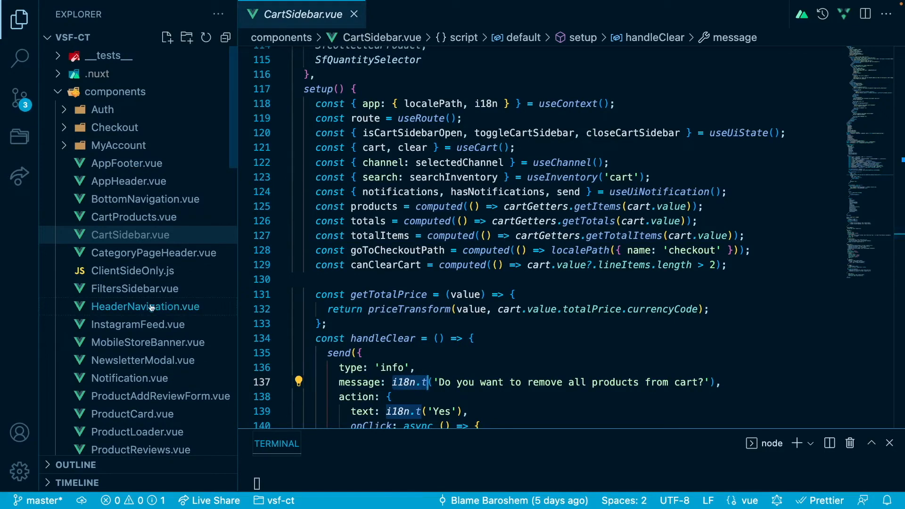
click(146, 306)
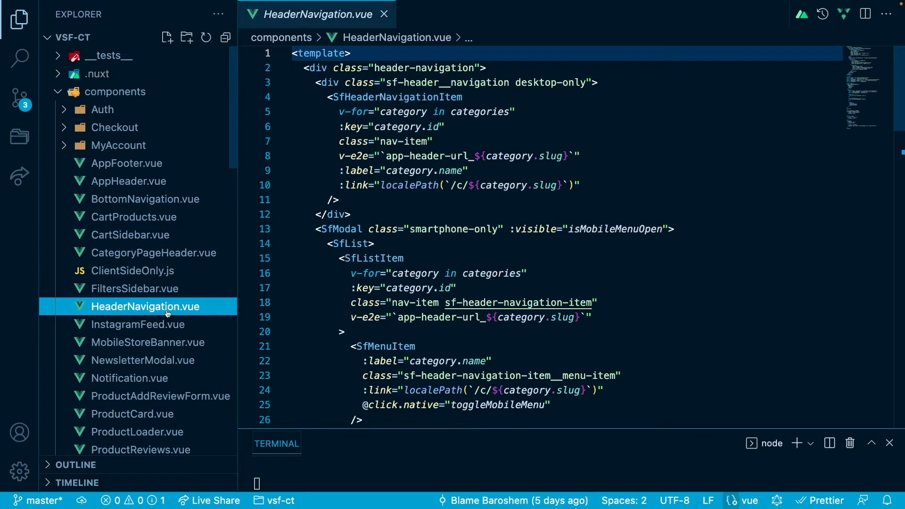
mouse_move(393, 185)
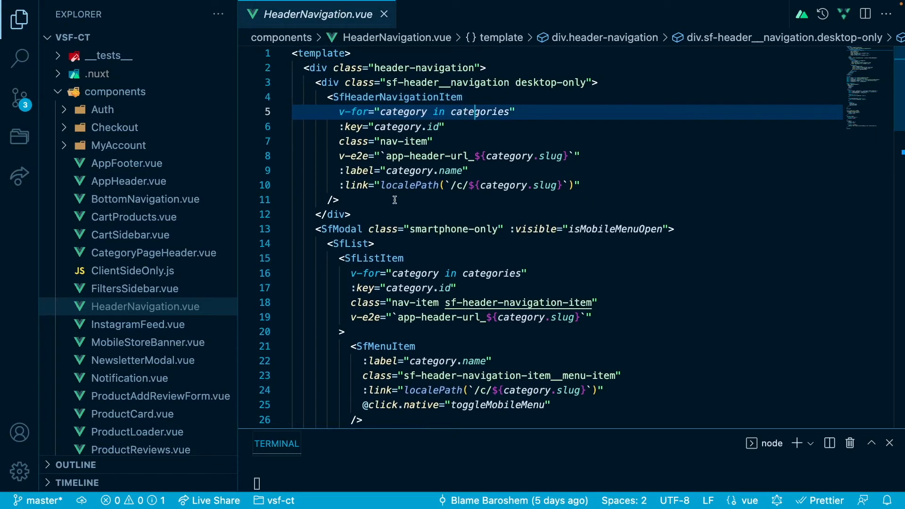
mouse_move(391, 196)
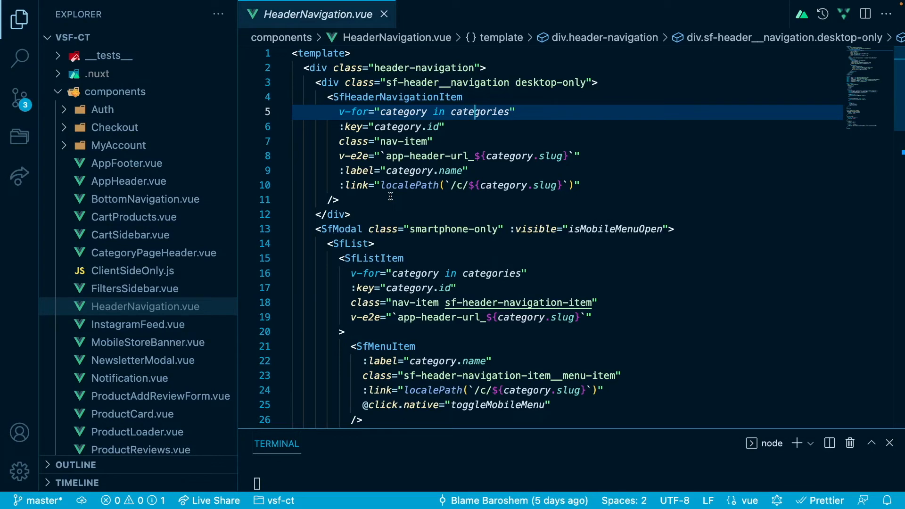
mouse_move(379, 185)
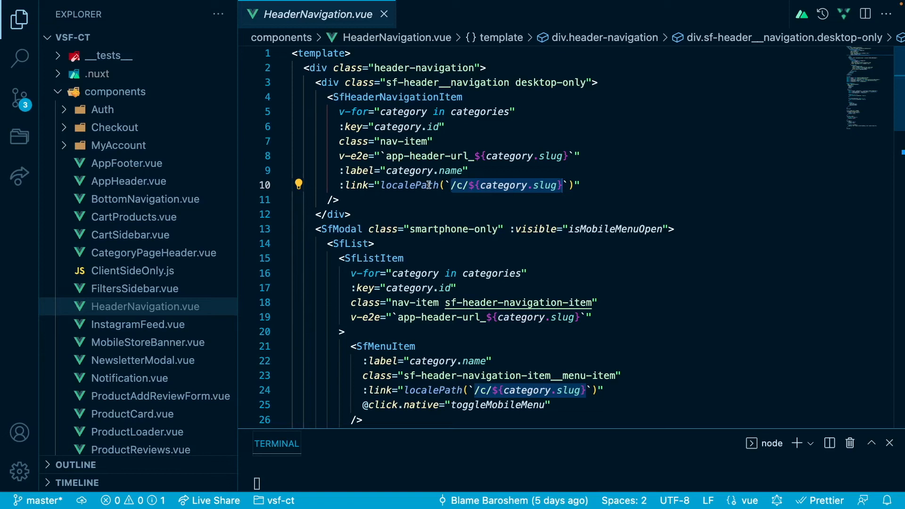
mouse_move(383, 185)
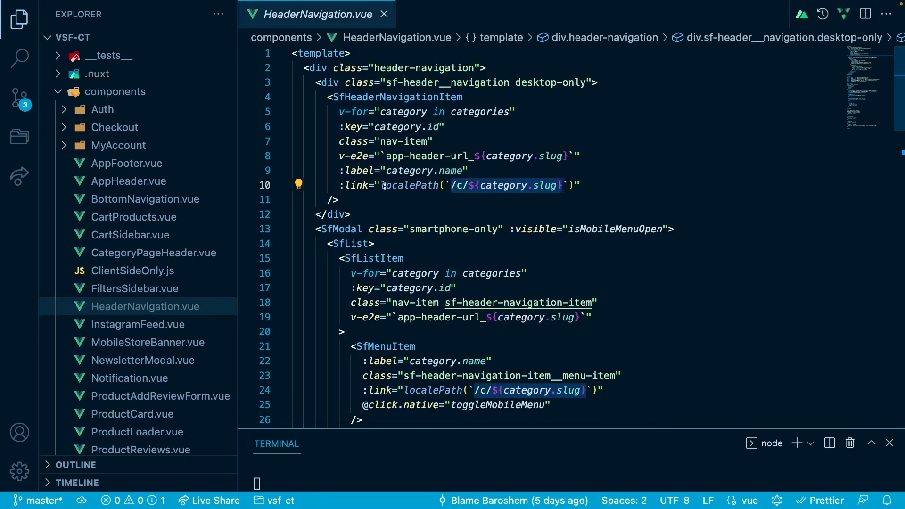
mouse_move(389, 186)
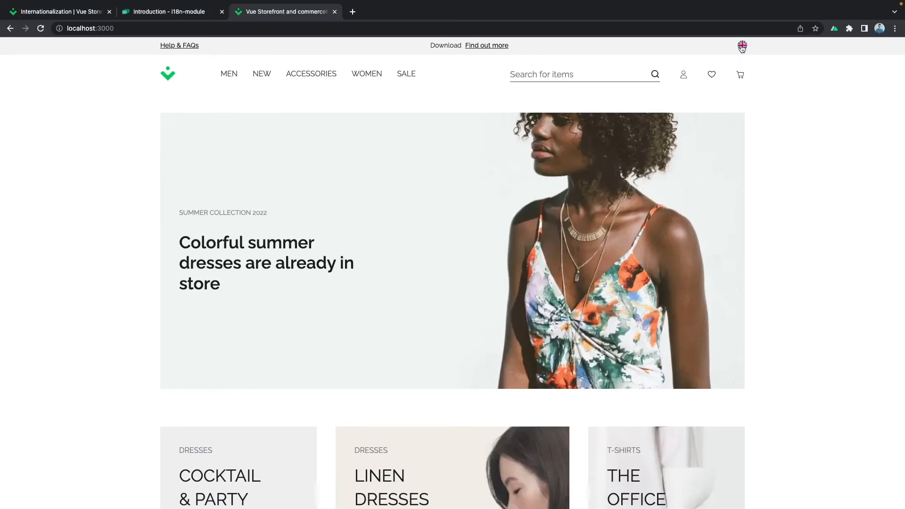
- Switch the storefront language to Polish from the flag menu and confirm with Yes
click(742, 46)
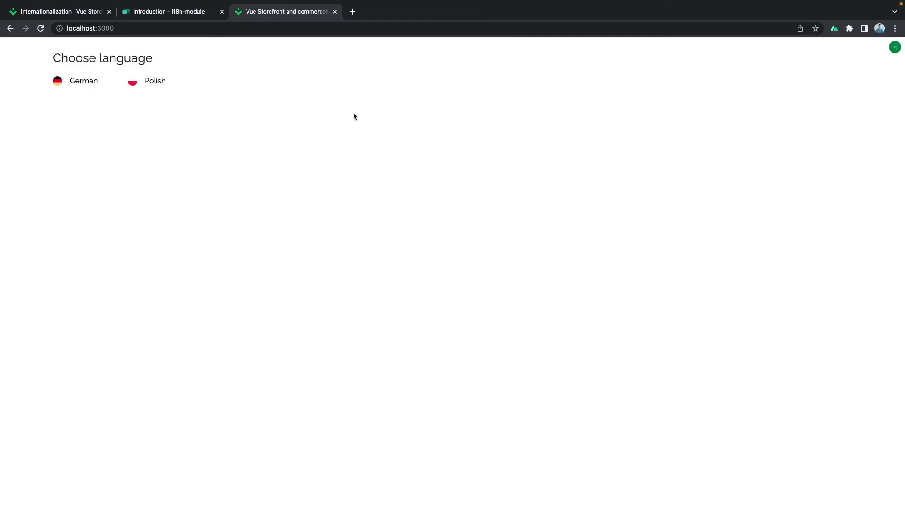
mouse_move(148, 85)
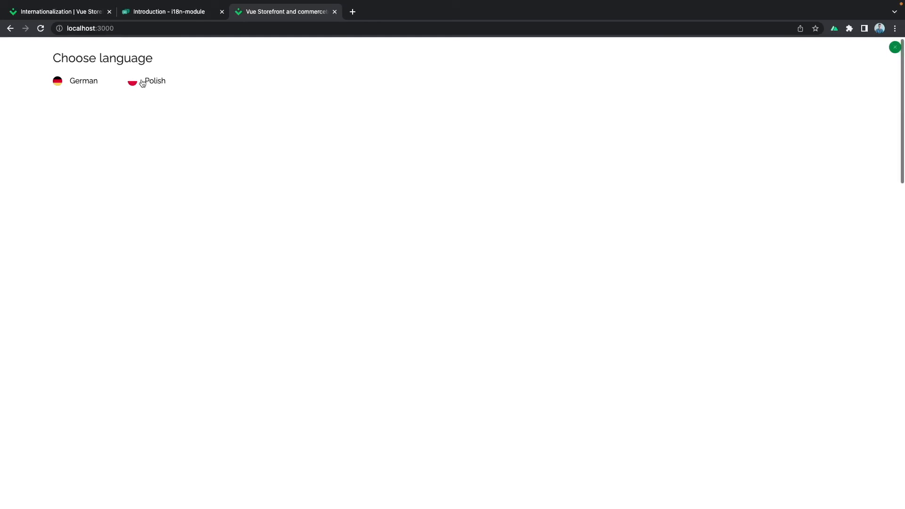
click(147, 81)
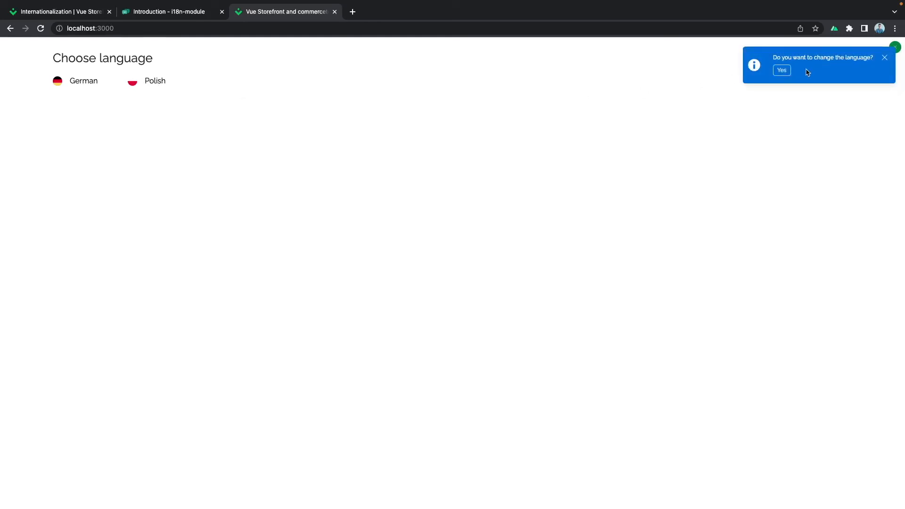
mouse_move(785, 71)
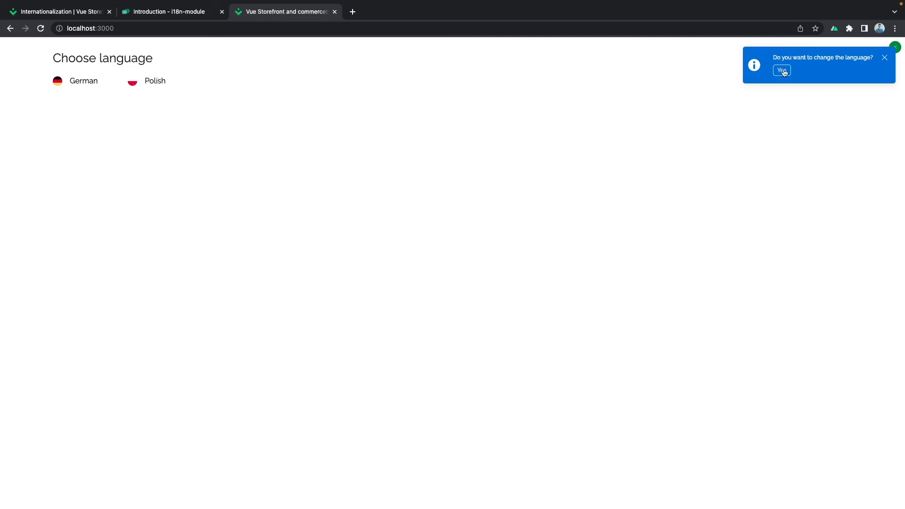
click(782, 70)
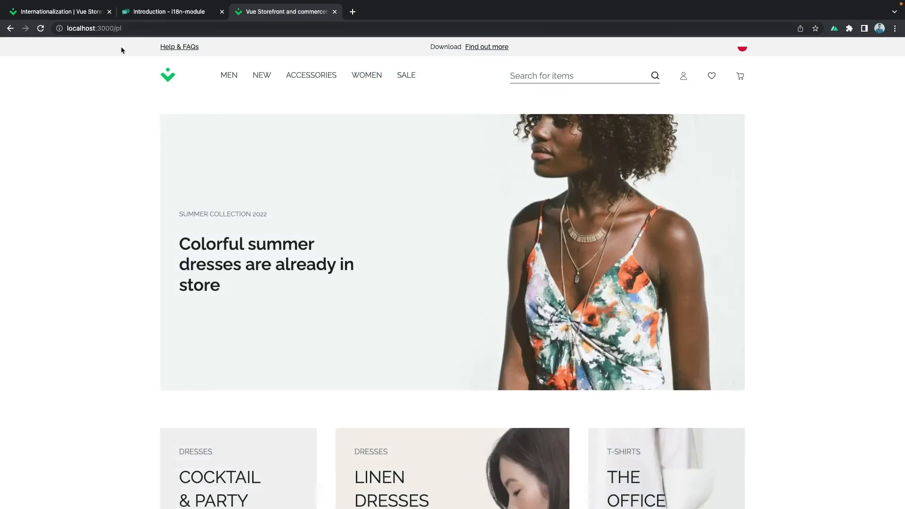
mouse_move(208, 110)
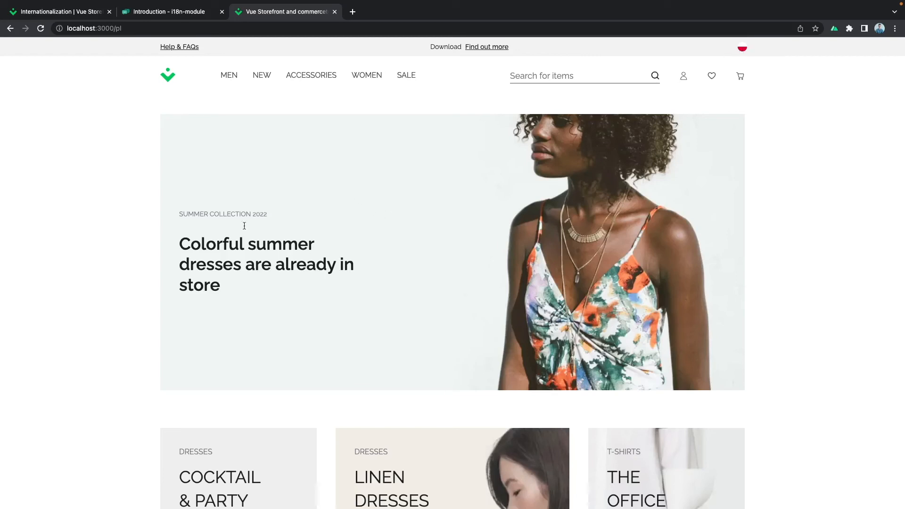
mouse_move(212, 254)
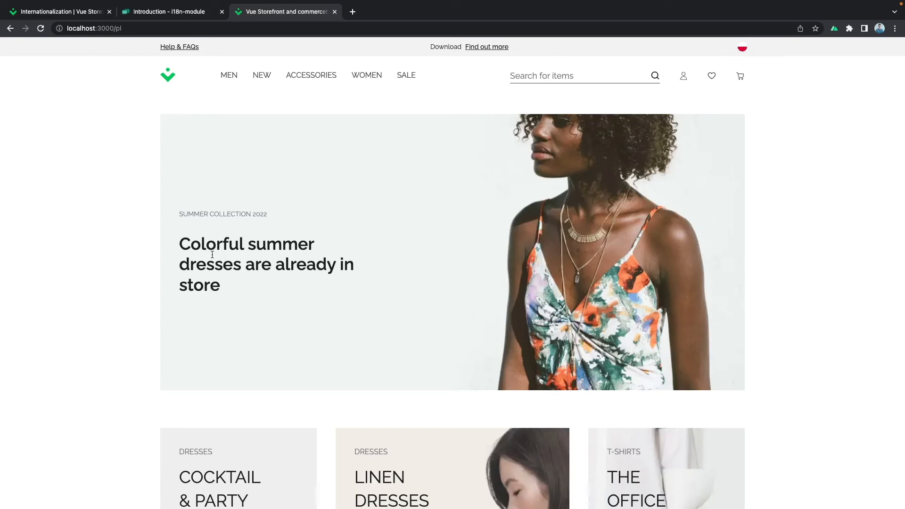
mouse_move(275, 269)
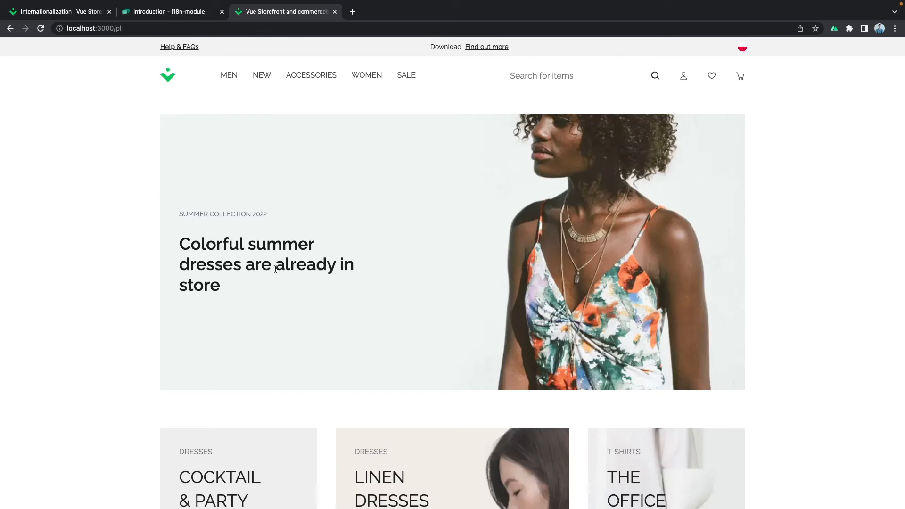
mouse_move(239, 273)
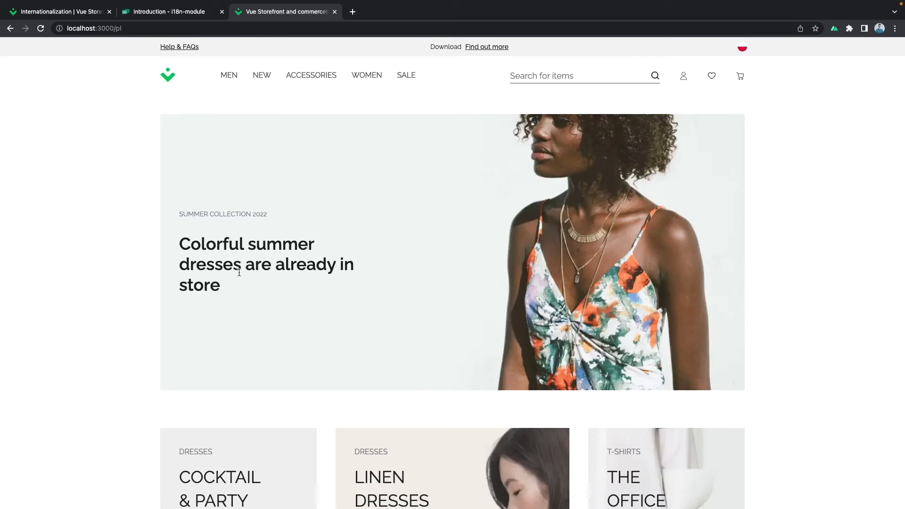
mouse_move(274, 282)
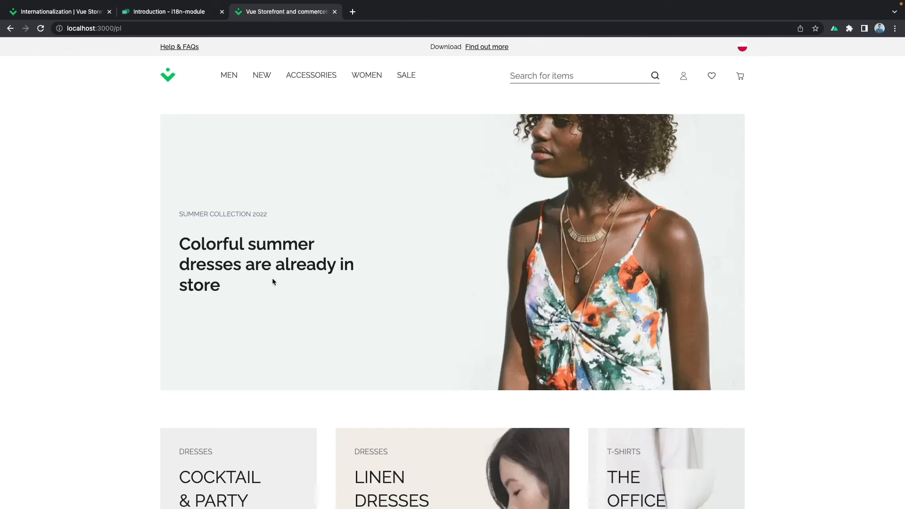
mouse_move(198, 230)
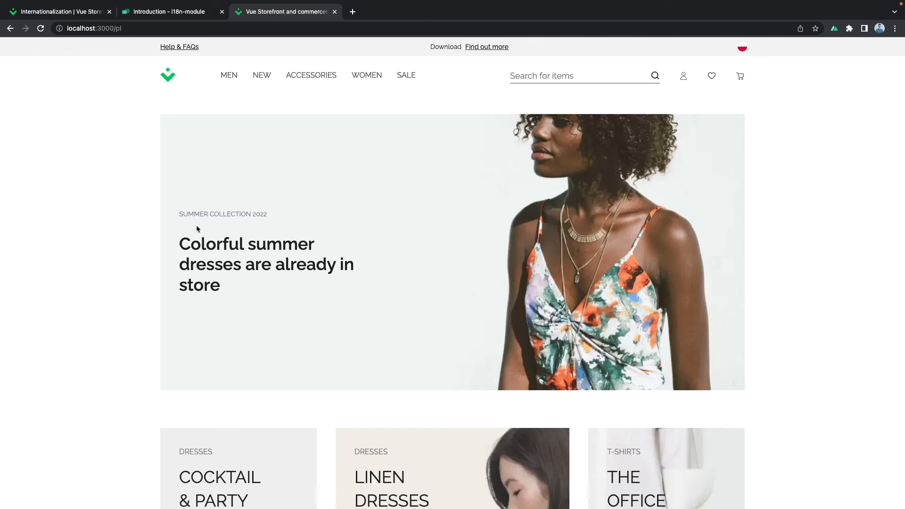
mouse_move(233, 261)
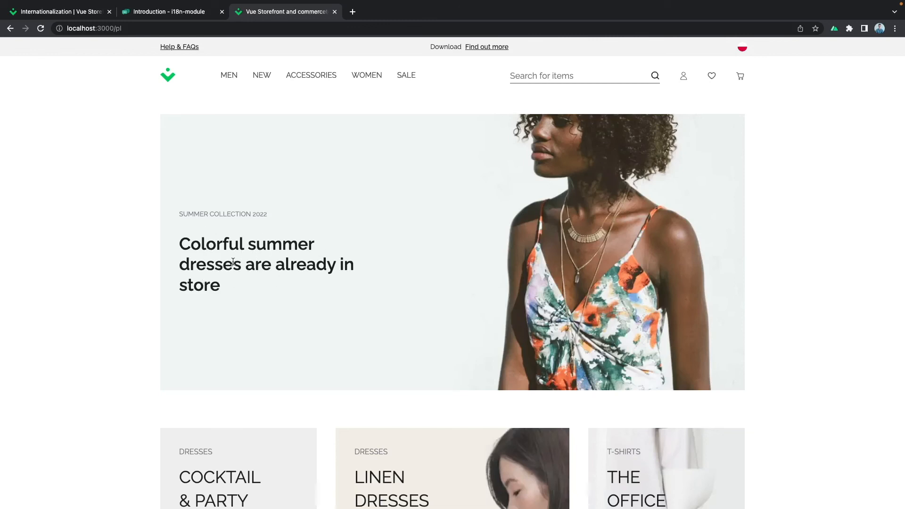
mouse_move(215, 273)
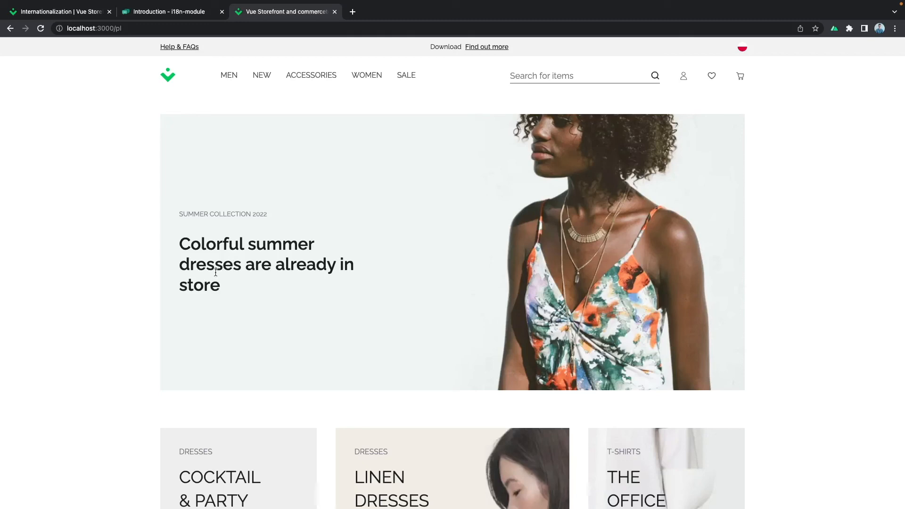
- Scroll the Polish home page at /pl past the summer banner to the category cards
scroll(down, 3)
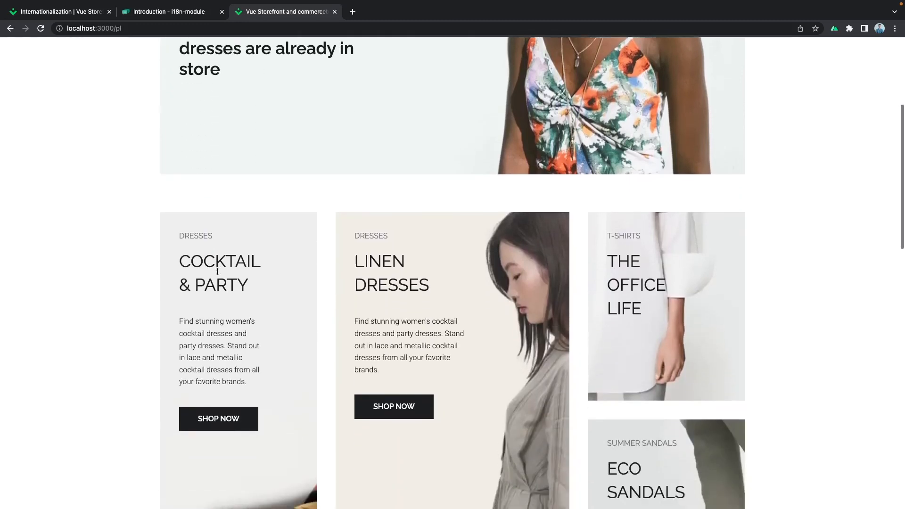
- Scroll to the footer to verify 'O nas' links and złoty product prices
scroll(down, 3)
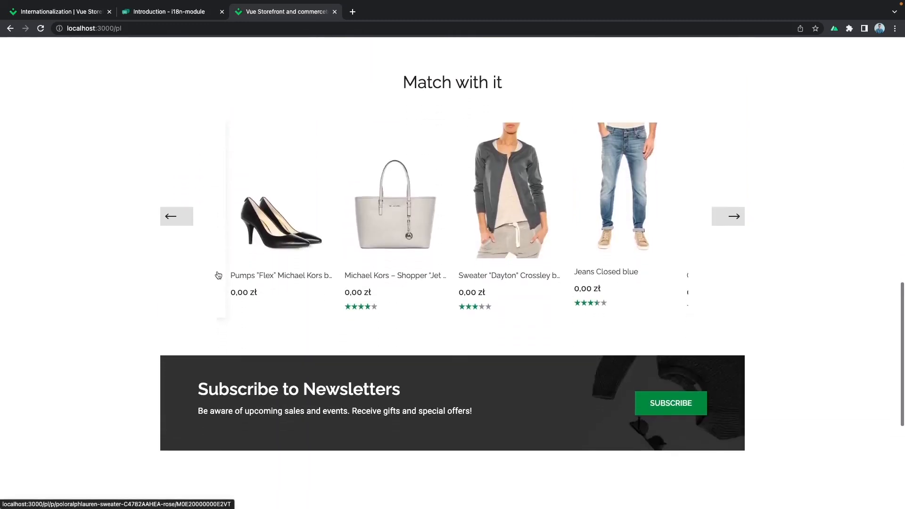
scroll(down, 3)
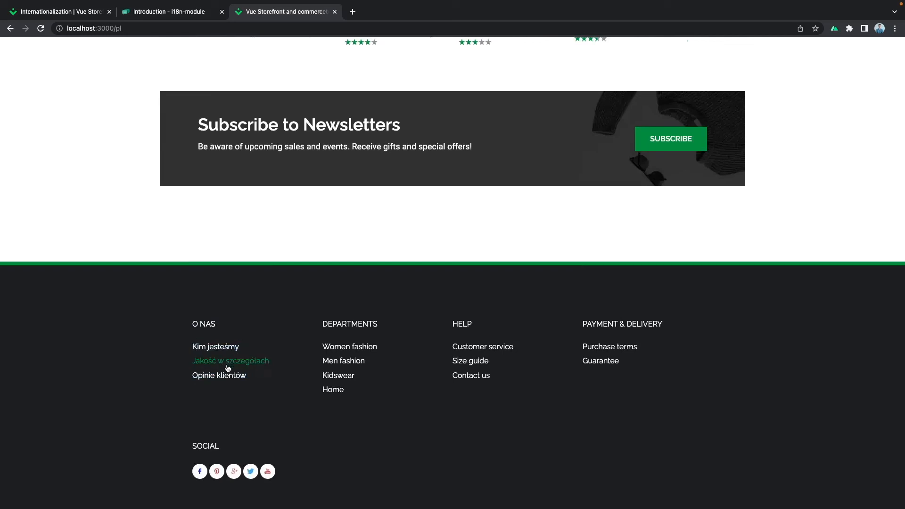
mouse_move(203, 310)
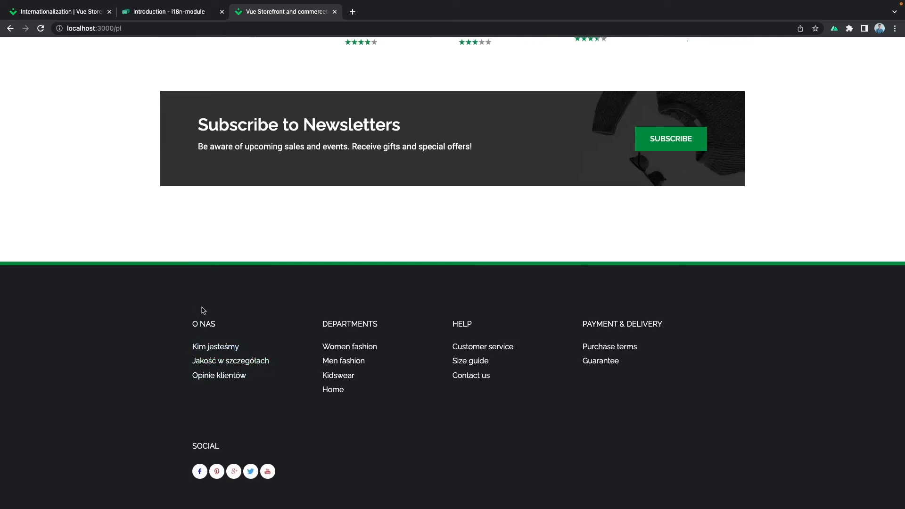
scroll(up, 3)
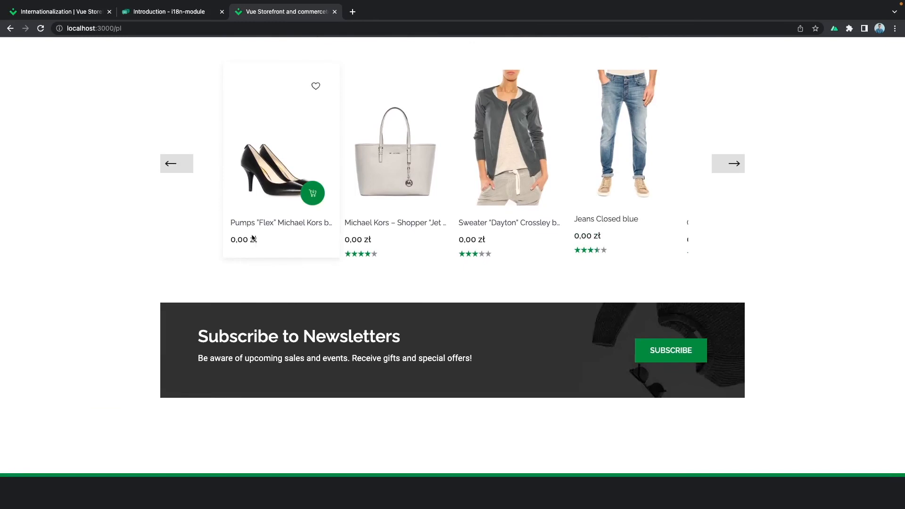
mouse_move(268, 215)
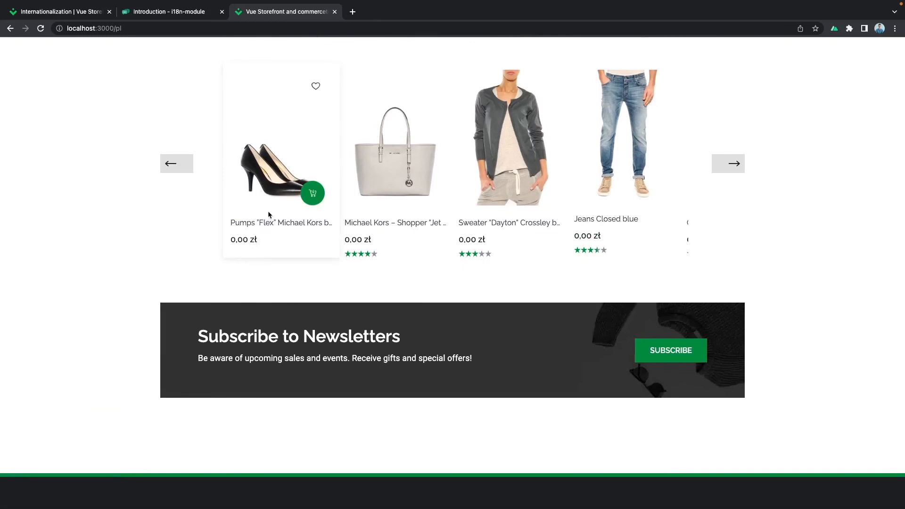
mouse_move(251, 244)
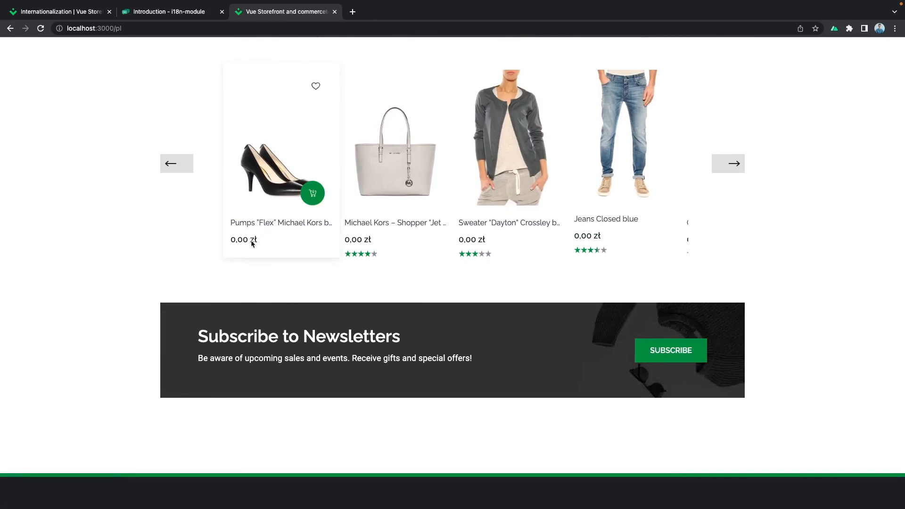
mouse_move(256, 236)
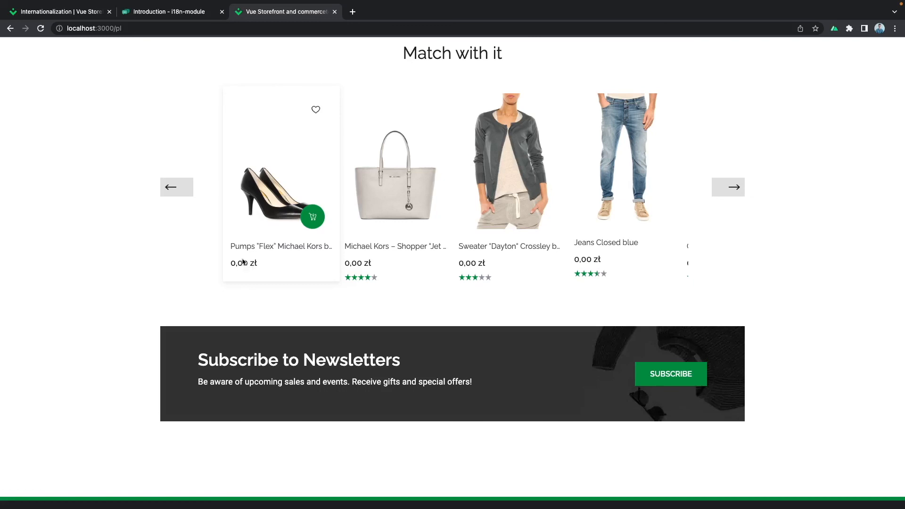
mouse_move(282, 280)
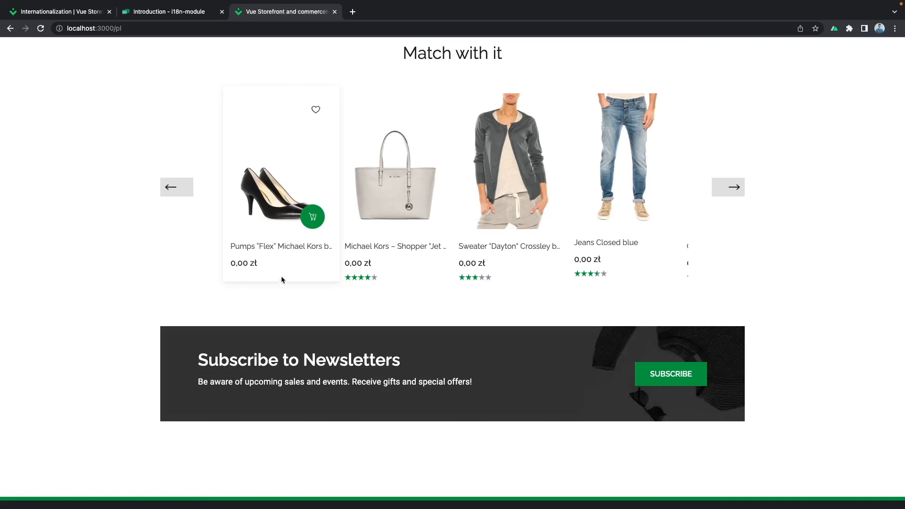
mouse_move(254, 271)
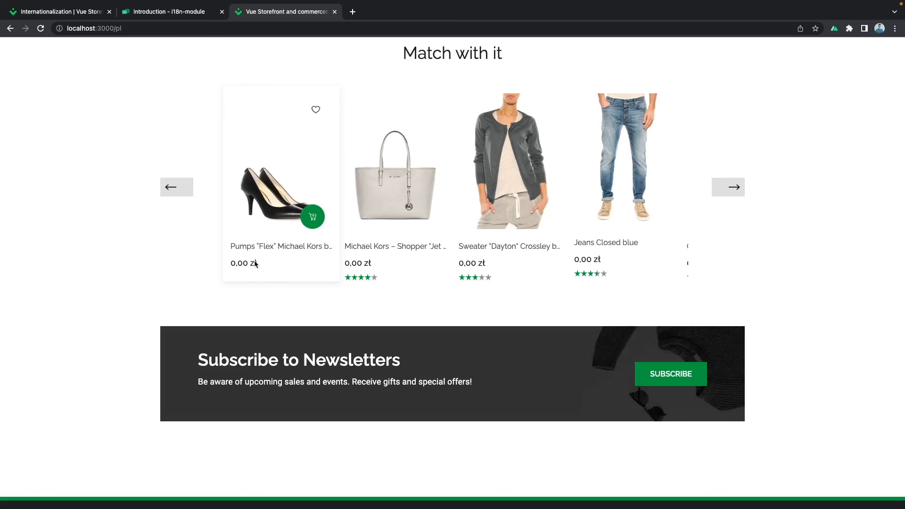
mouse_move(254, 268)
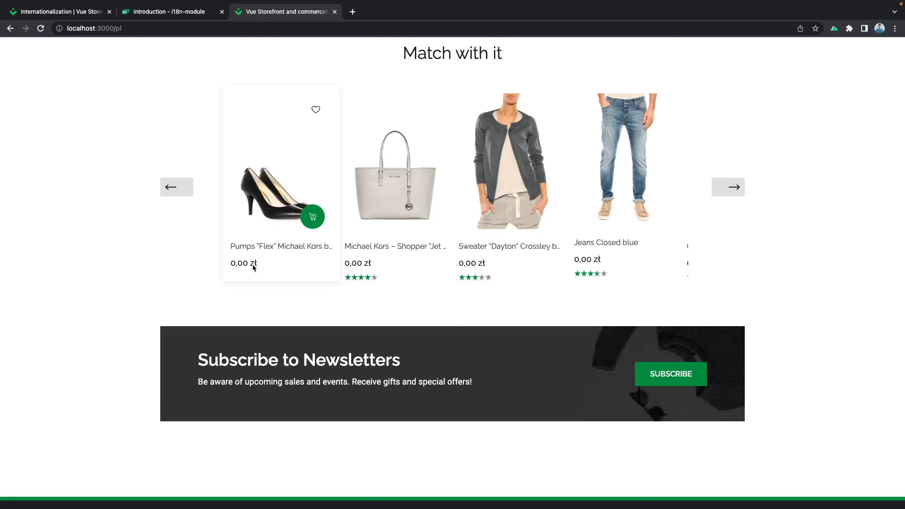